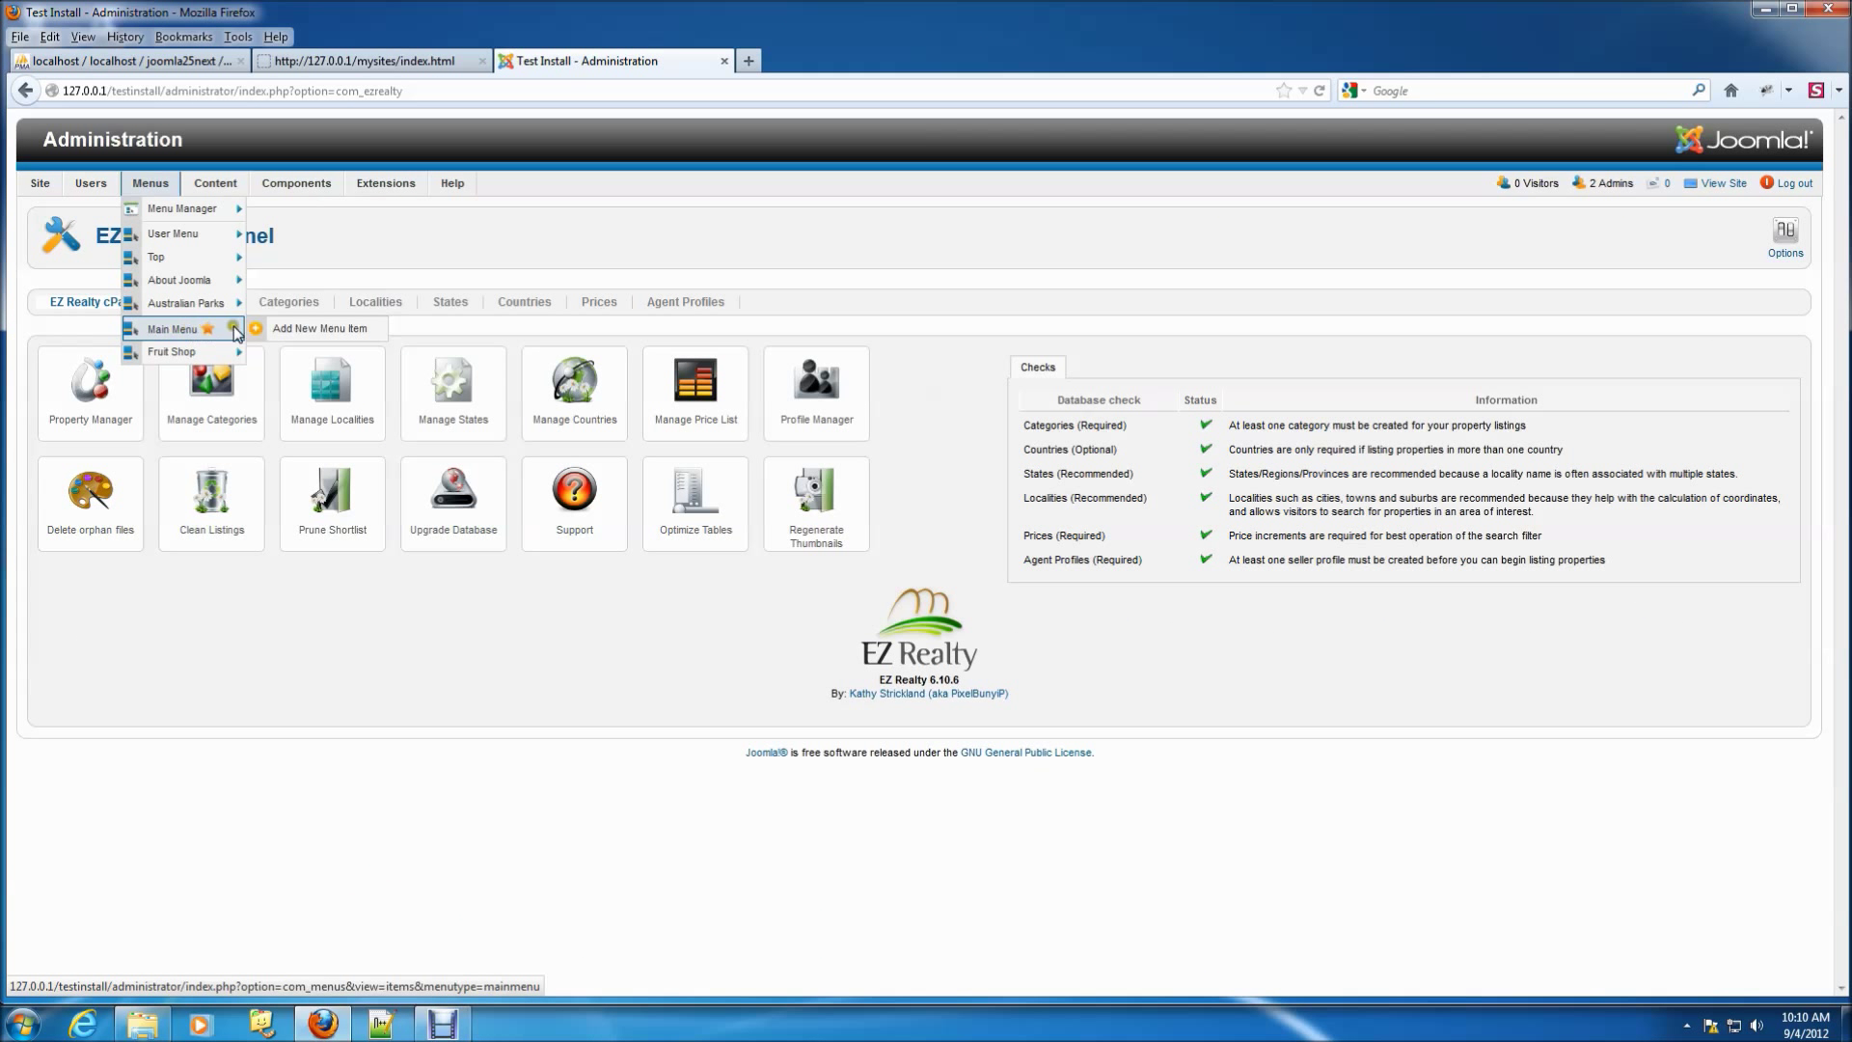
Step: Add a Main Menu text separator item titled Browse by Category
click(319, 328)
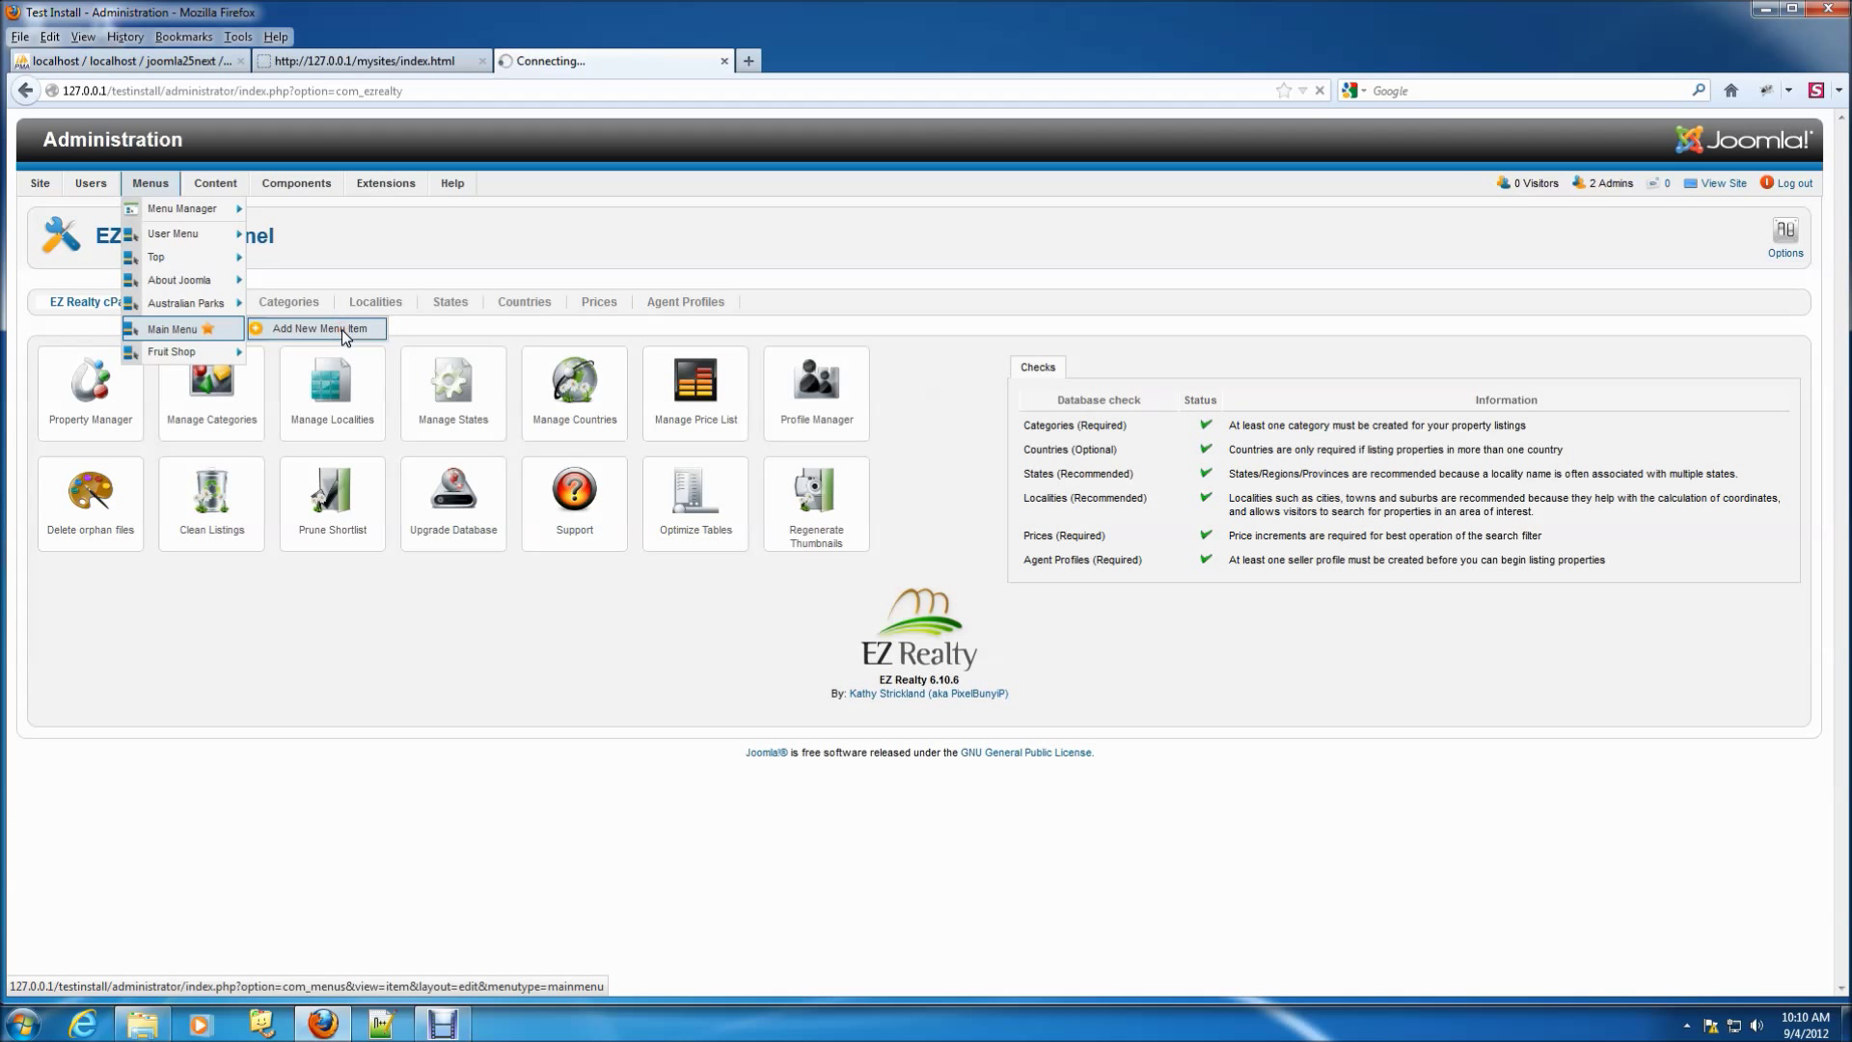
click(320, 328)
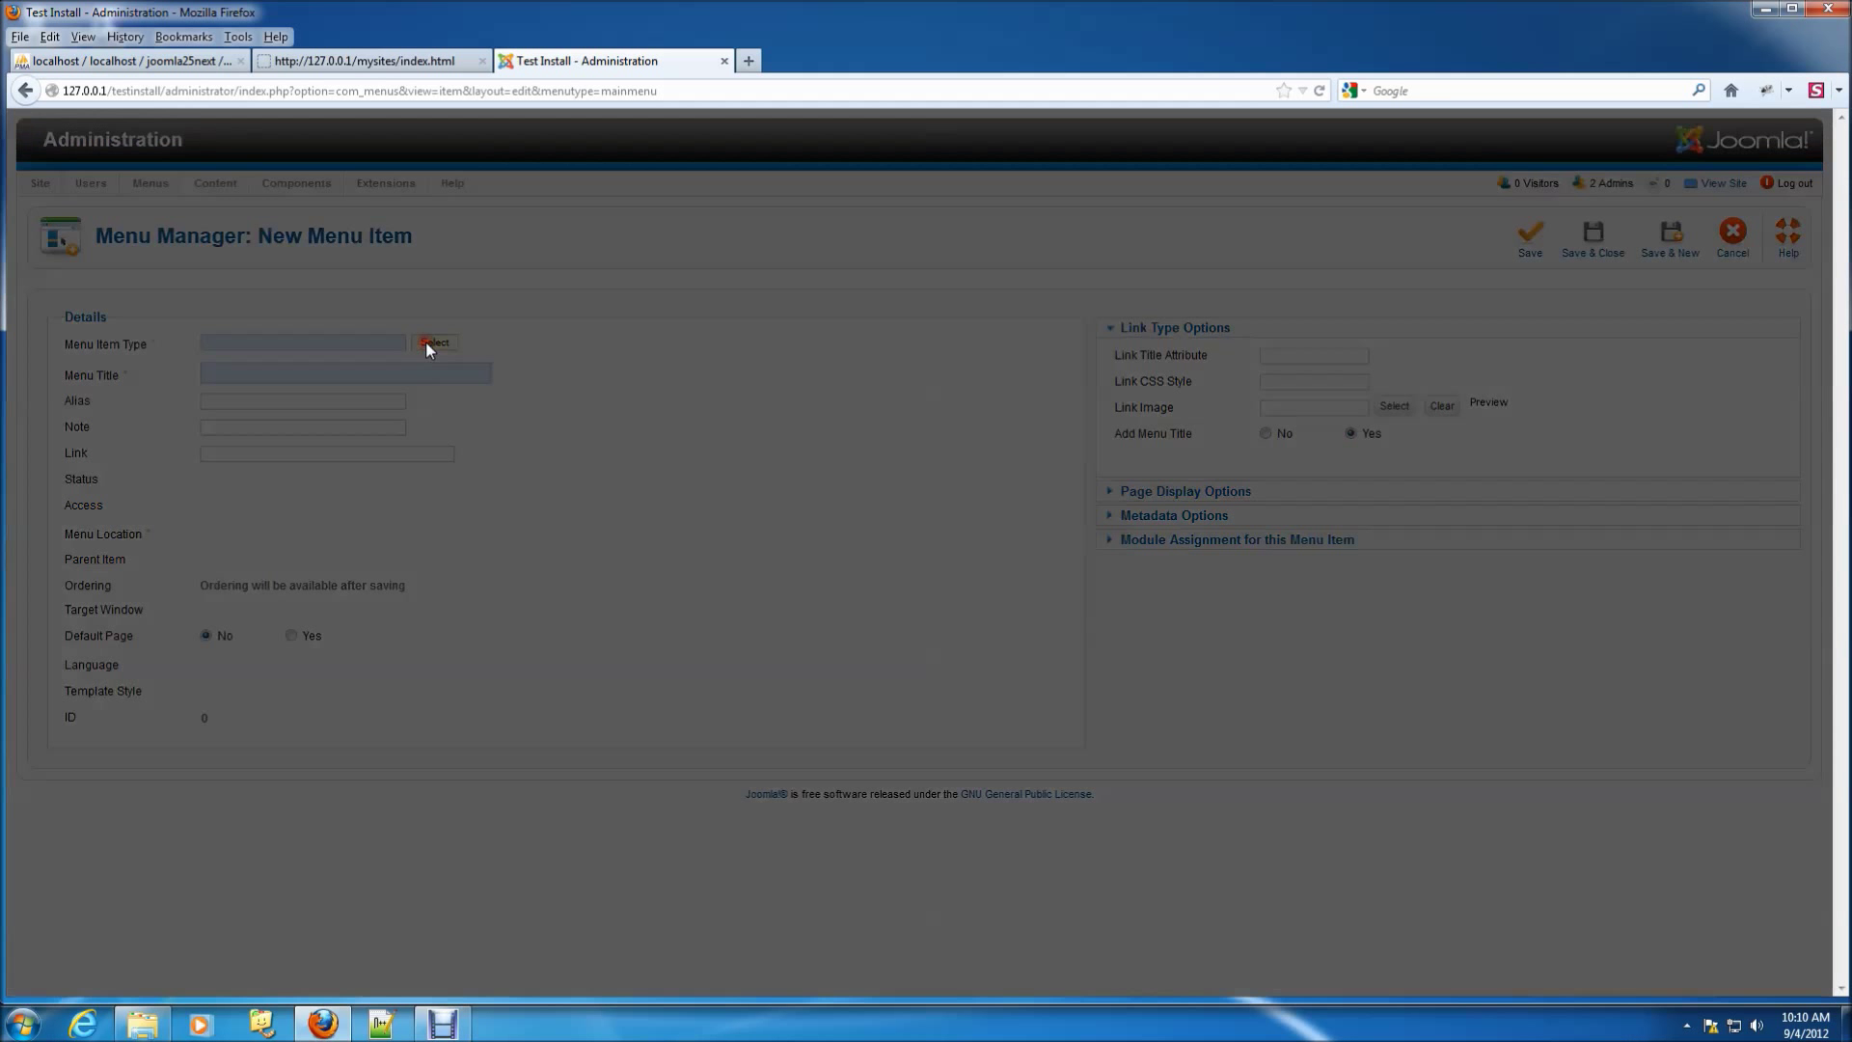
click(435, 343)
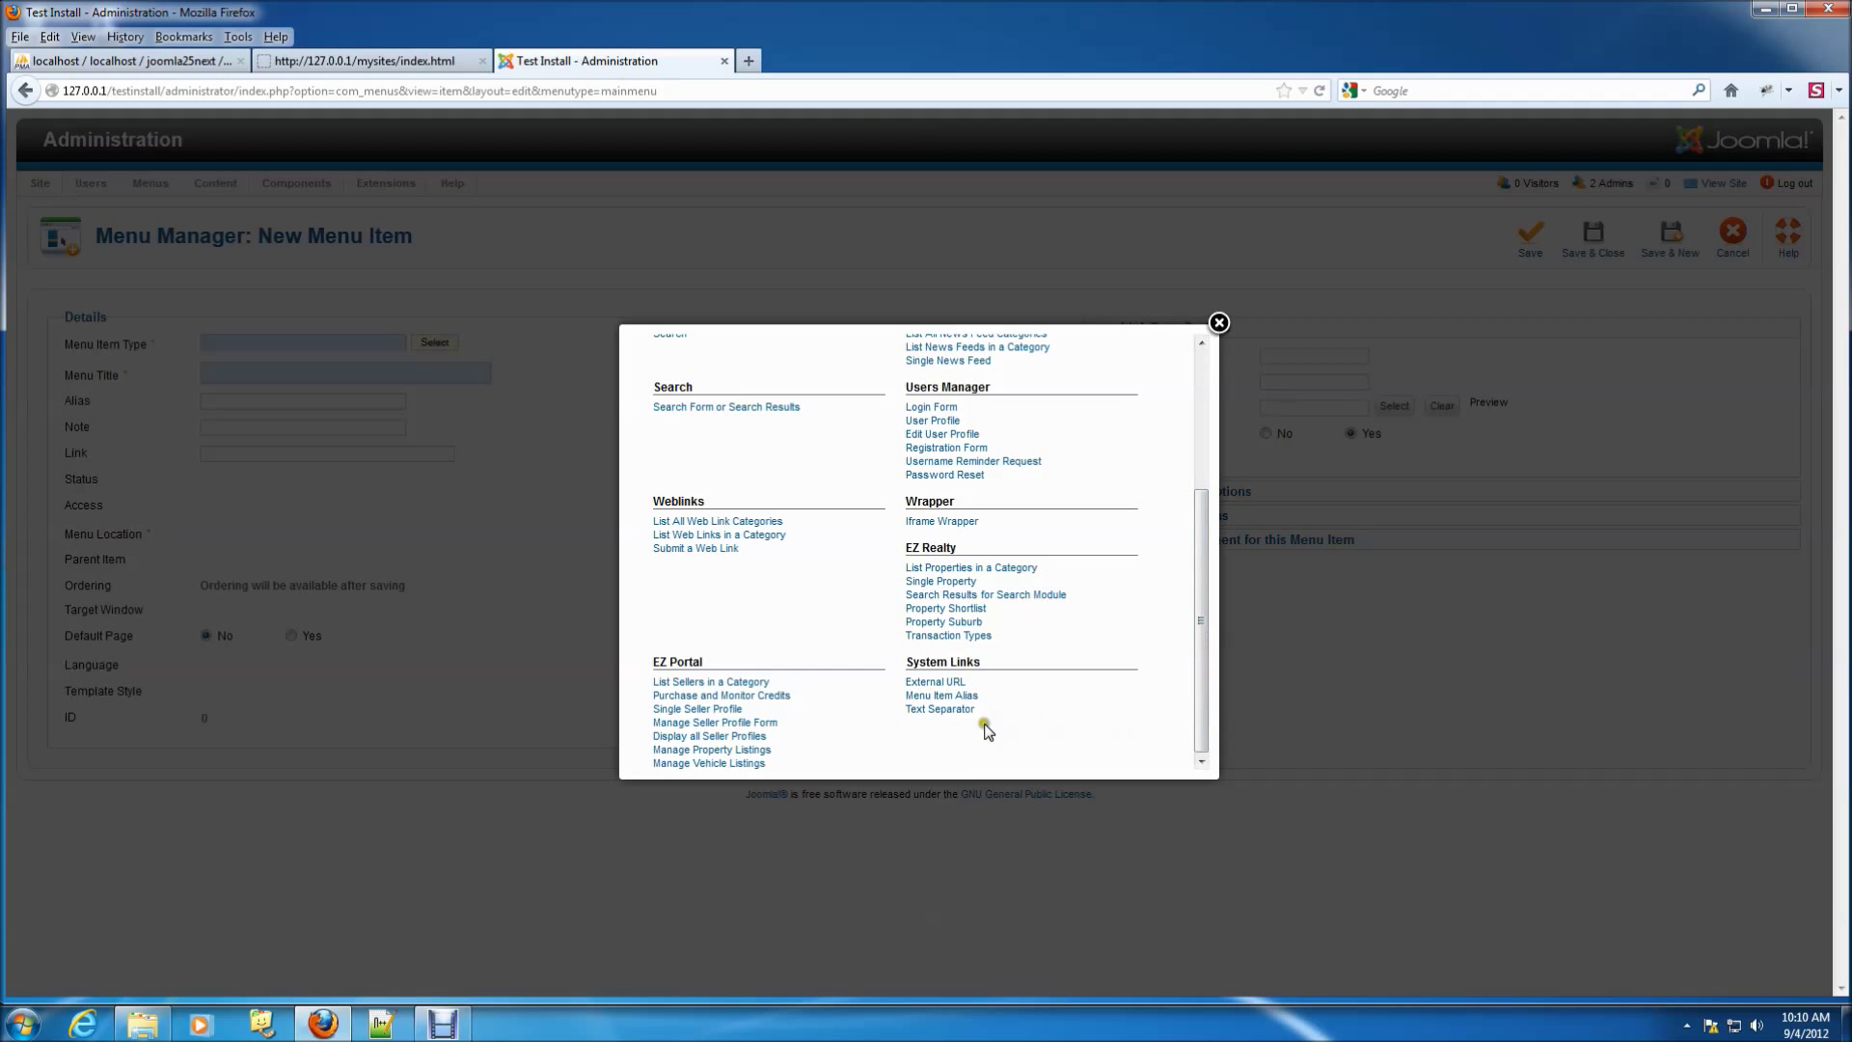
click(942, 709)
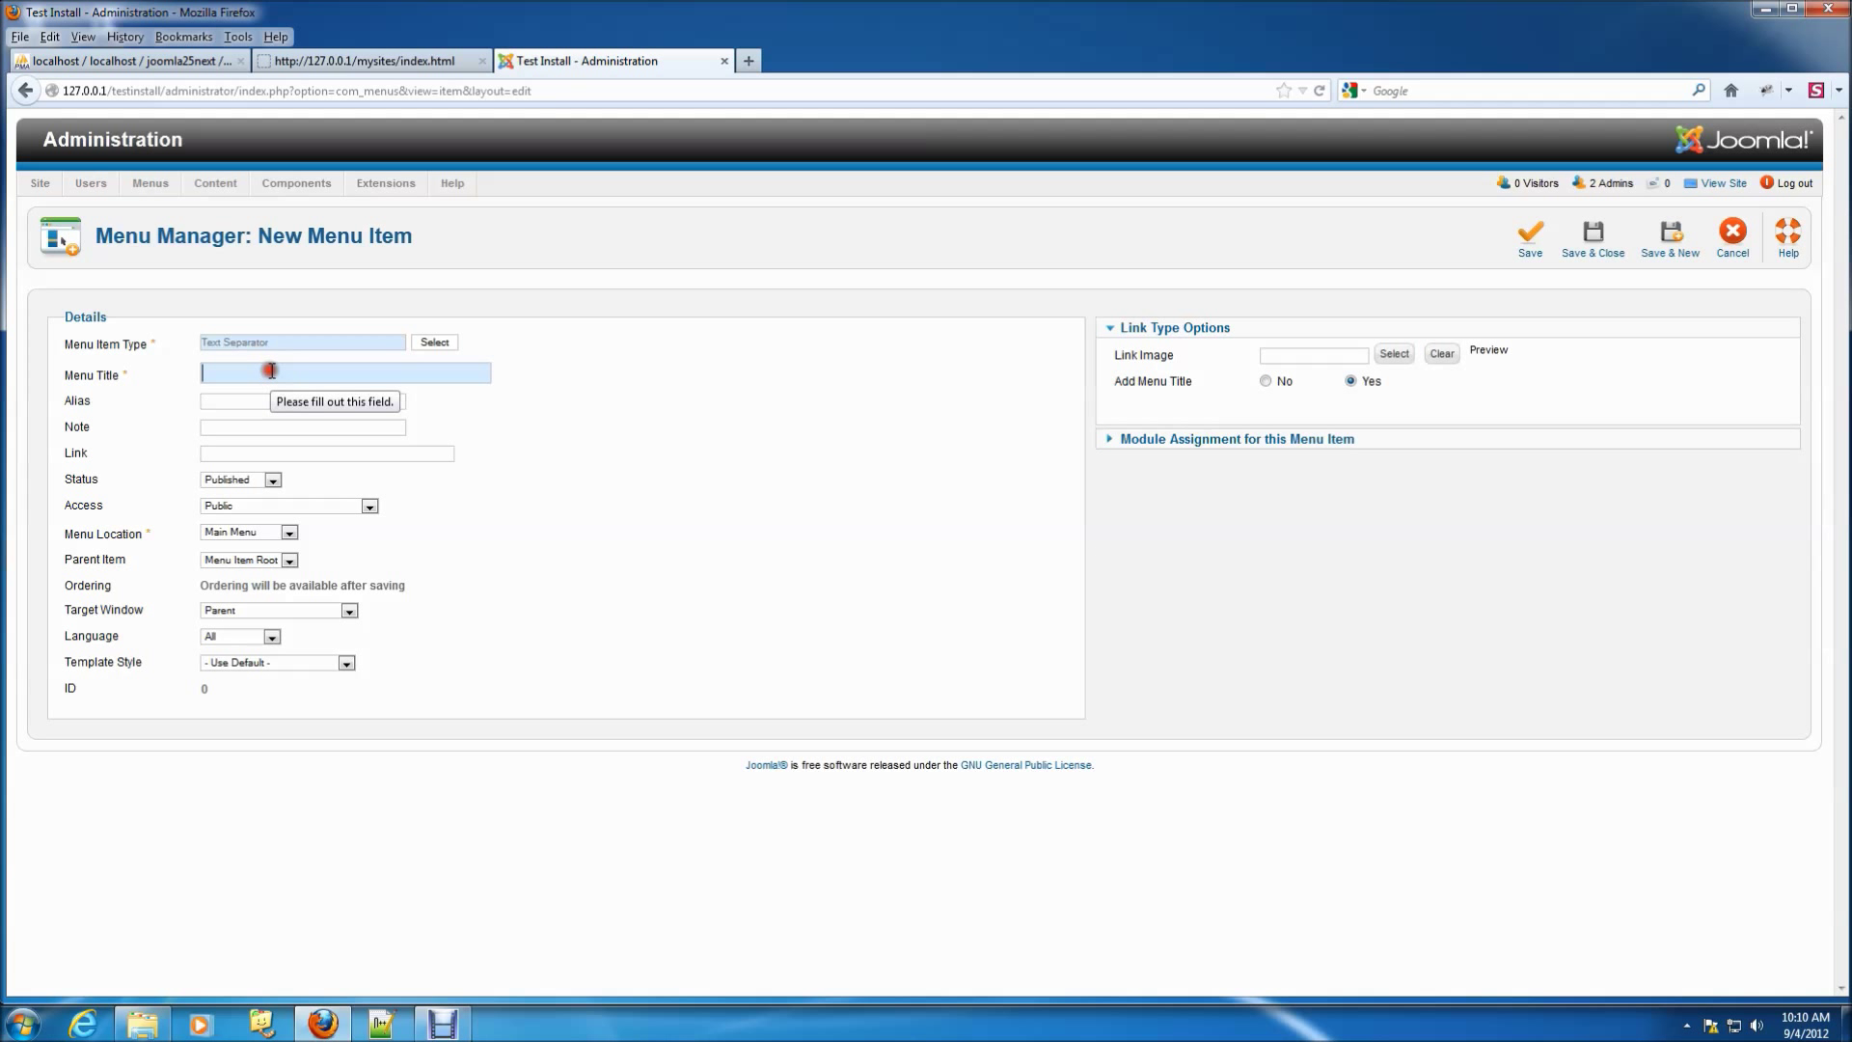
text(Brw)
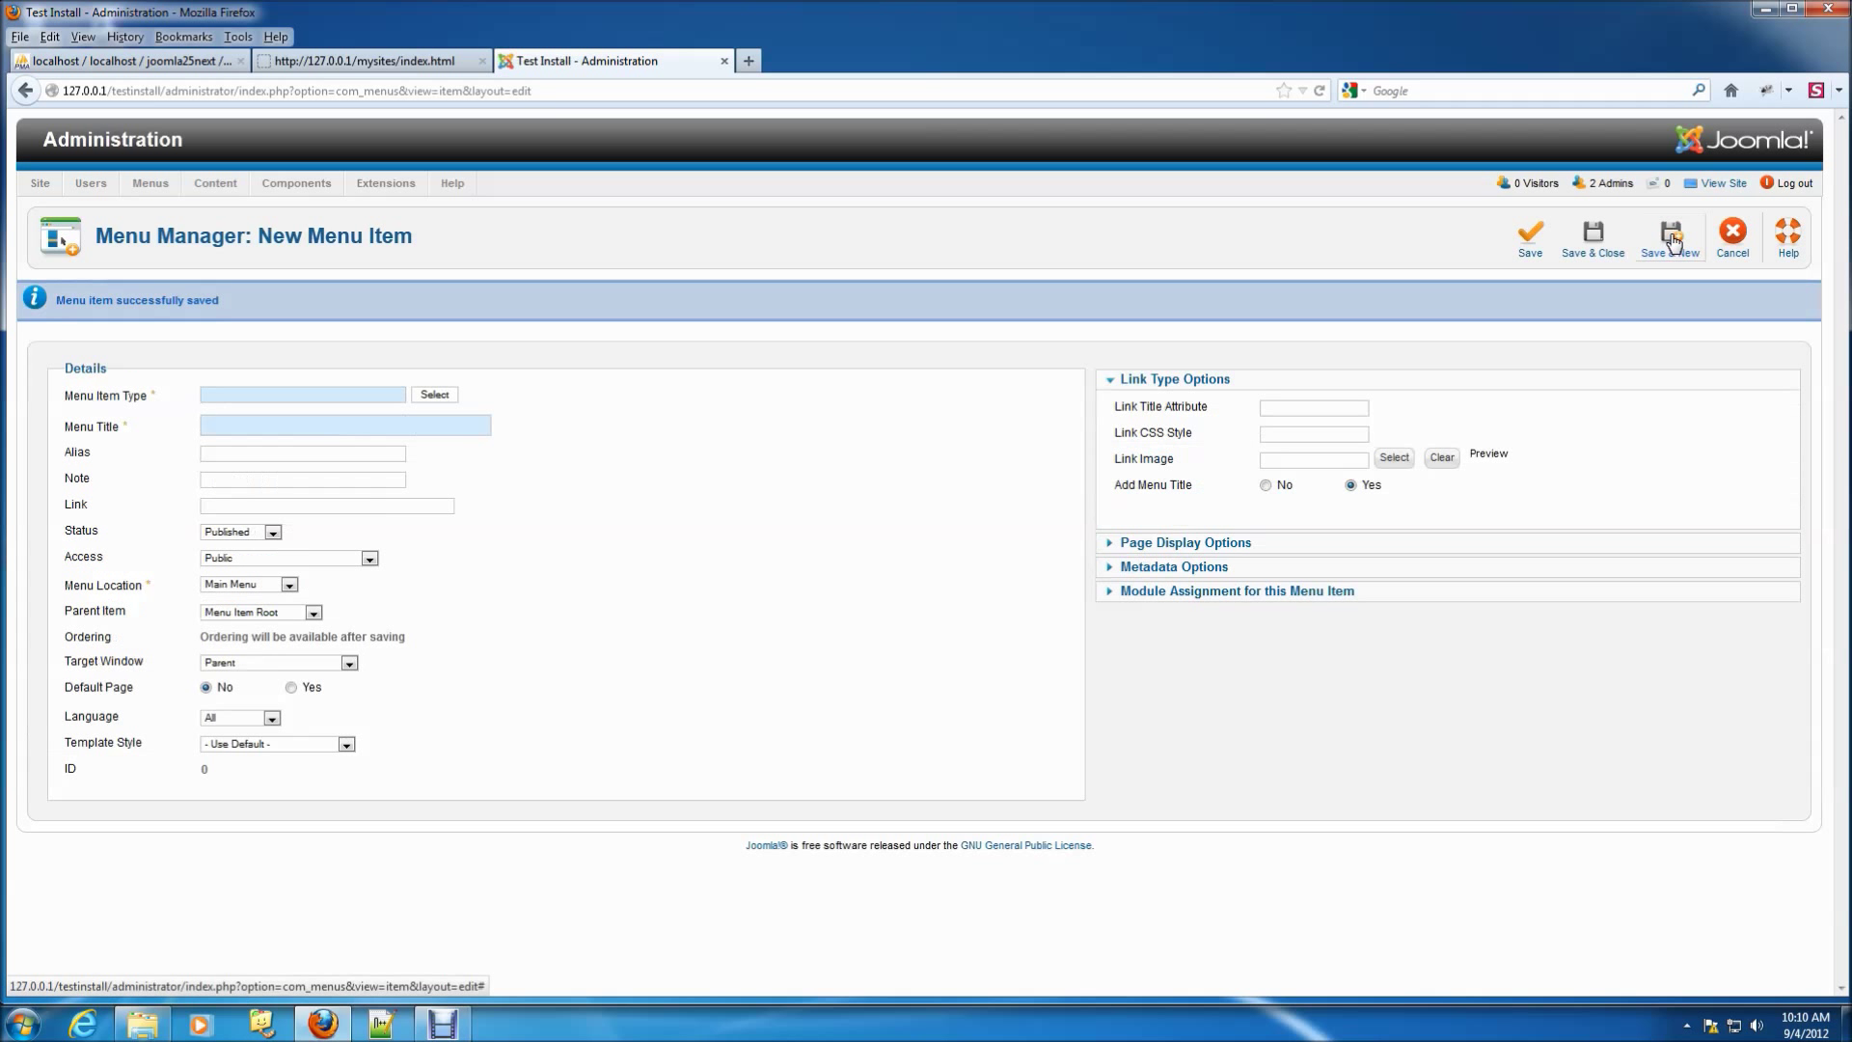
Step: Create an 'Acreage' EZ Realty category-listing item with Browse by Category as parent
click(434, 395)
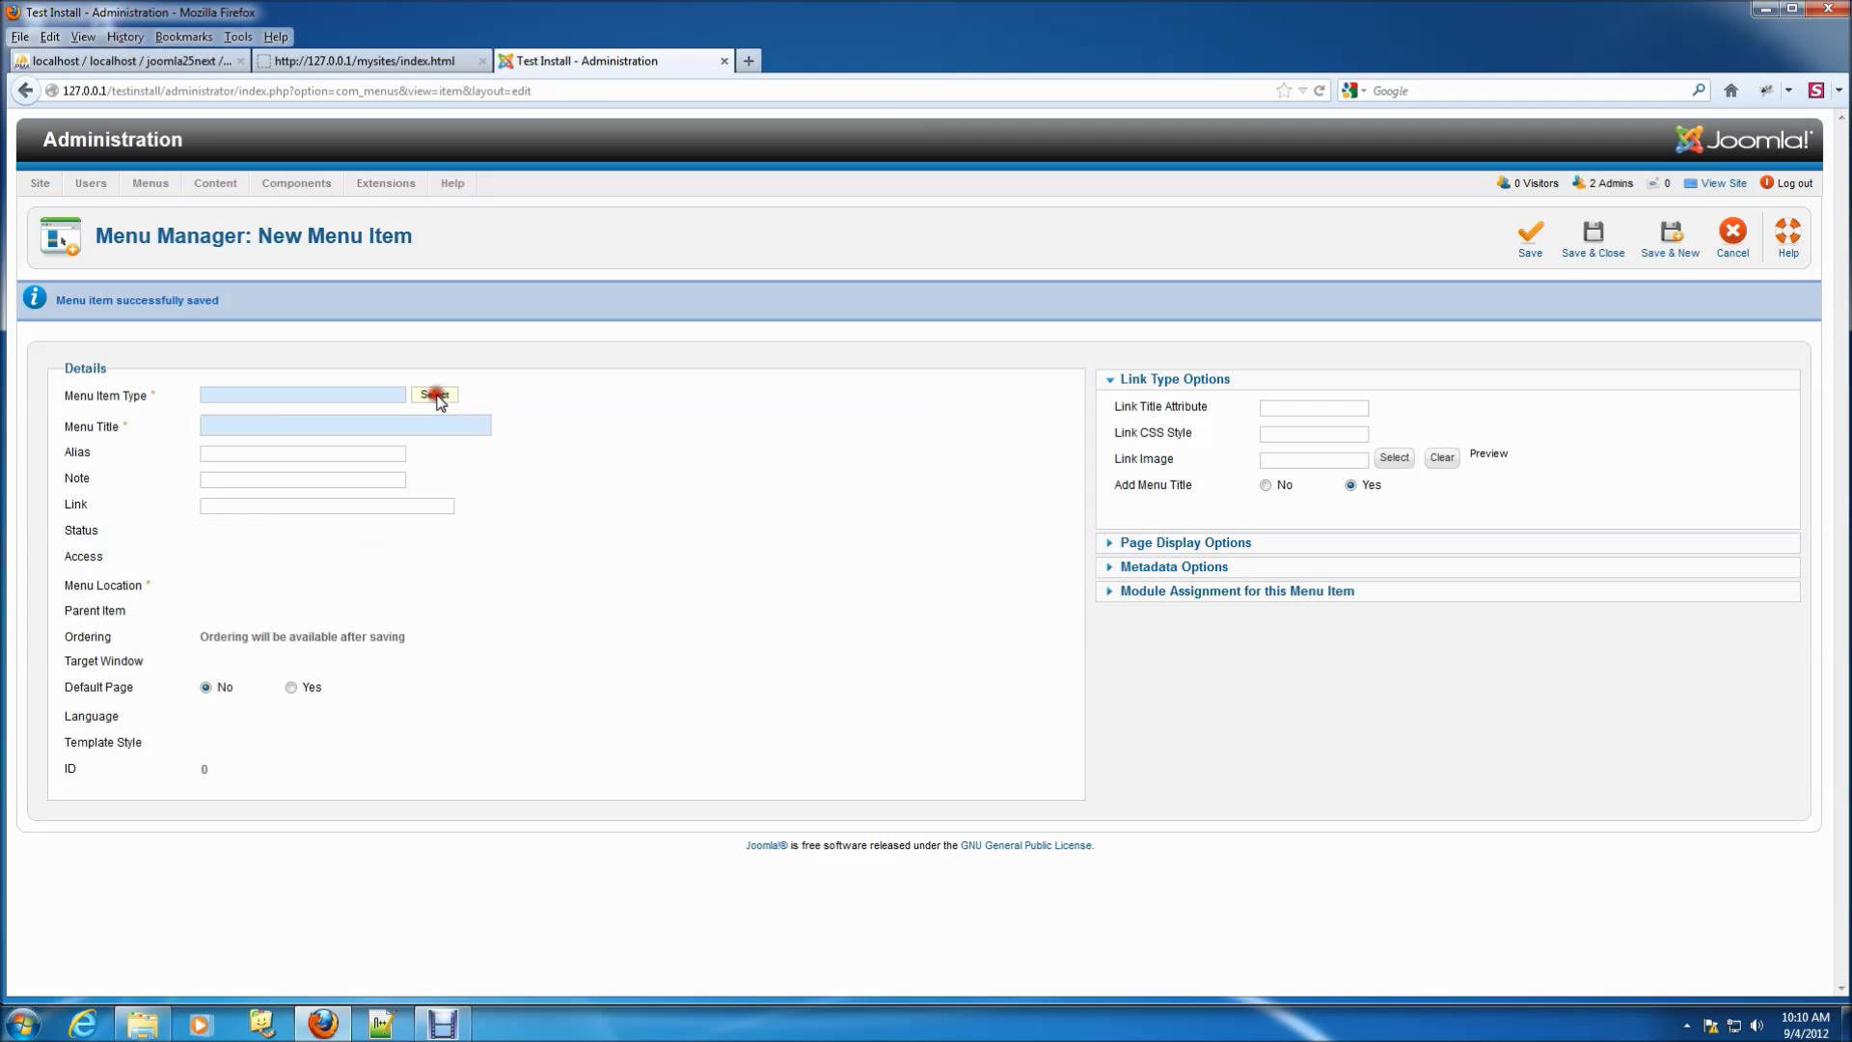
click(433, 395)
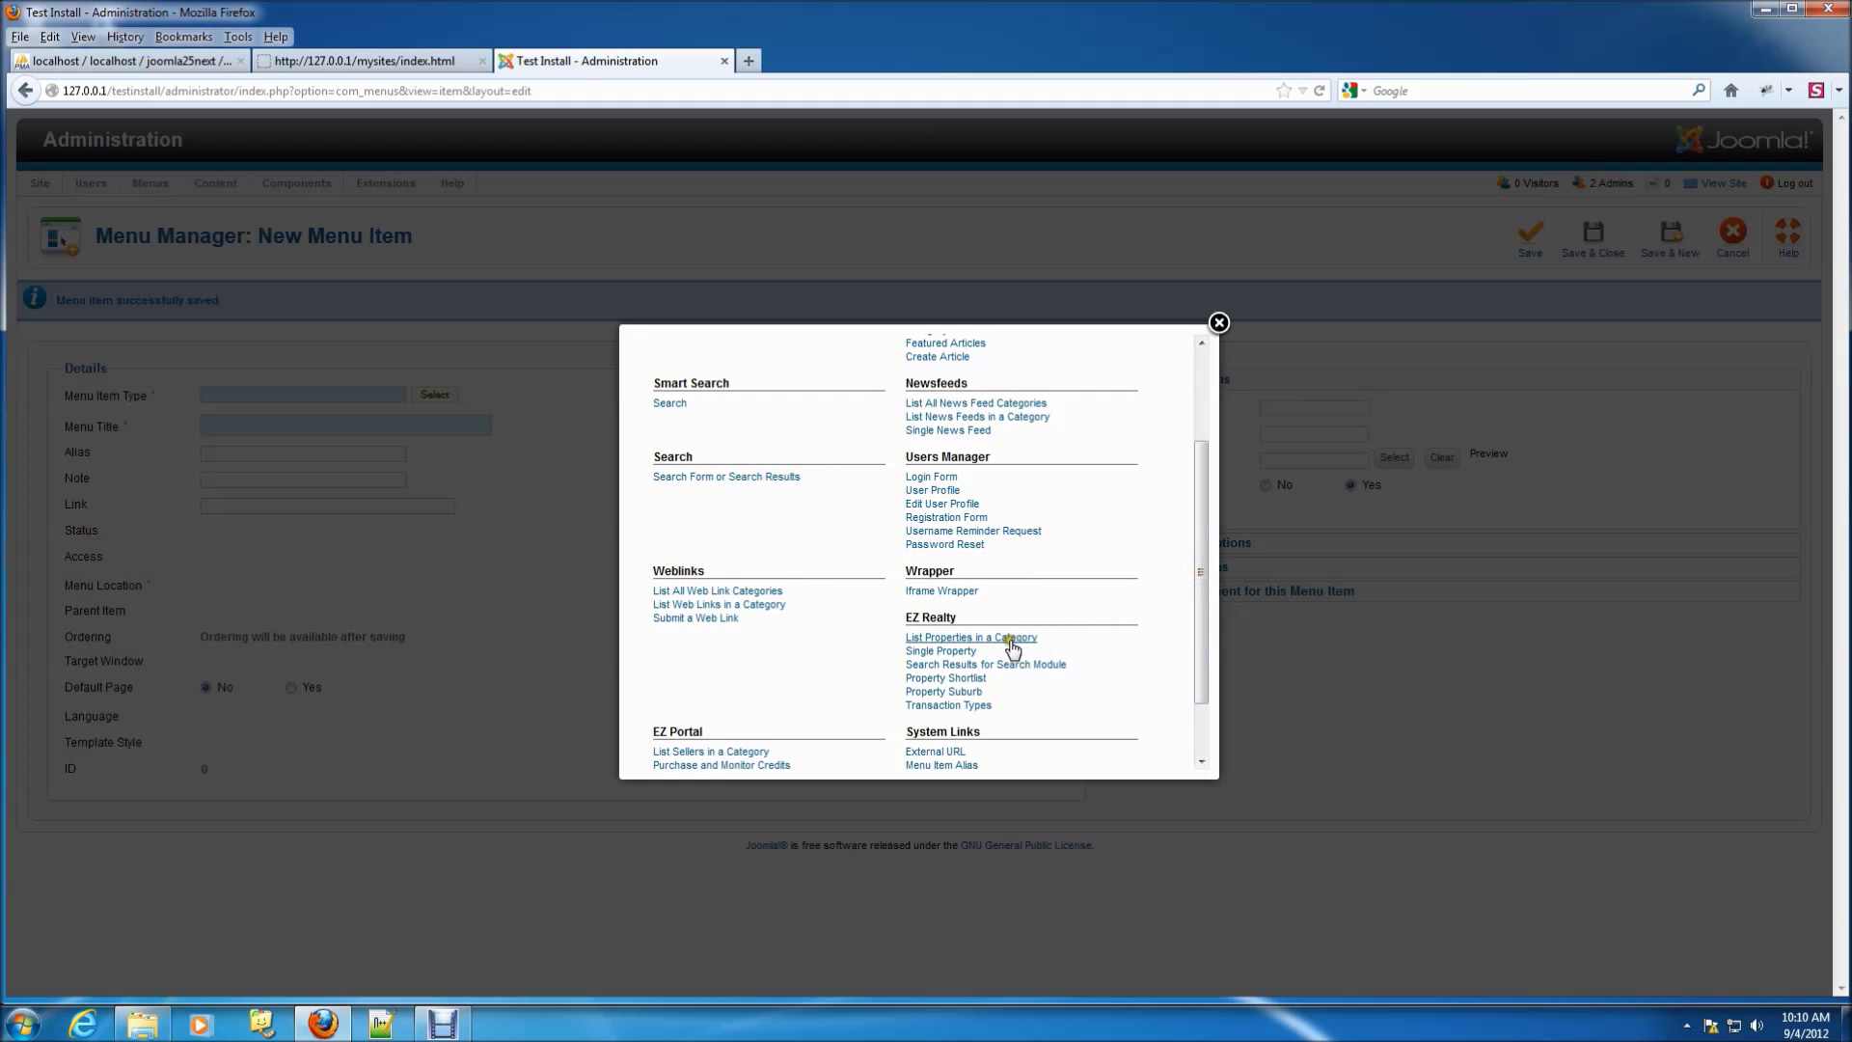
click(969, 637)
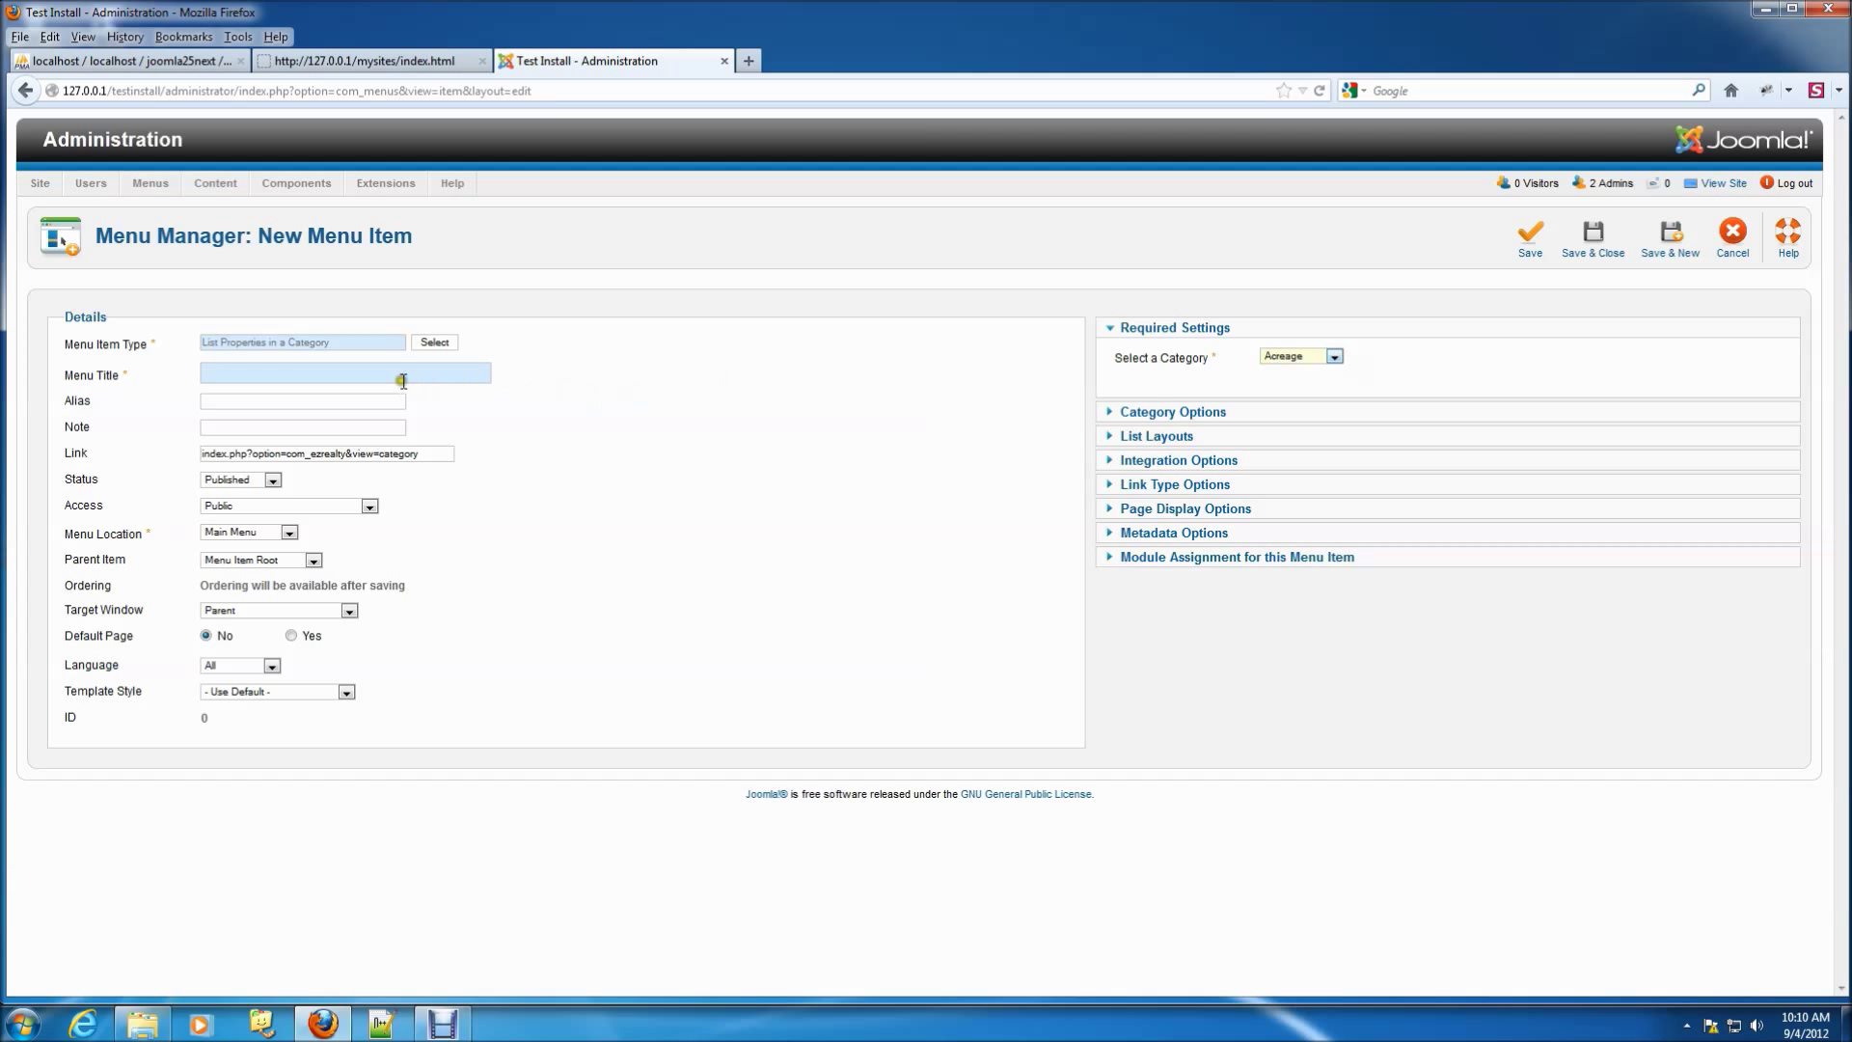
text(Acreage)
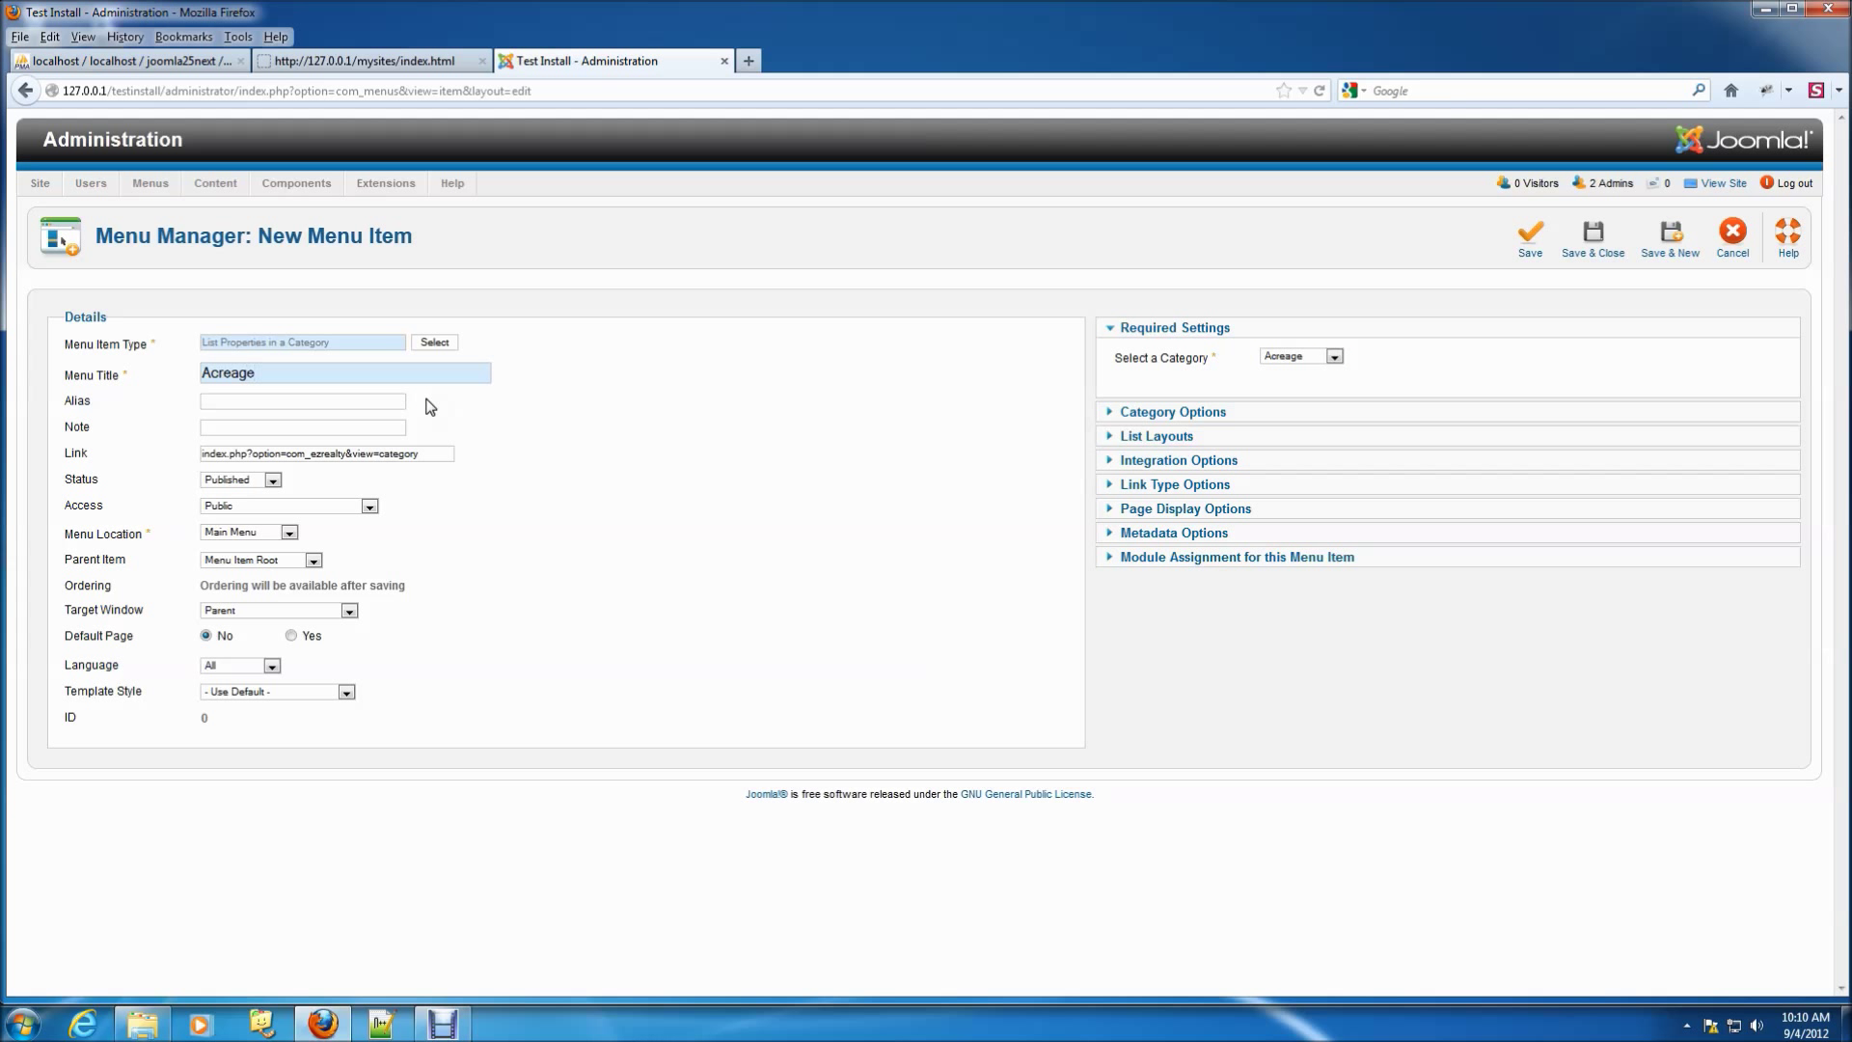
click(312, 559)
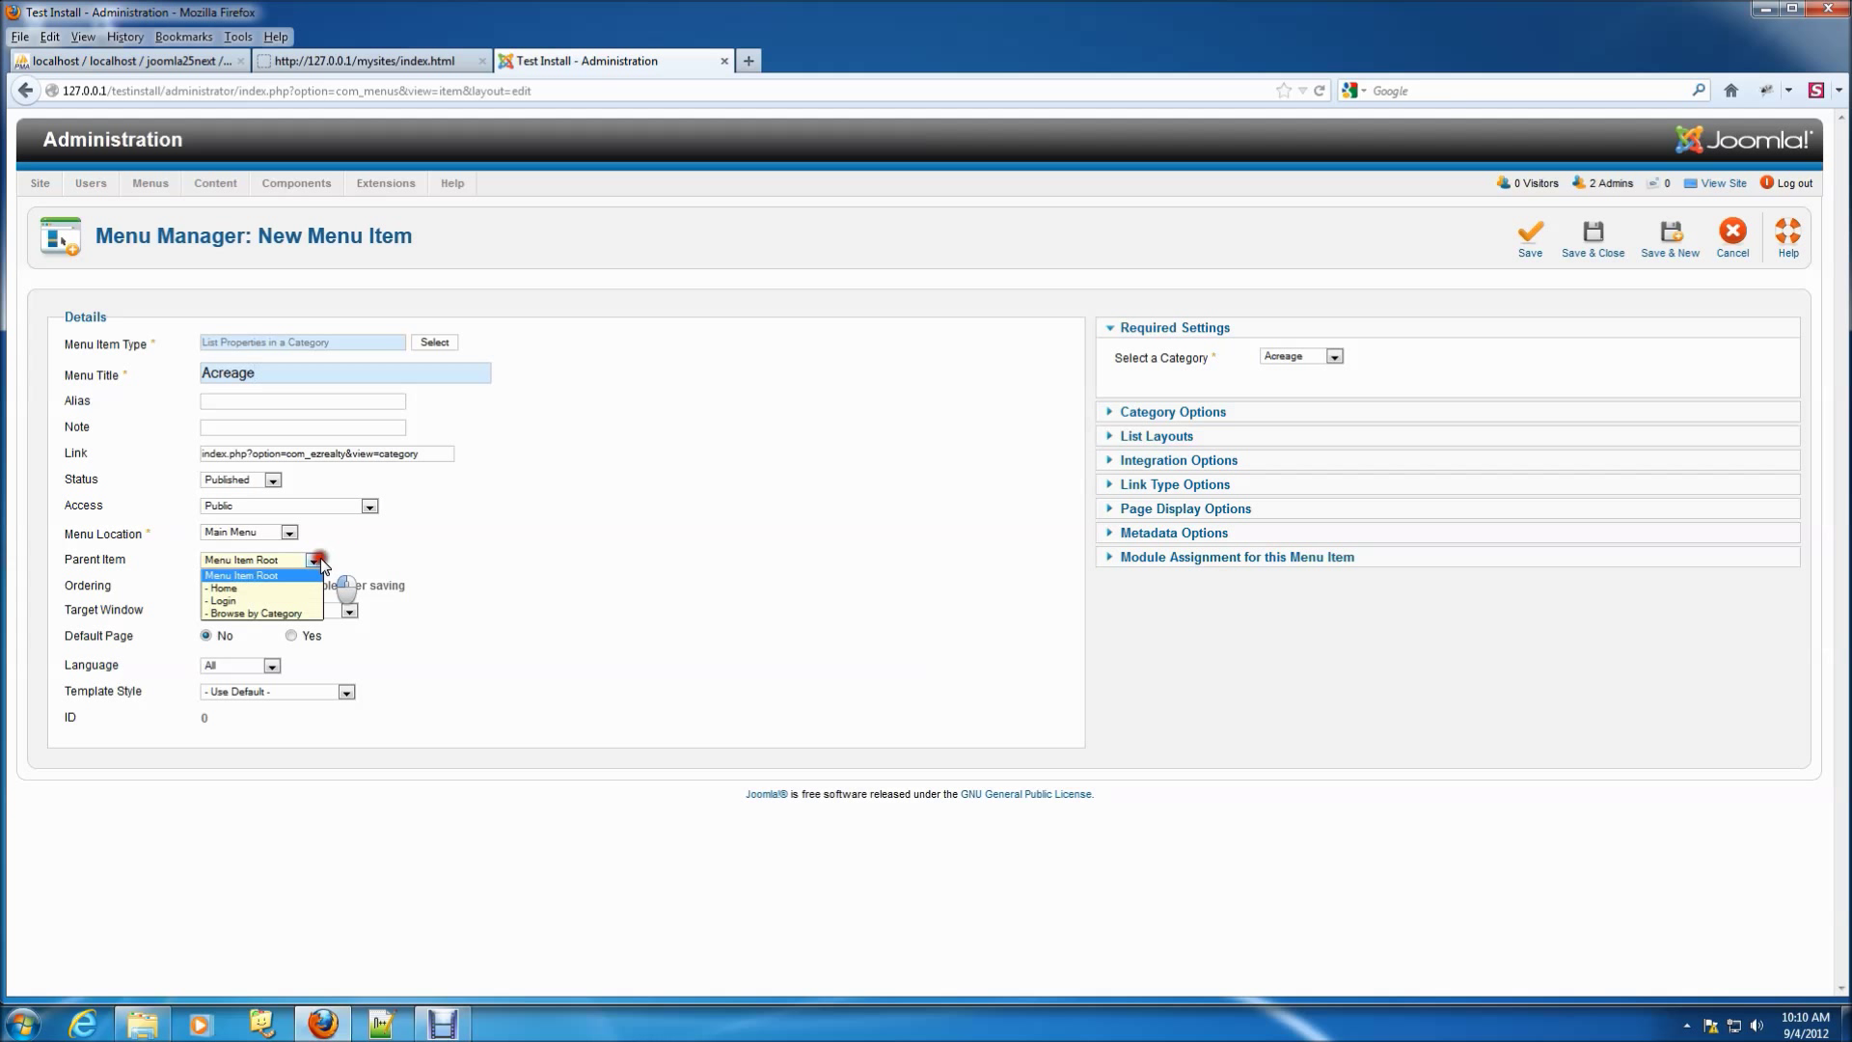
click(251, 612)
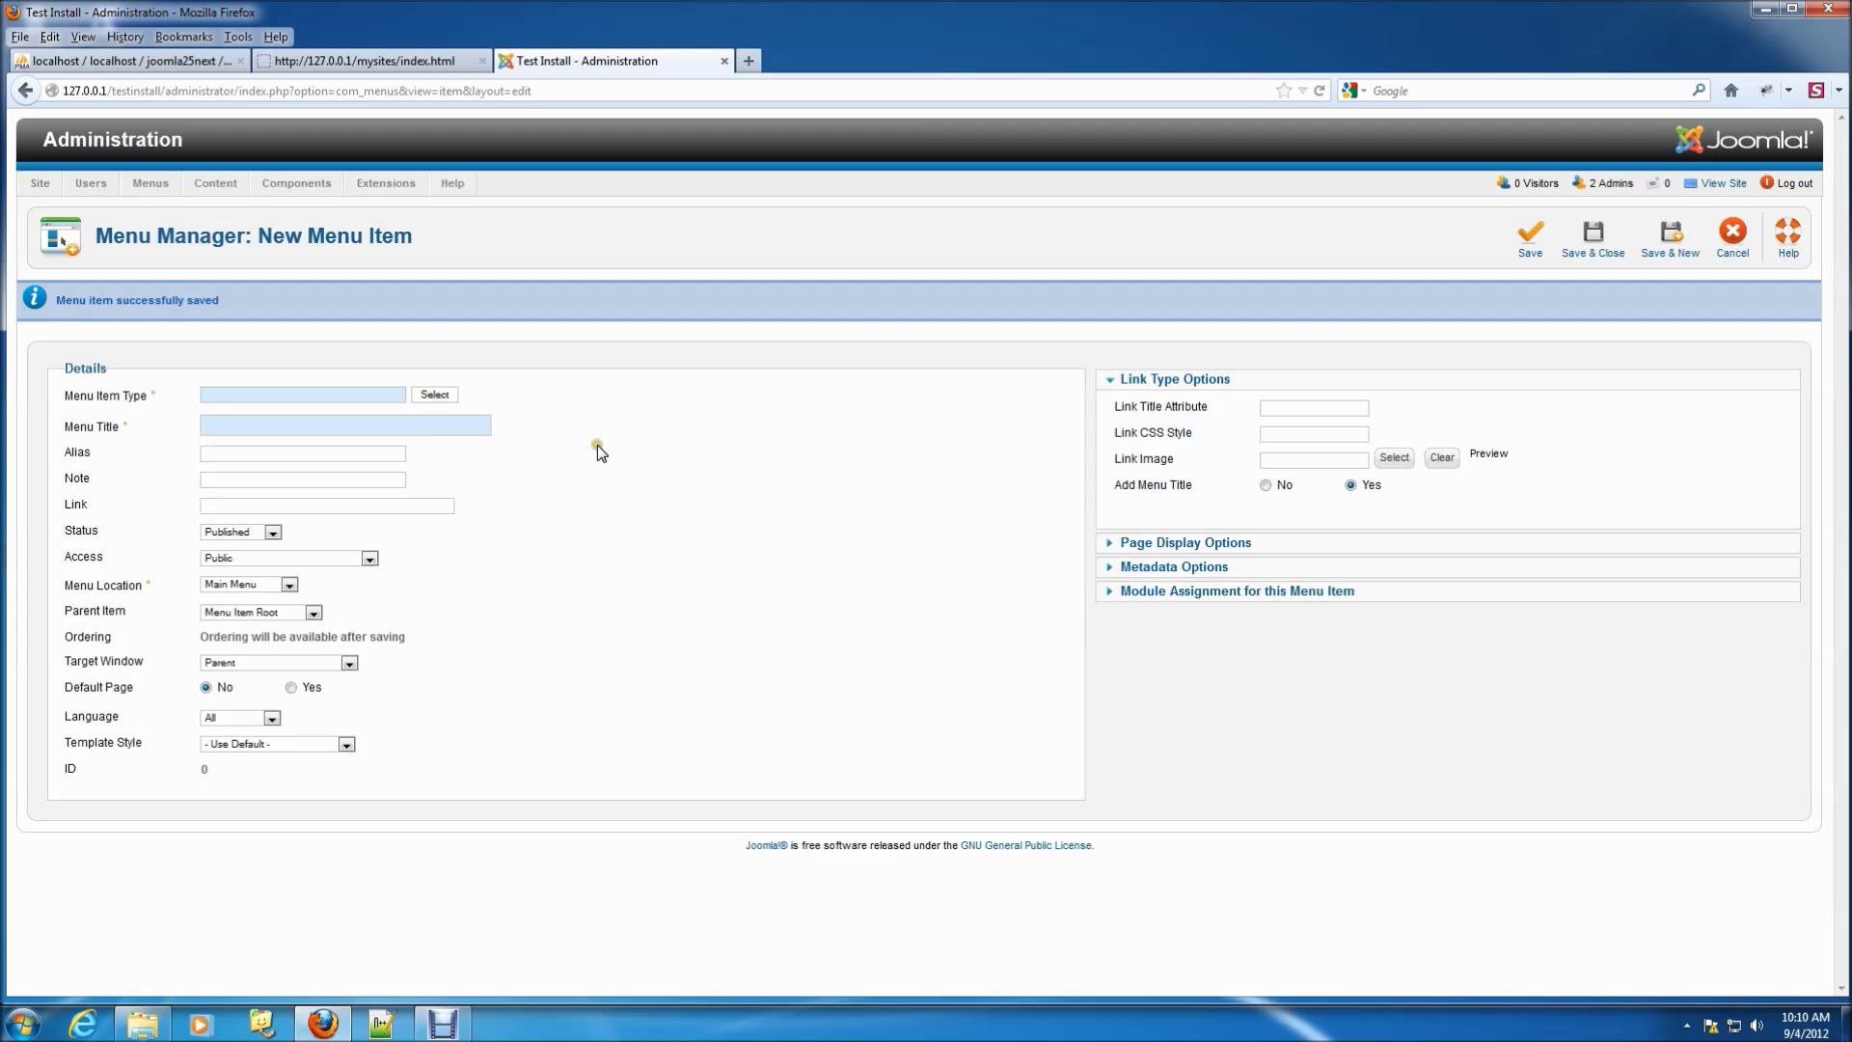
Step: Make the new item an EZ Realty listing of the Commercial property category
click(432, 395)
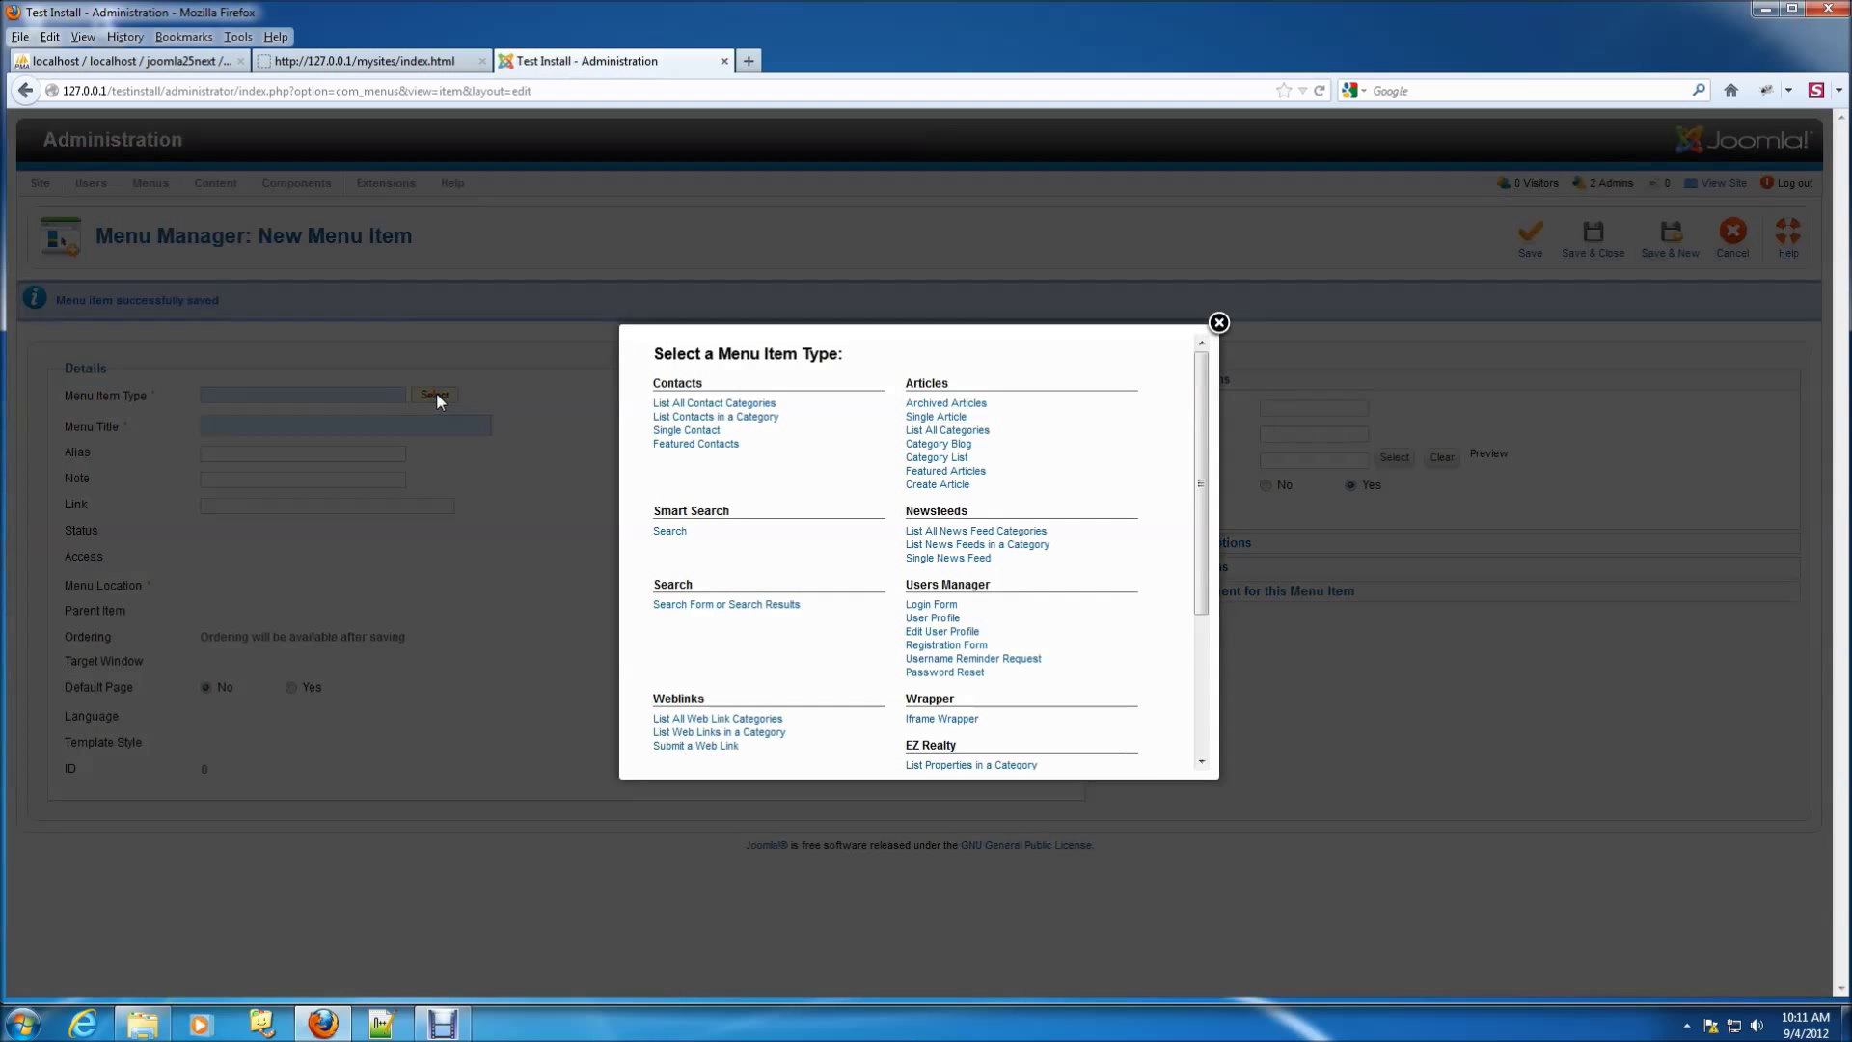
scroll(down, 3)
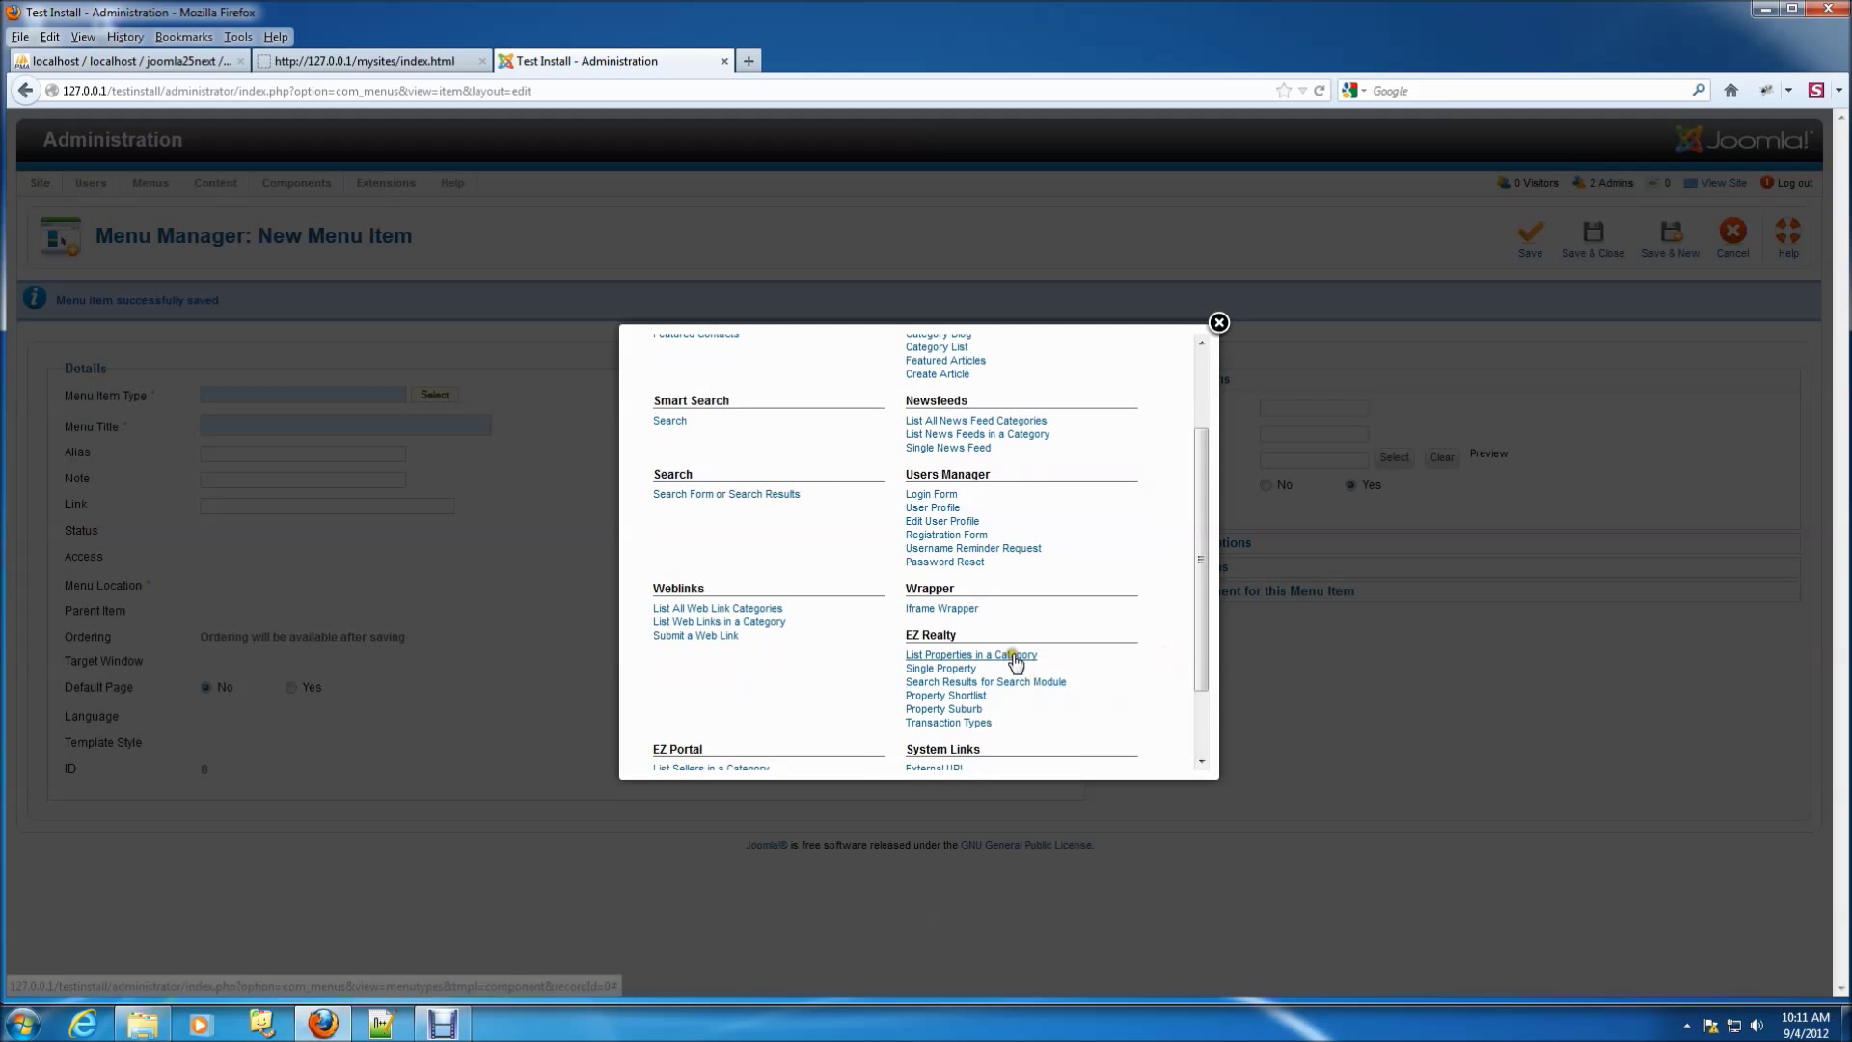
click(972, 654)
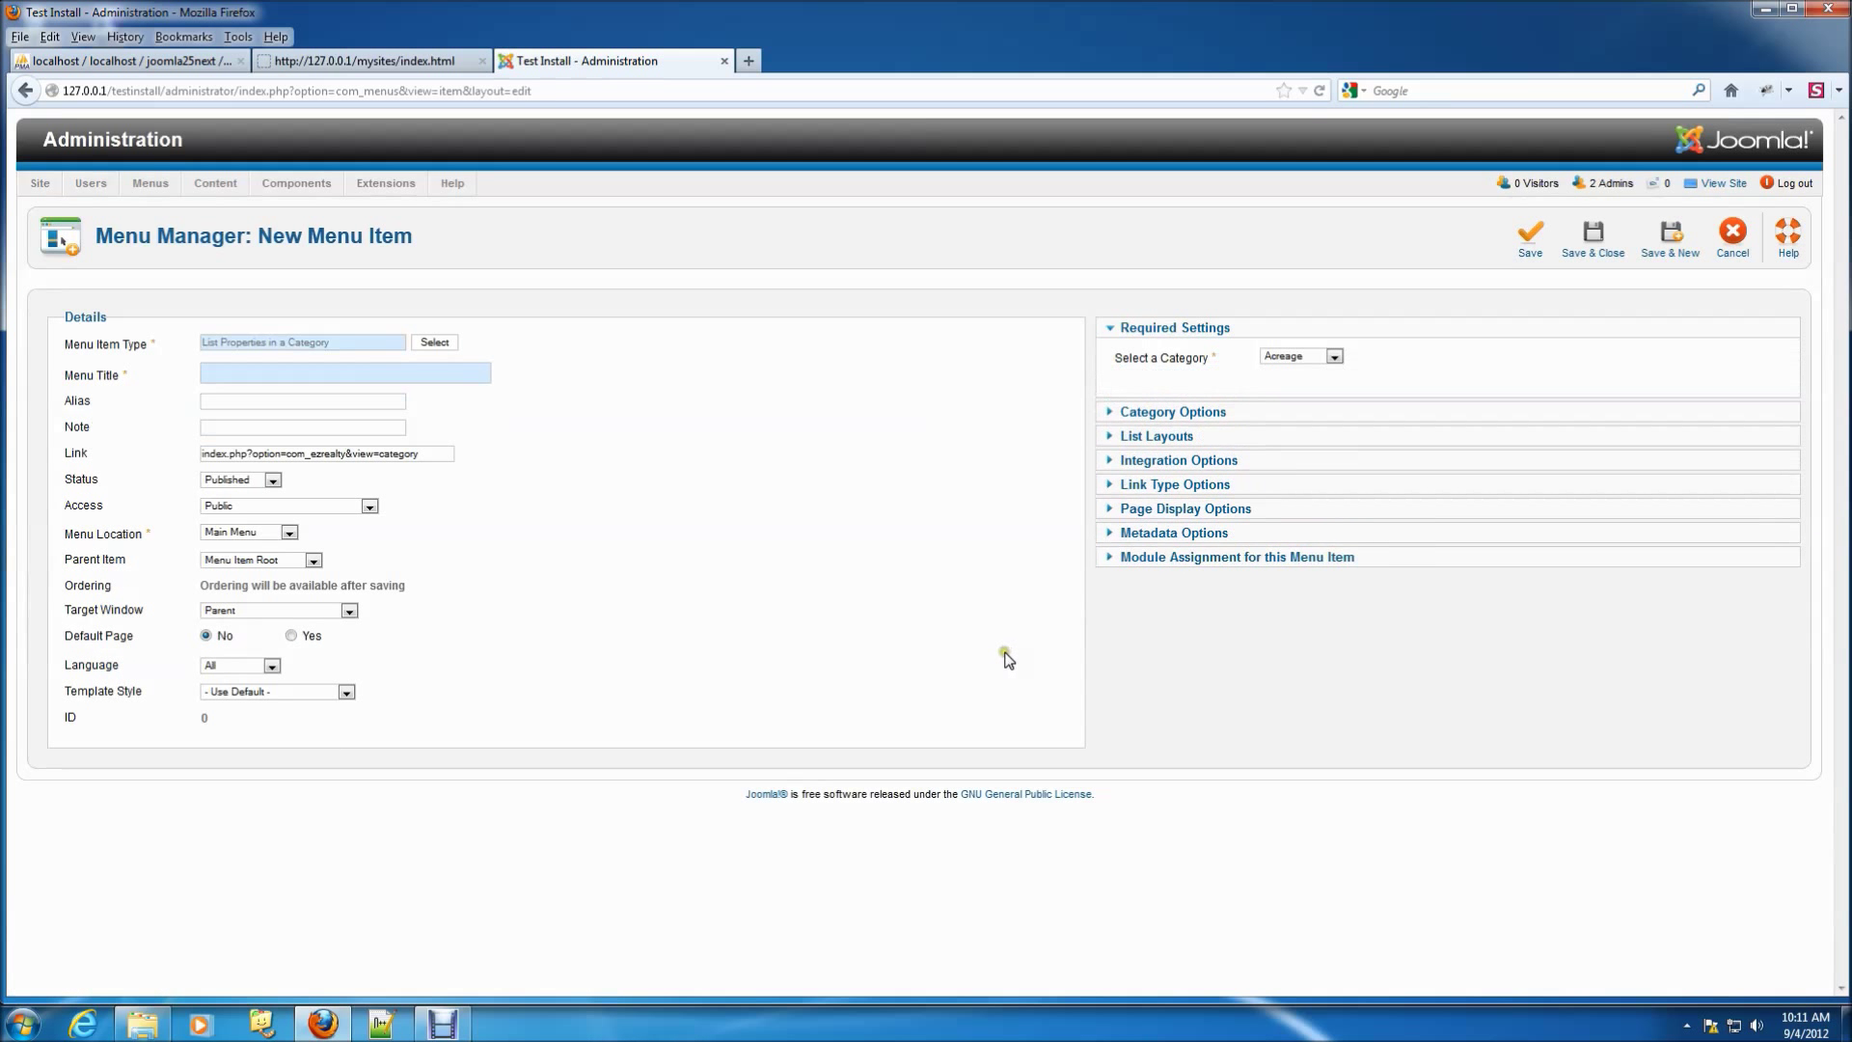
click(1333, 356)
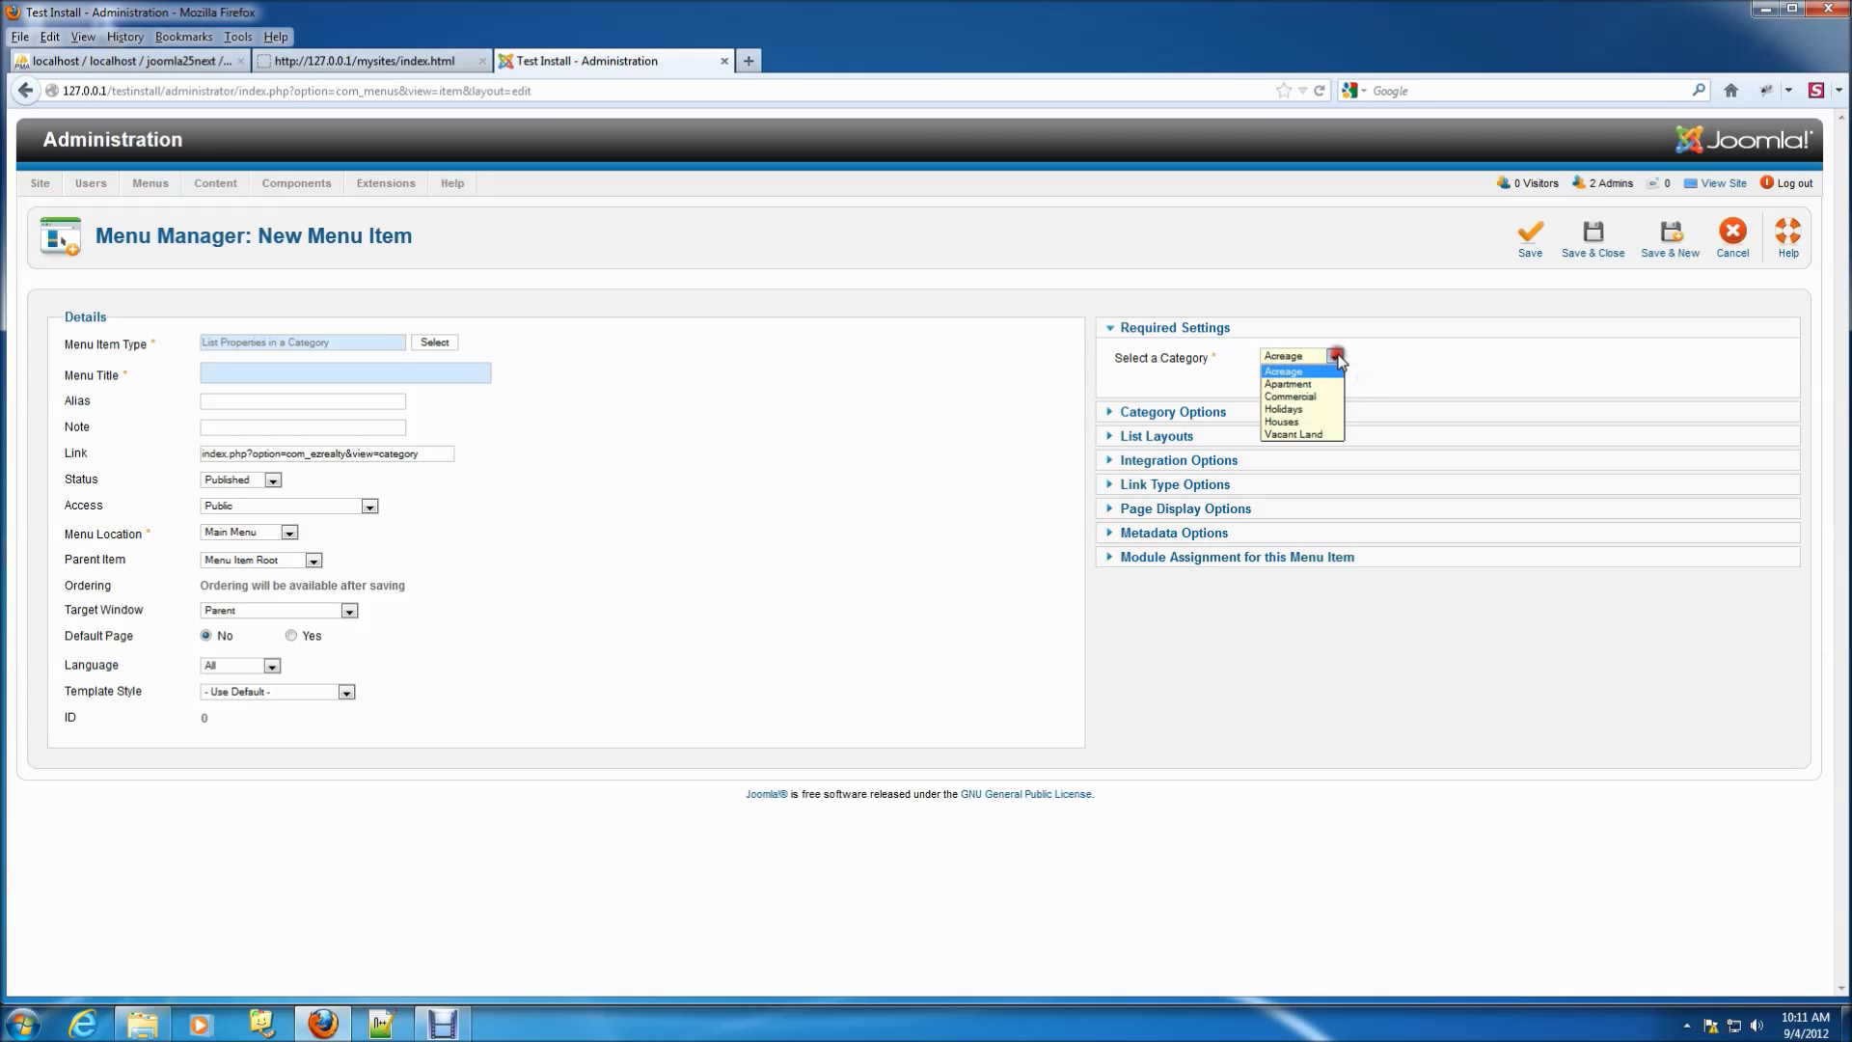
click(1290, 395)
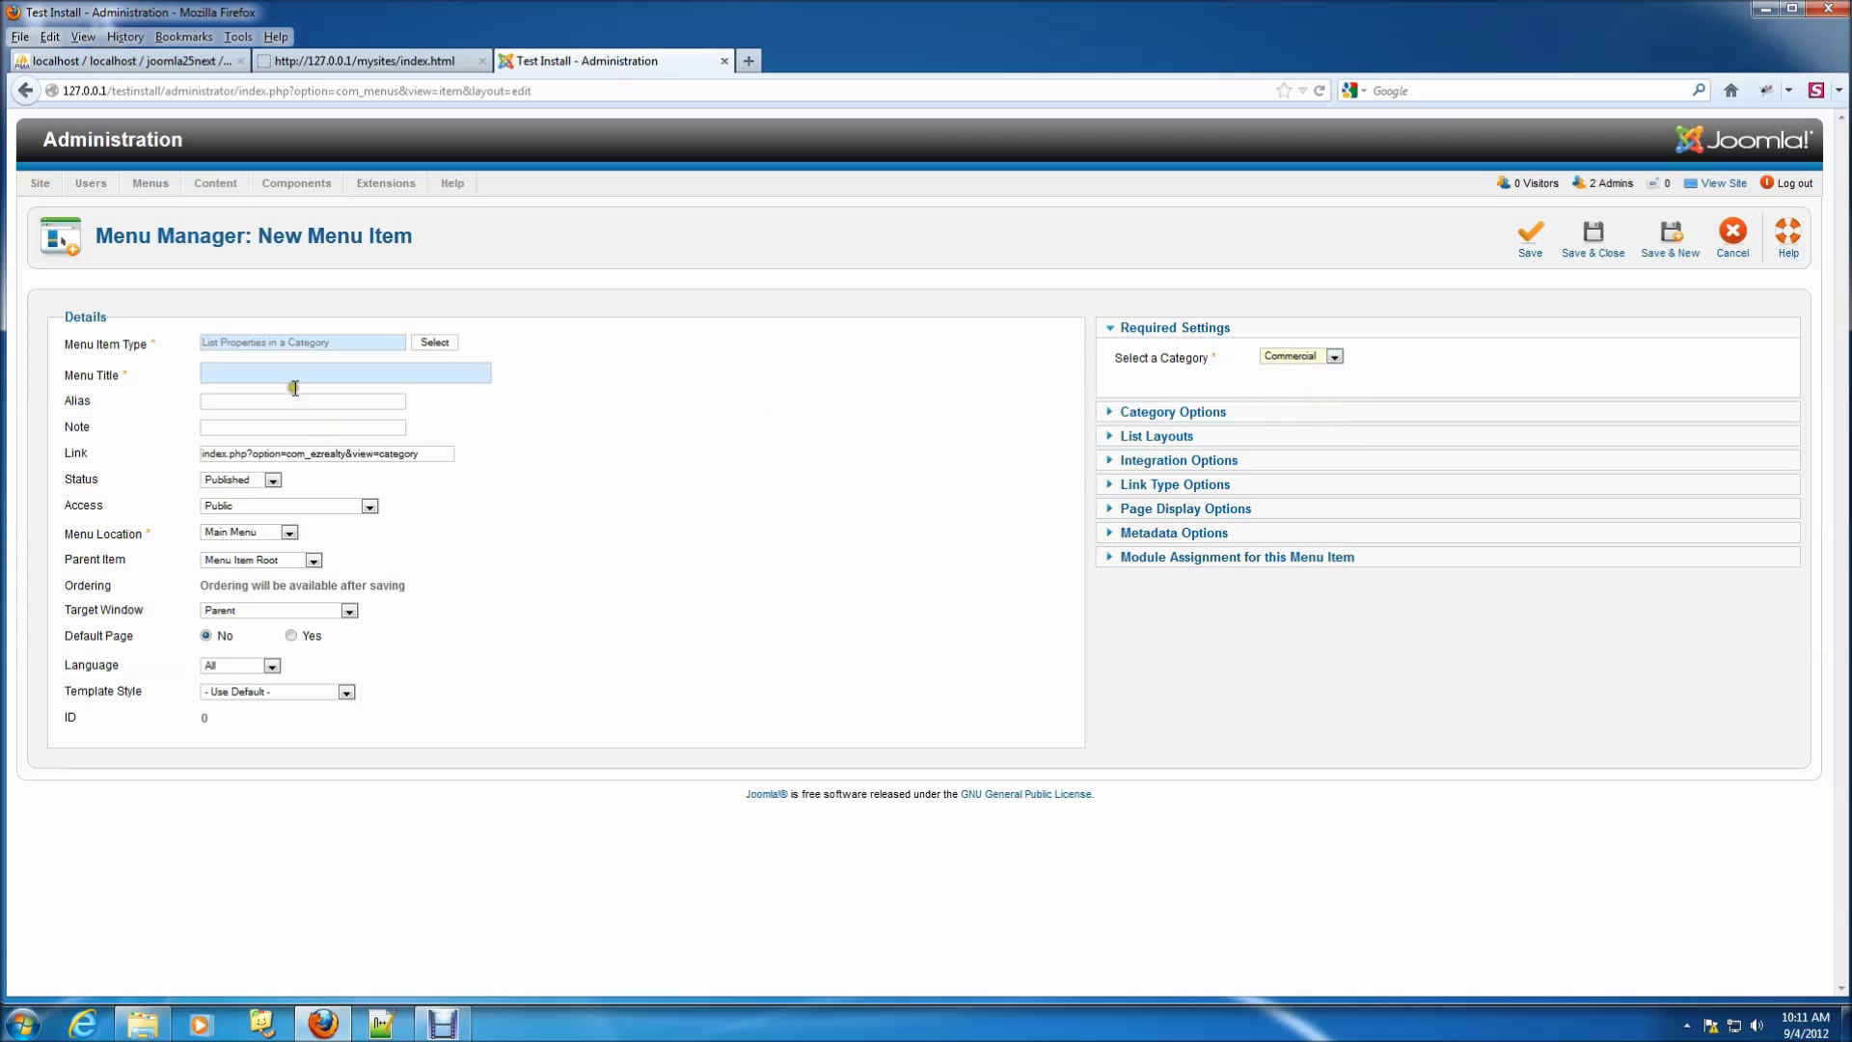
Step: Title it 'Commercial', nest it under Browse by Category, and Save & New
text(C)
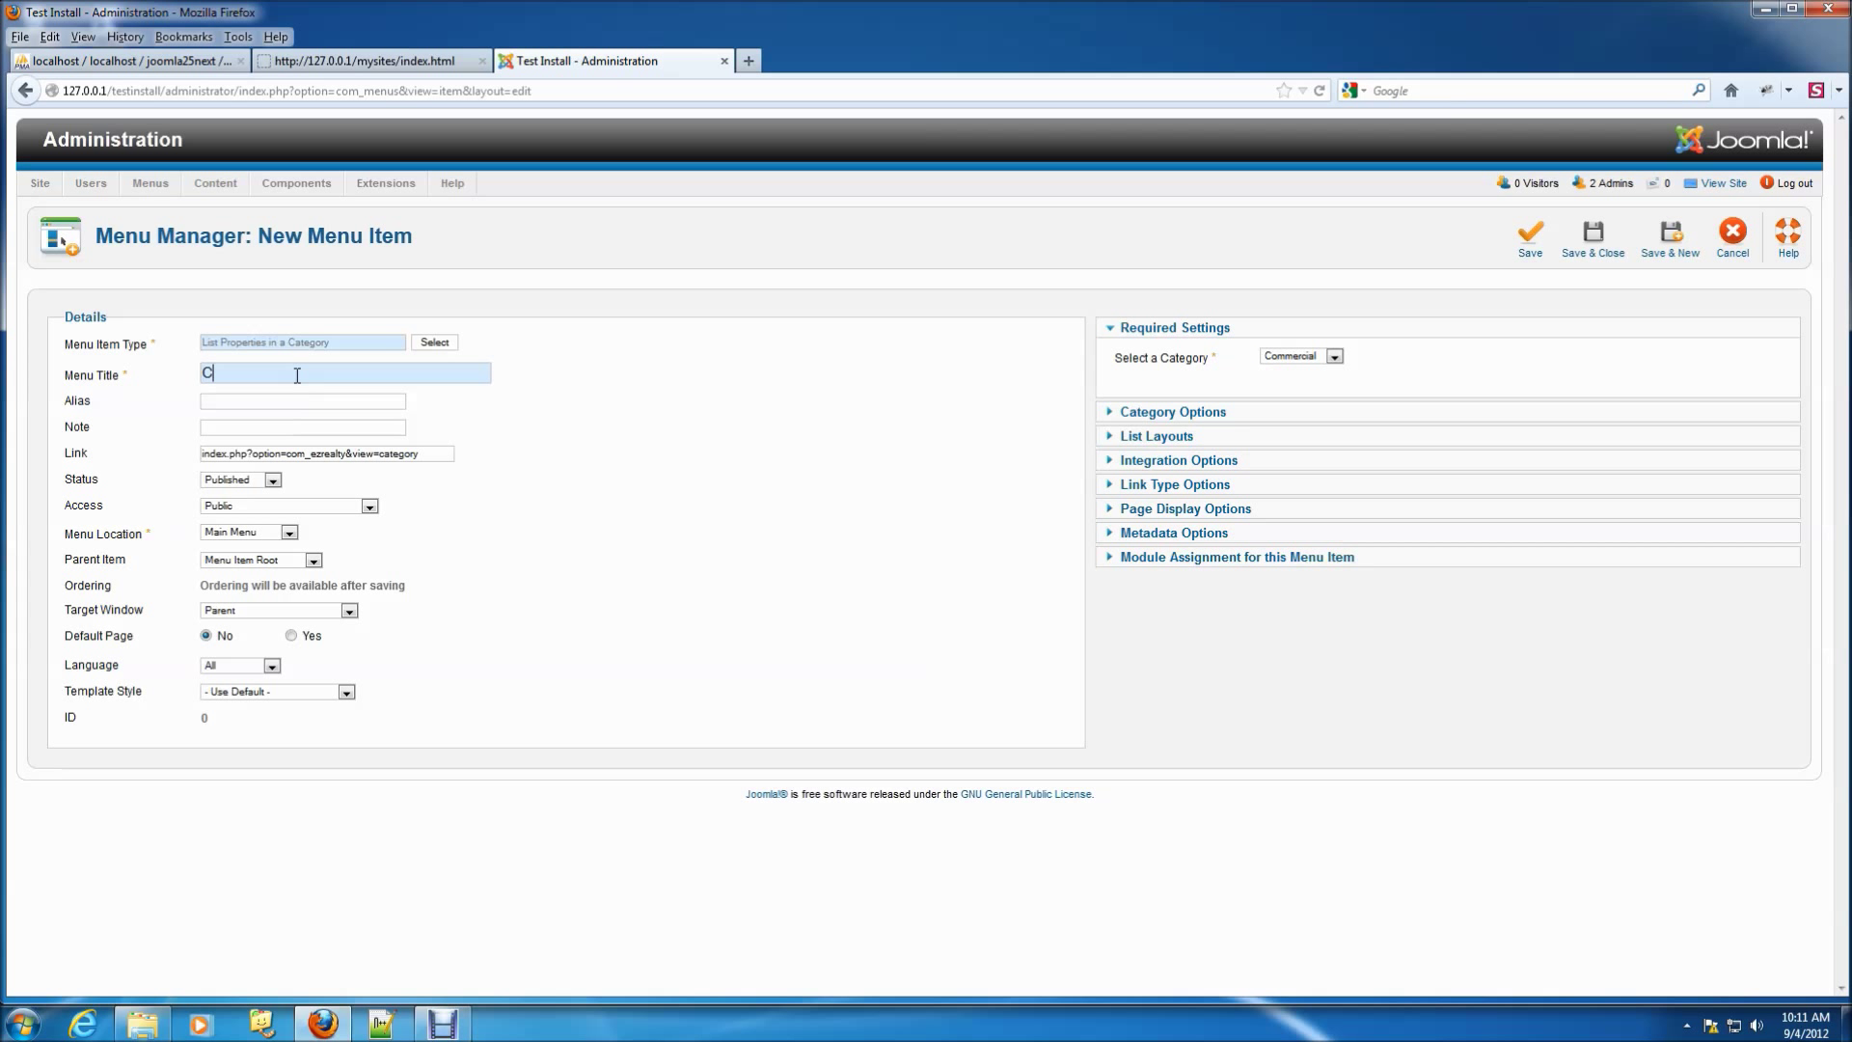
text(ommercial)
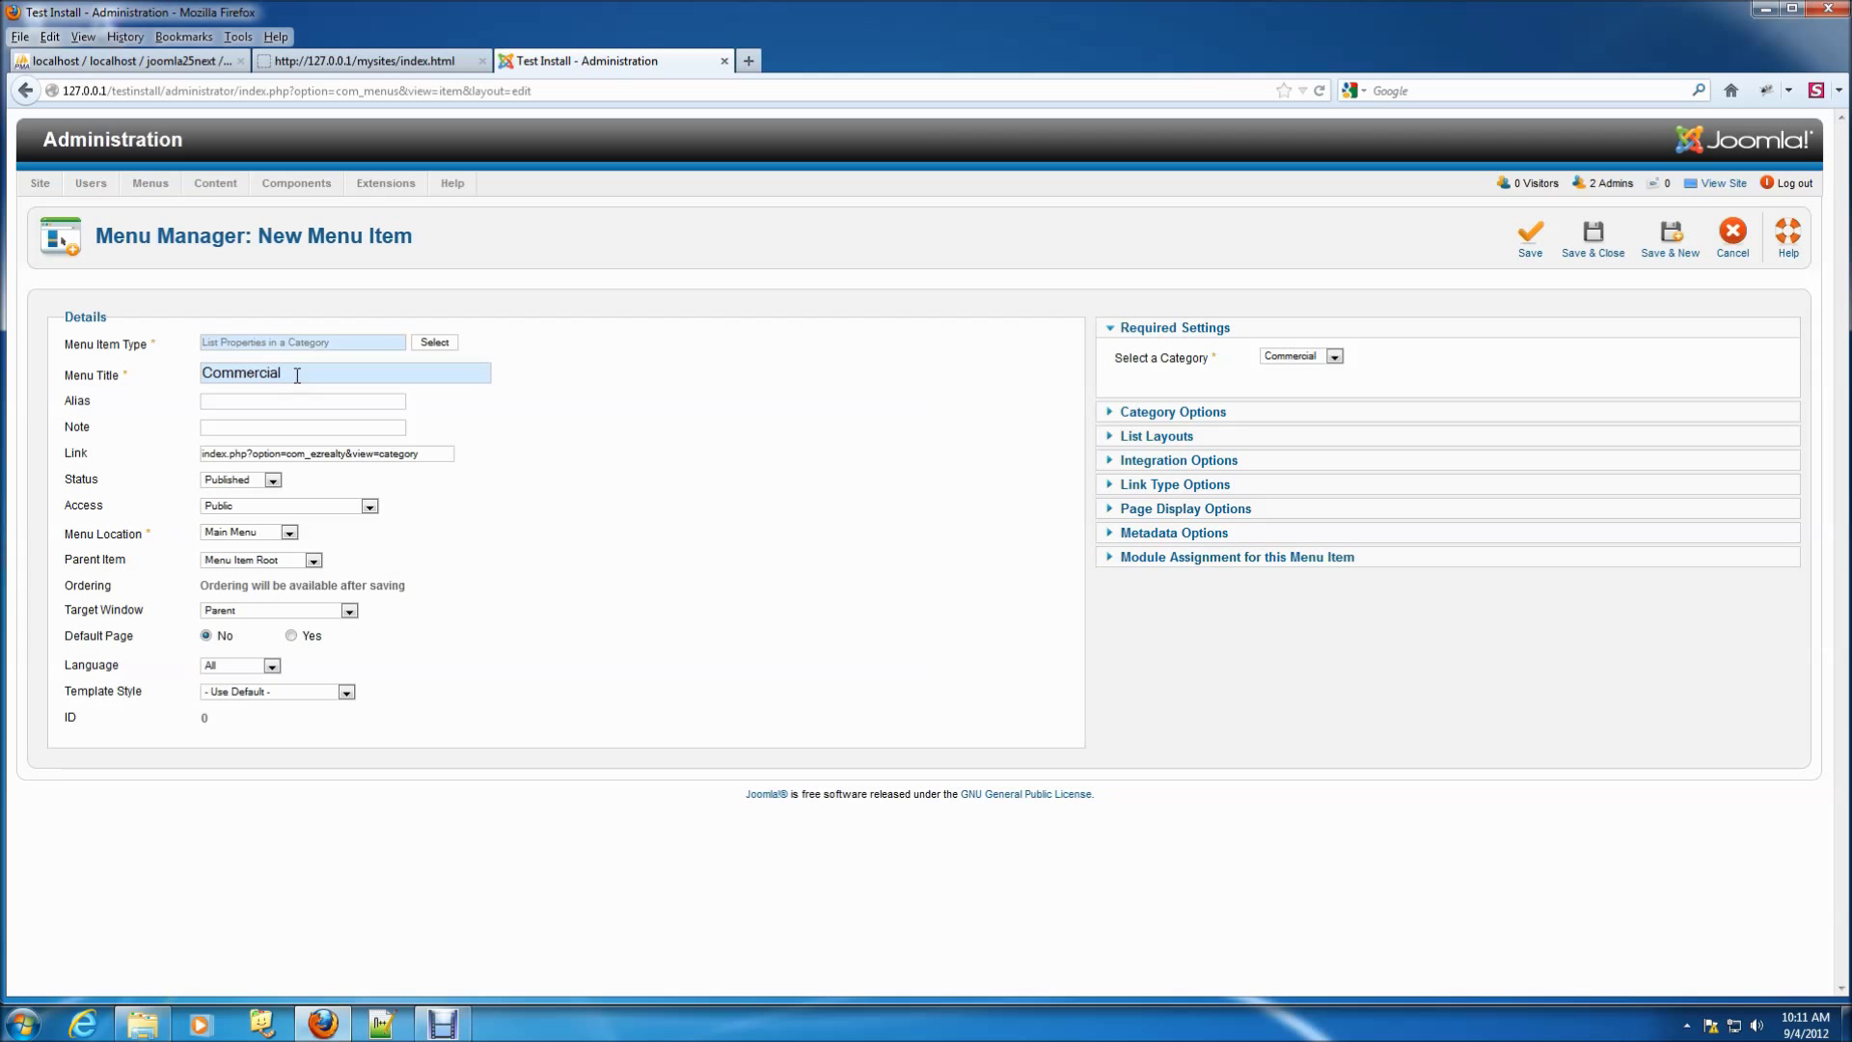
click(313, 559)
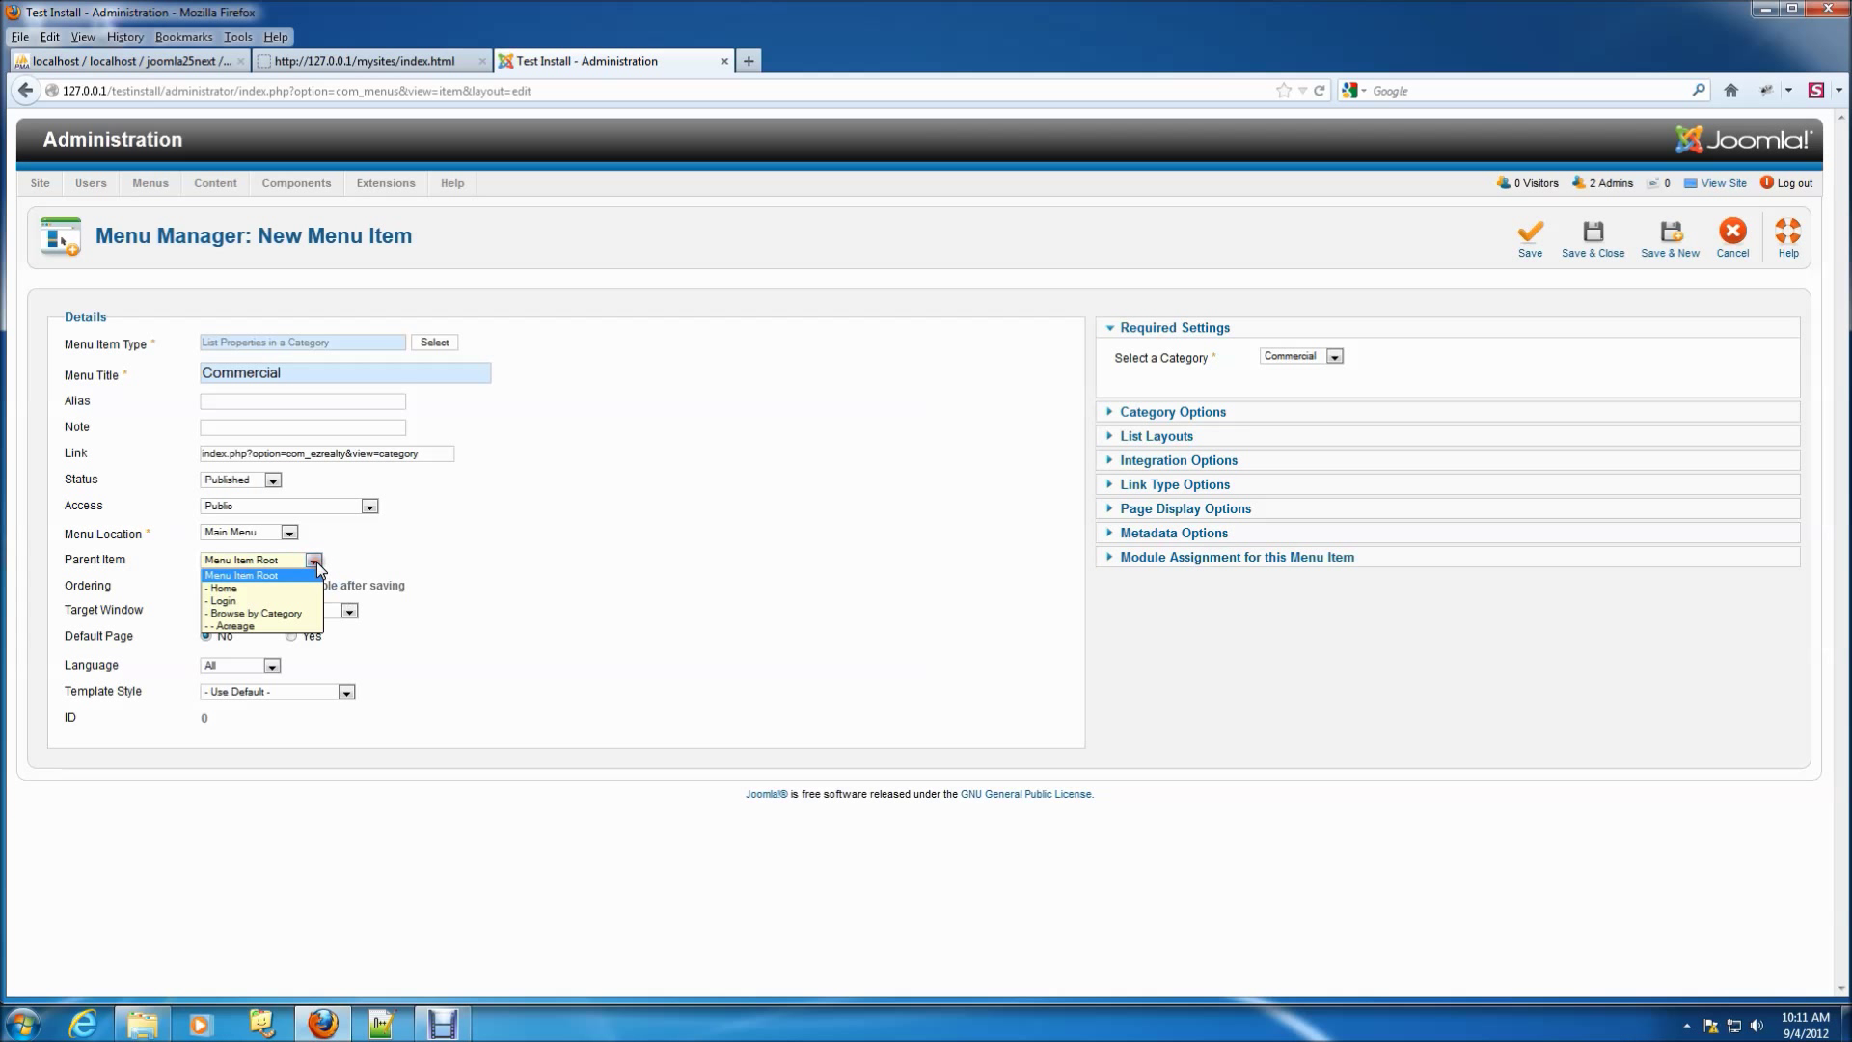
click(242, 575)
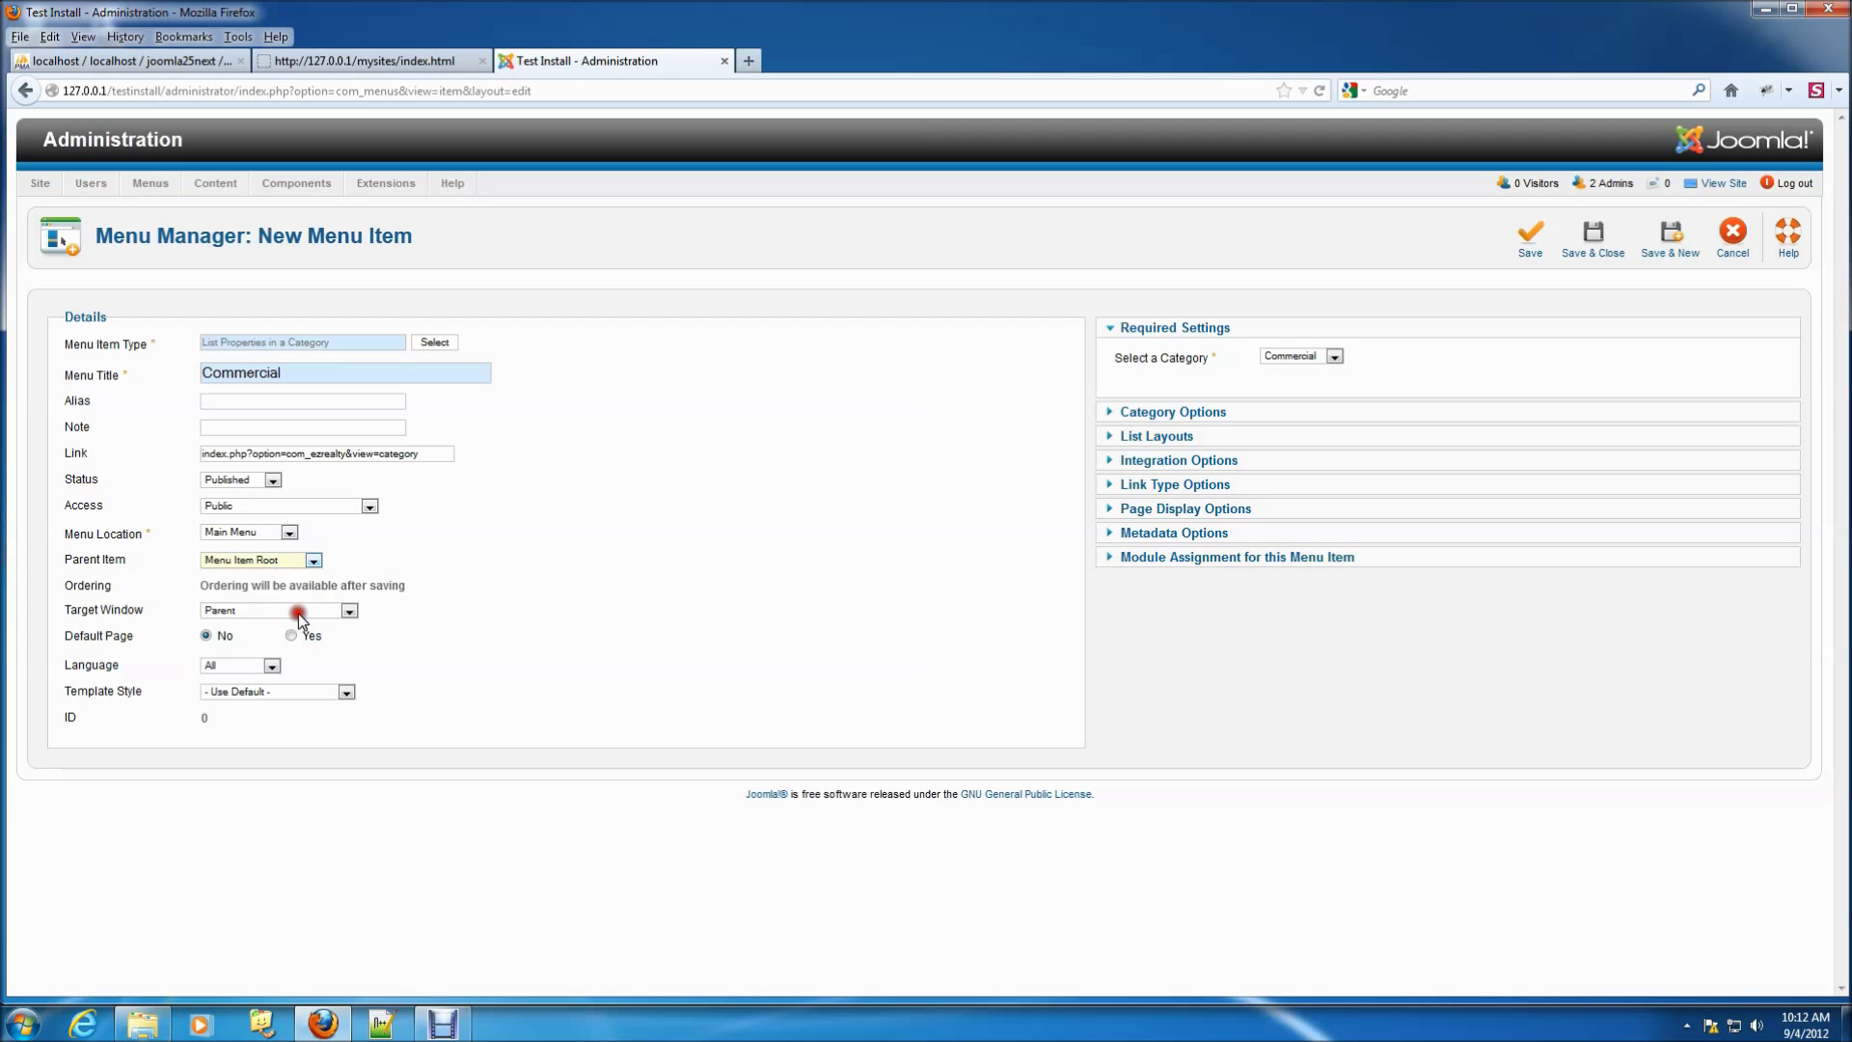
click(258, 559)
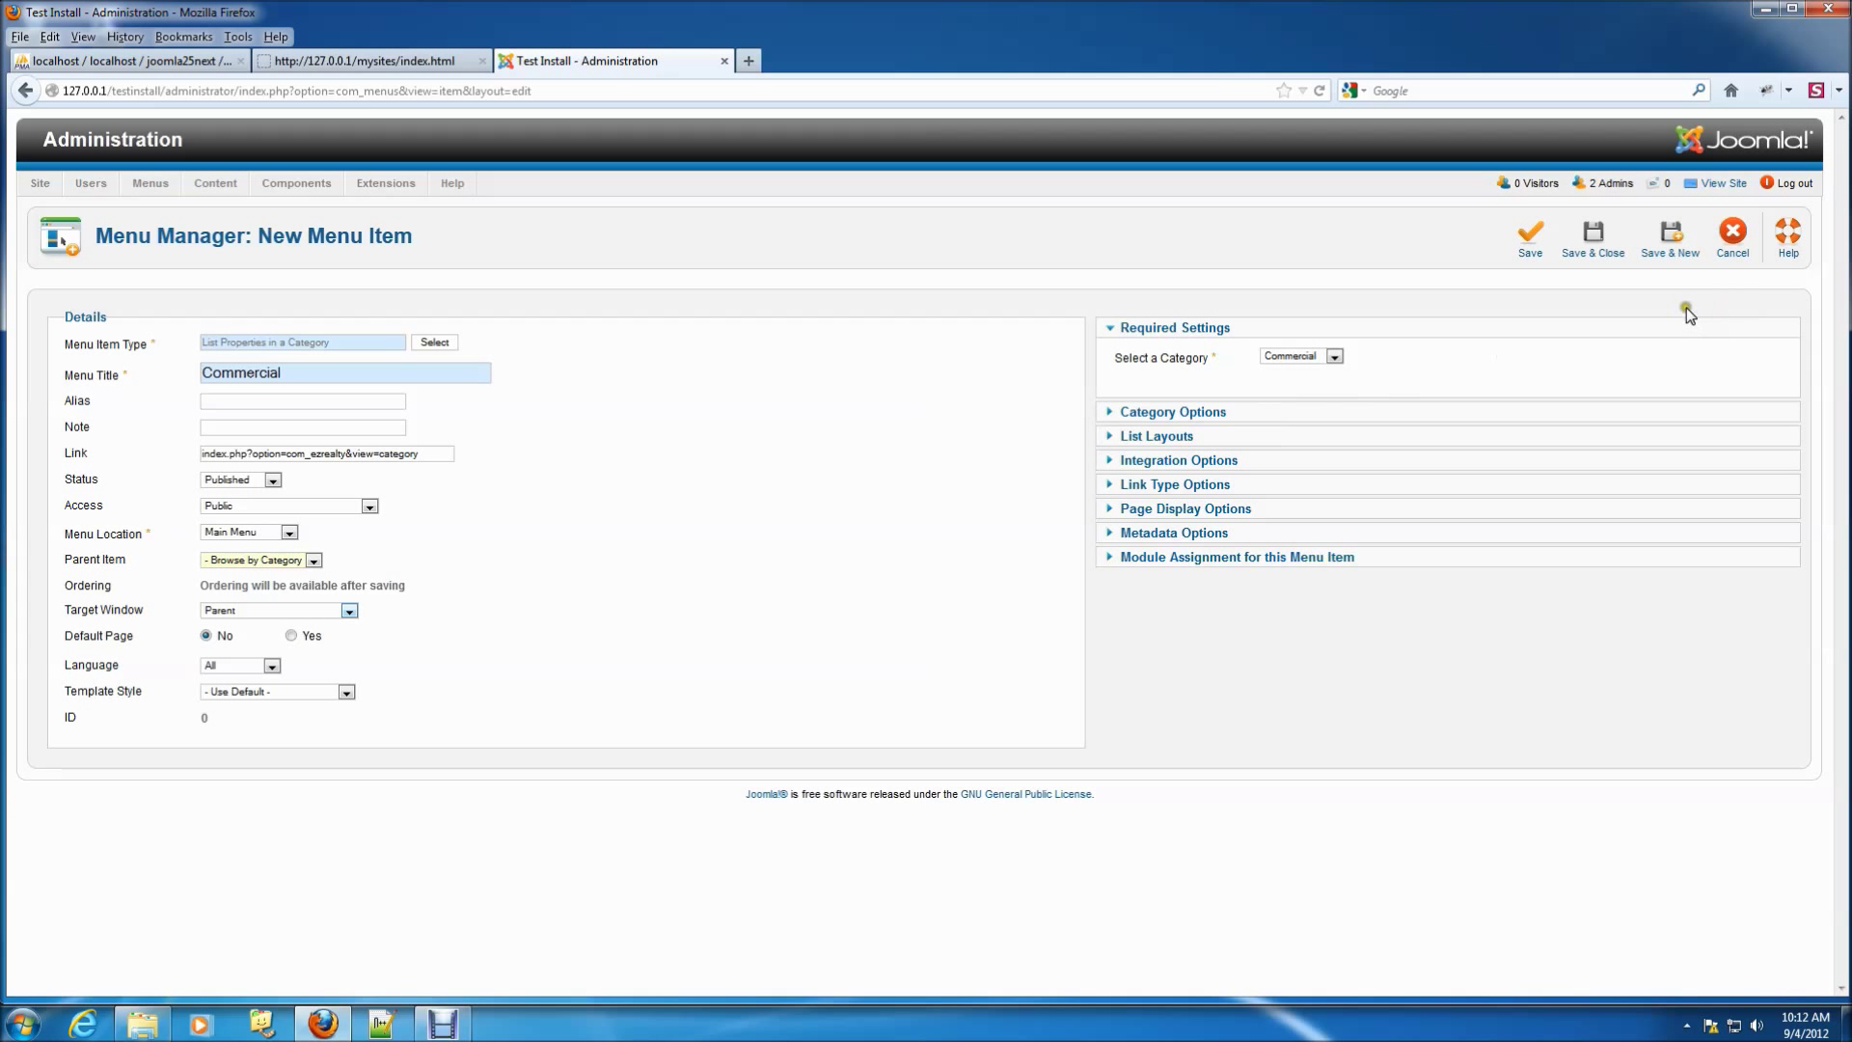
click(1670, 236)
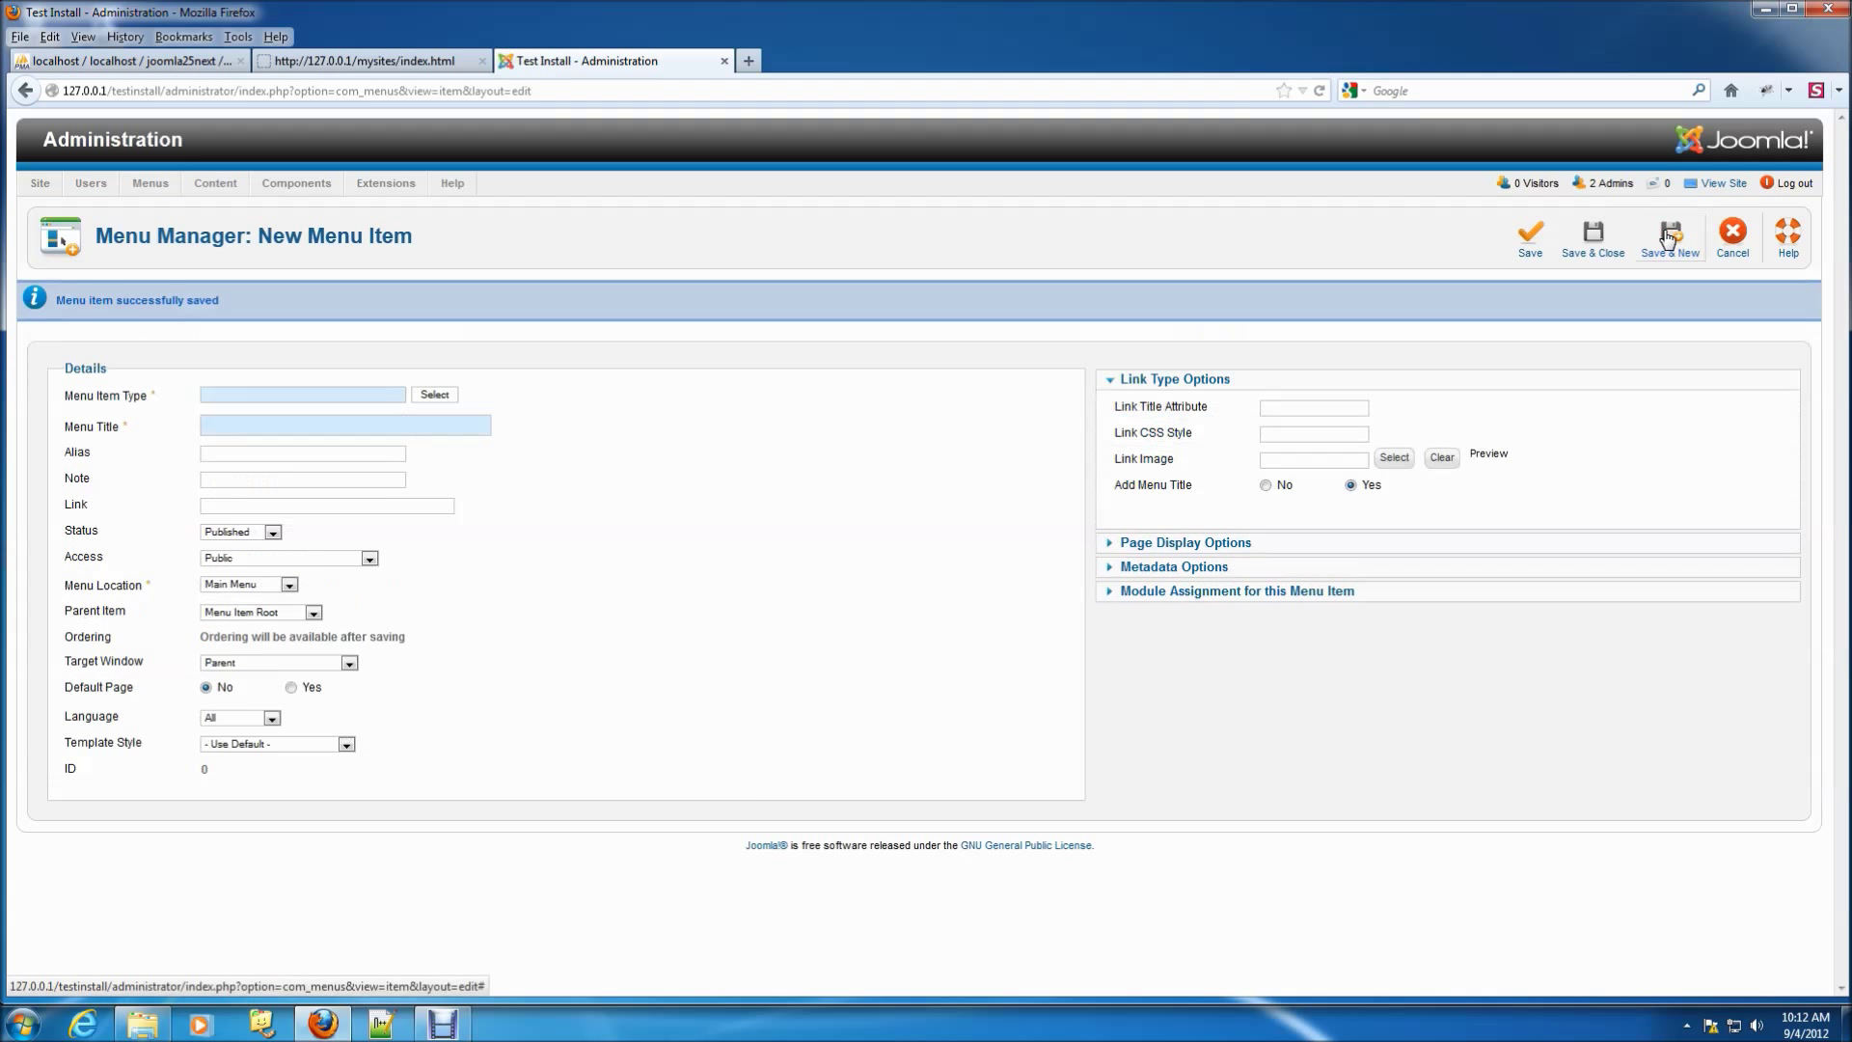
mouse_move(812, 417)
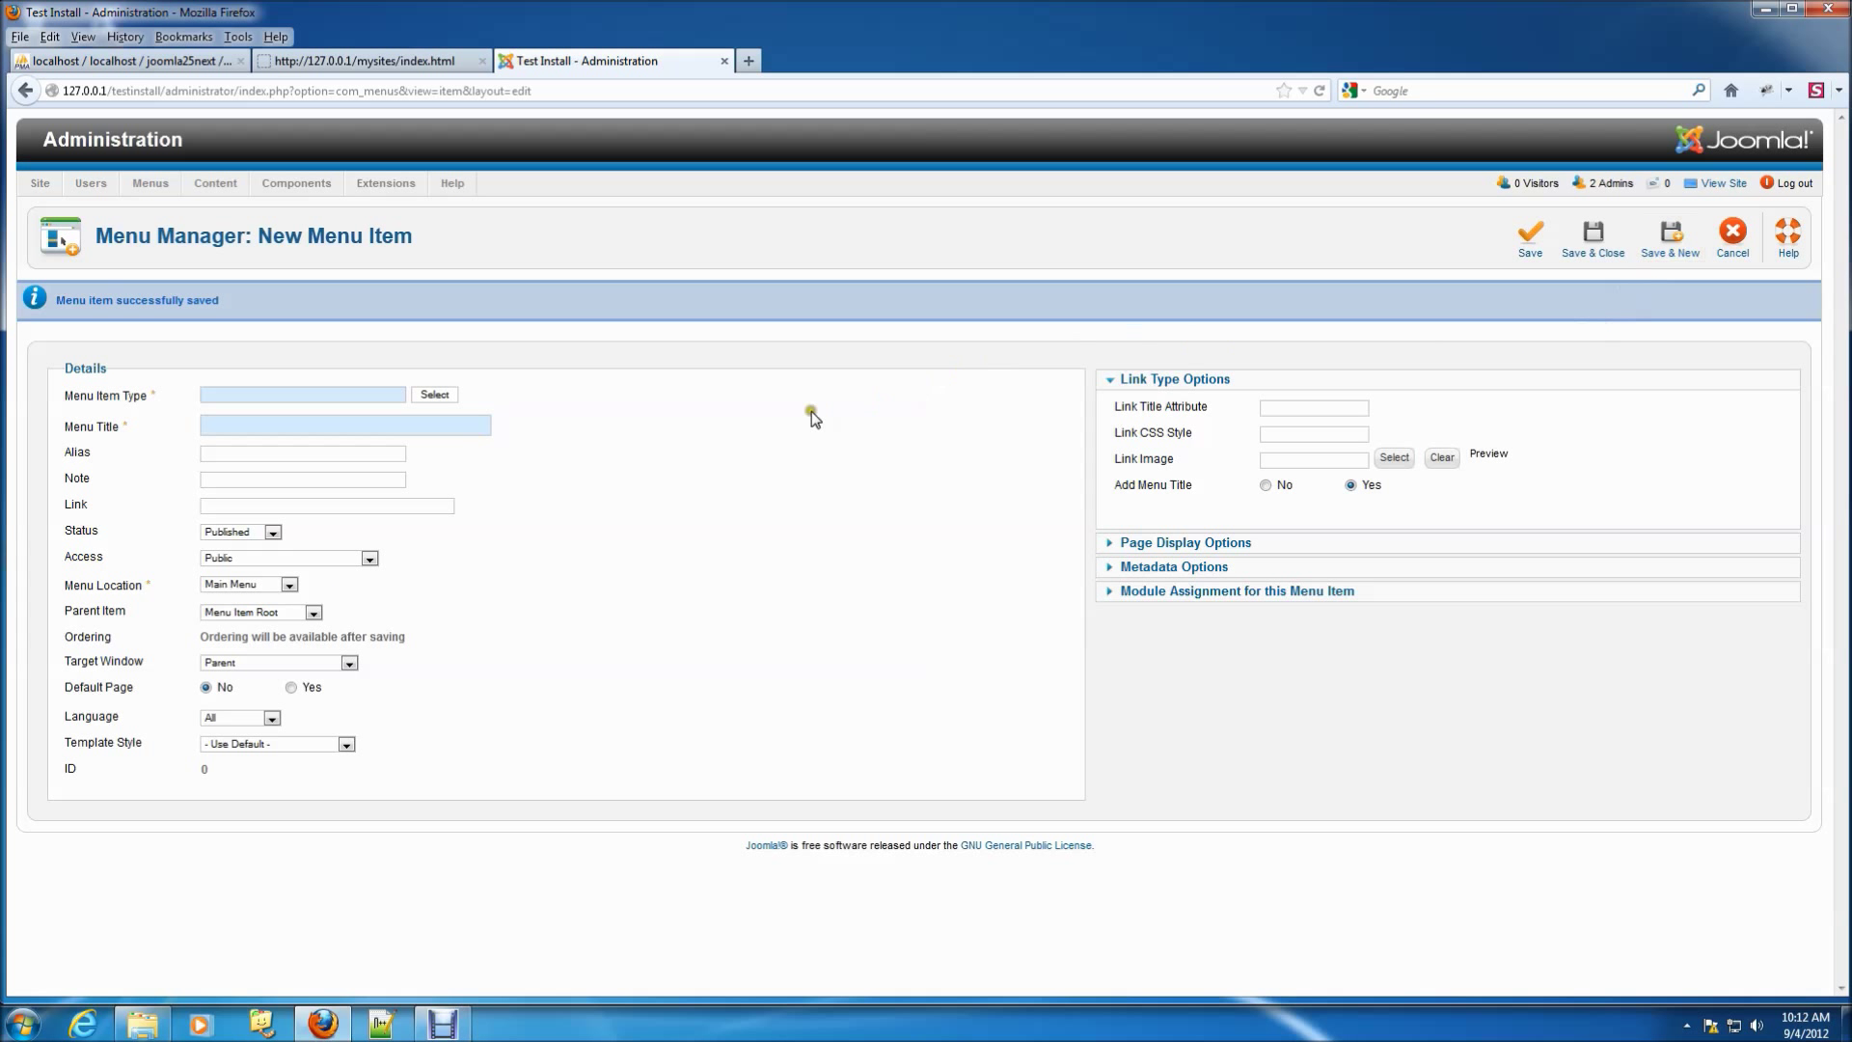
Step: Make the new item an EZ Realty listing of the Holidays property category
click(433, 394)
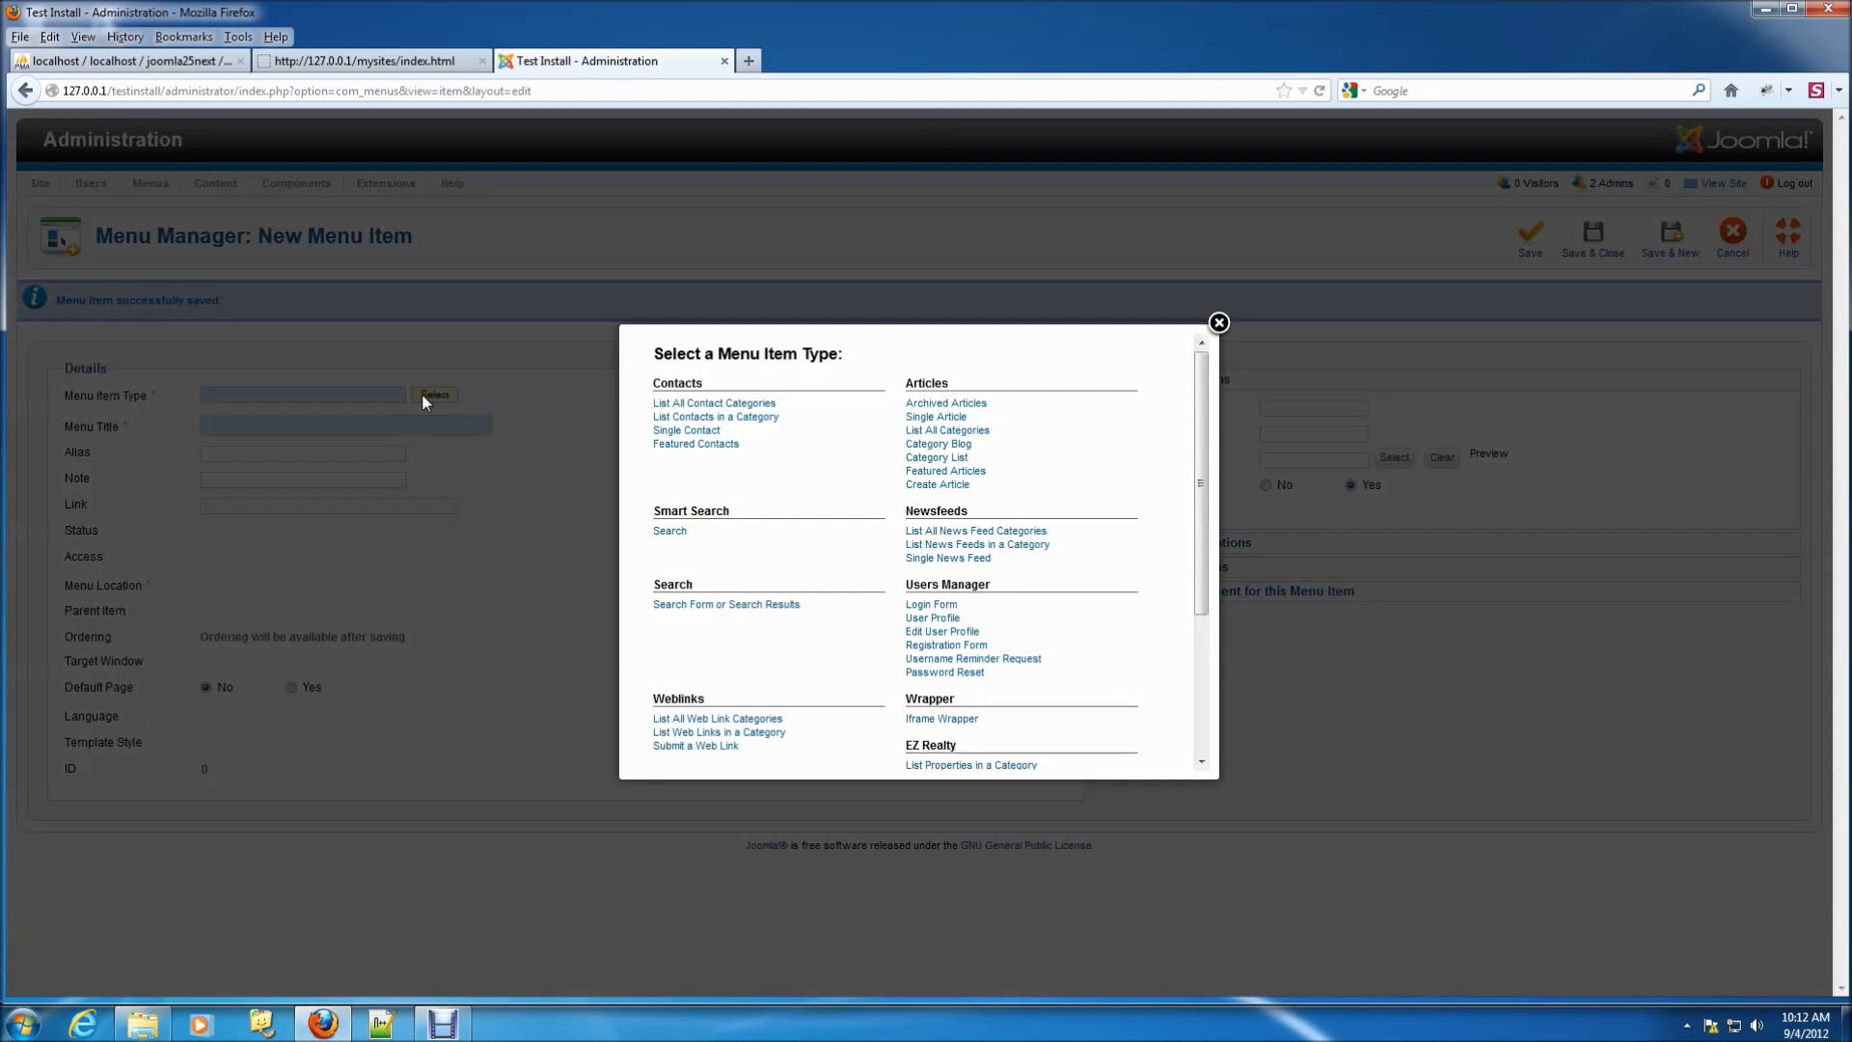
scroll(down, 3)
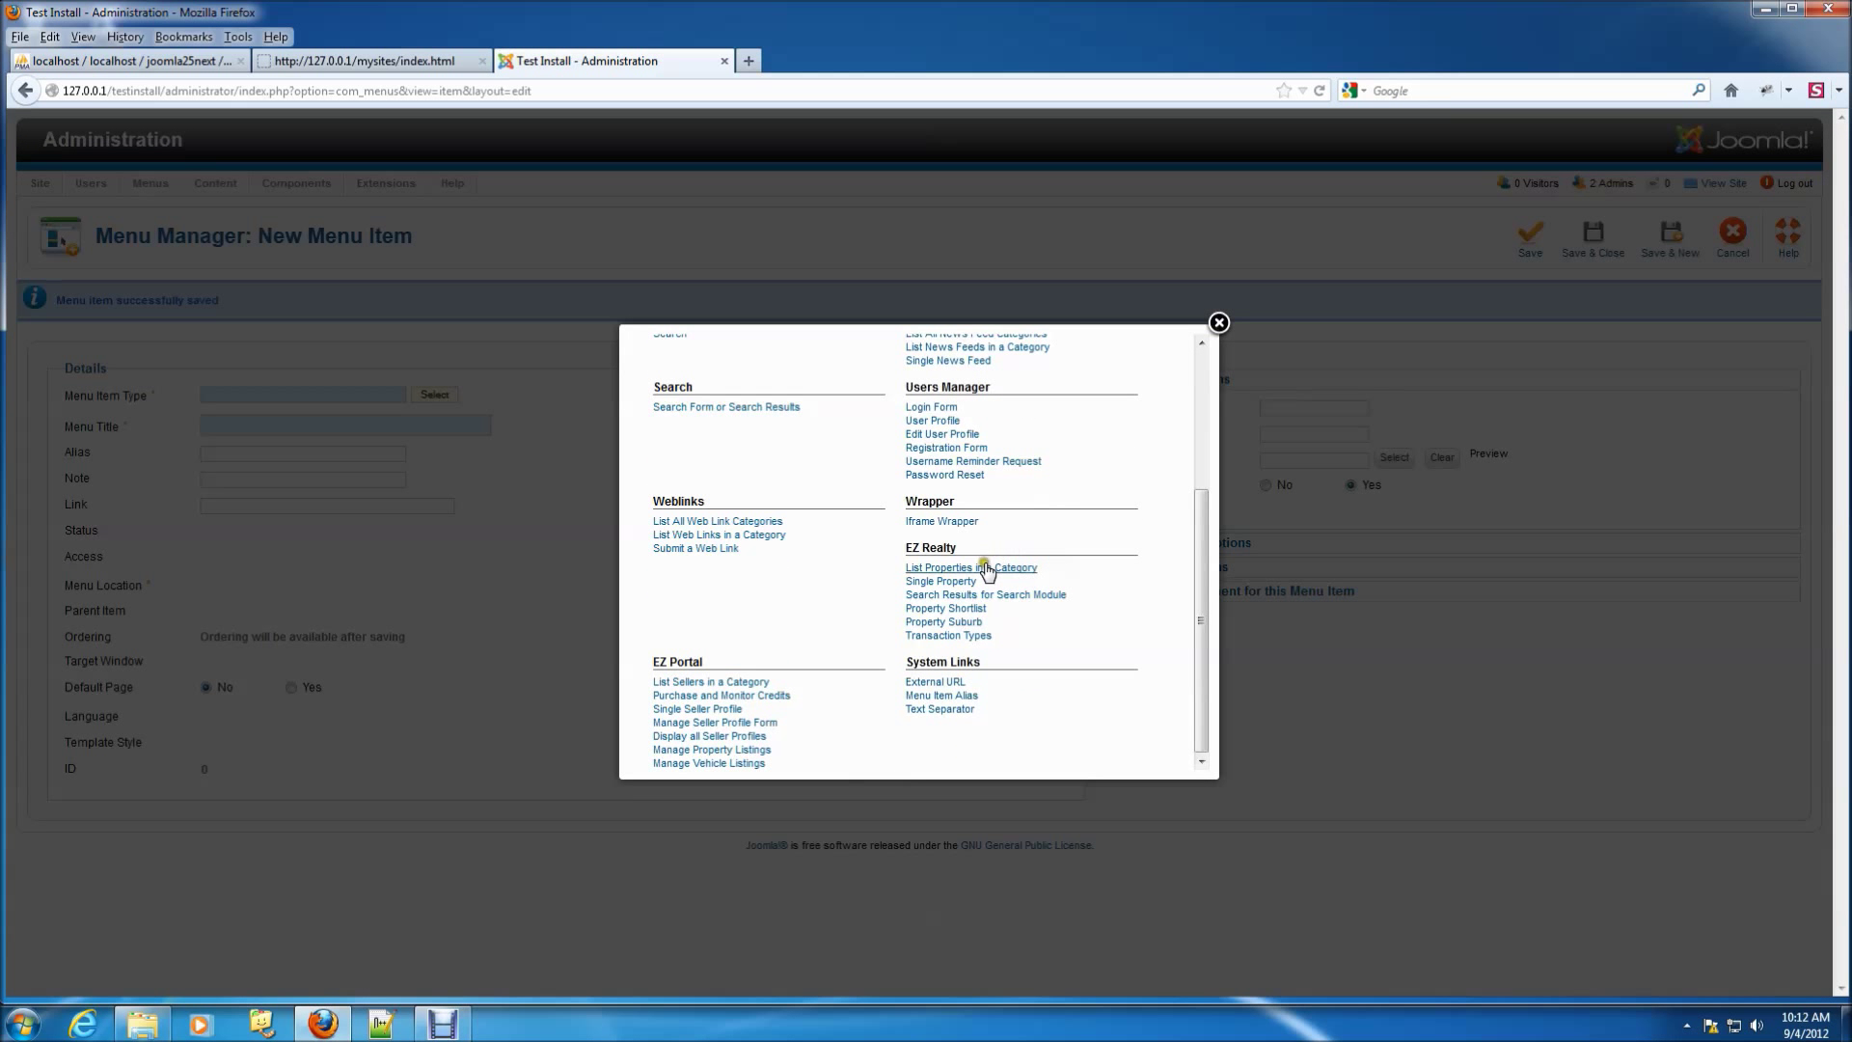
click(937, 568)
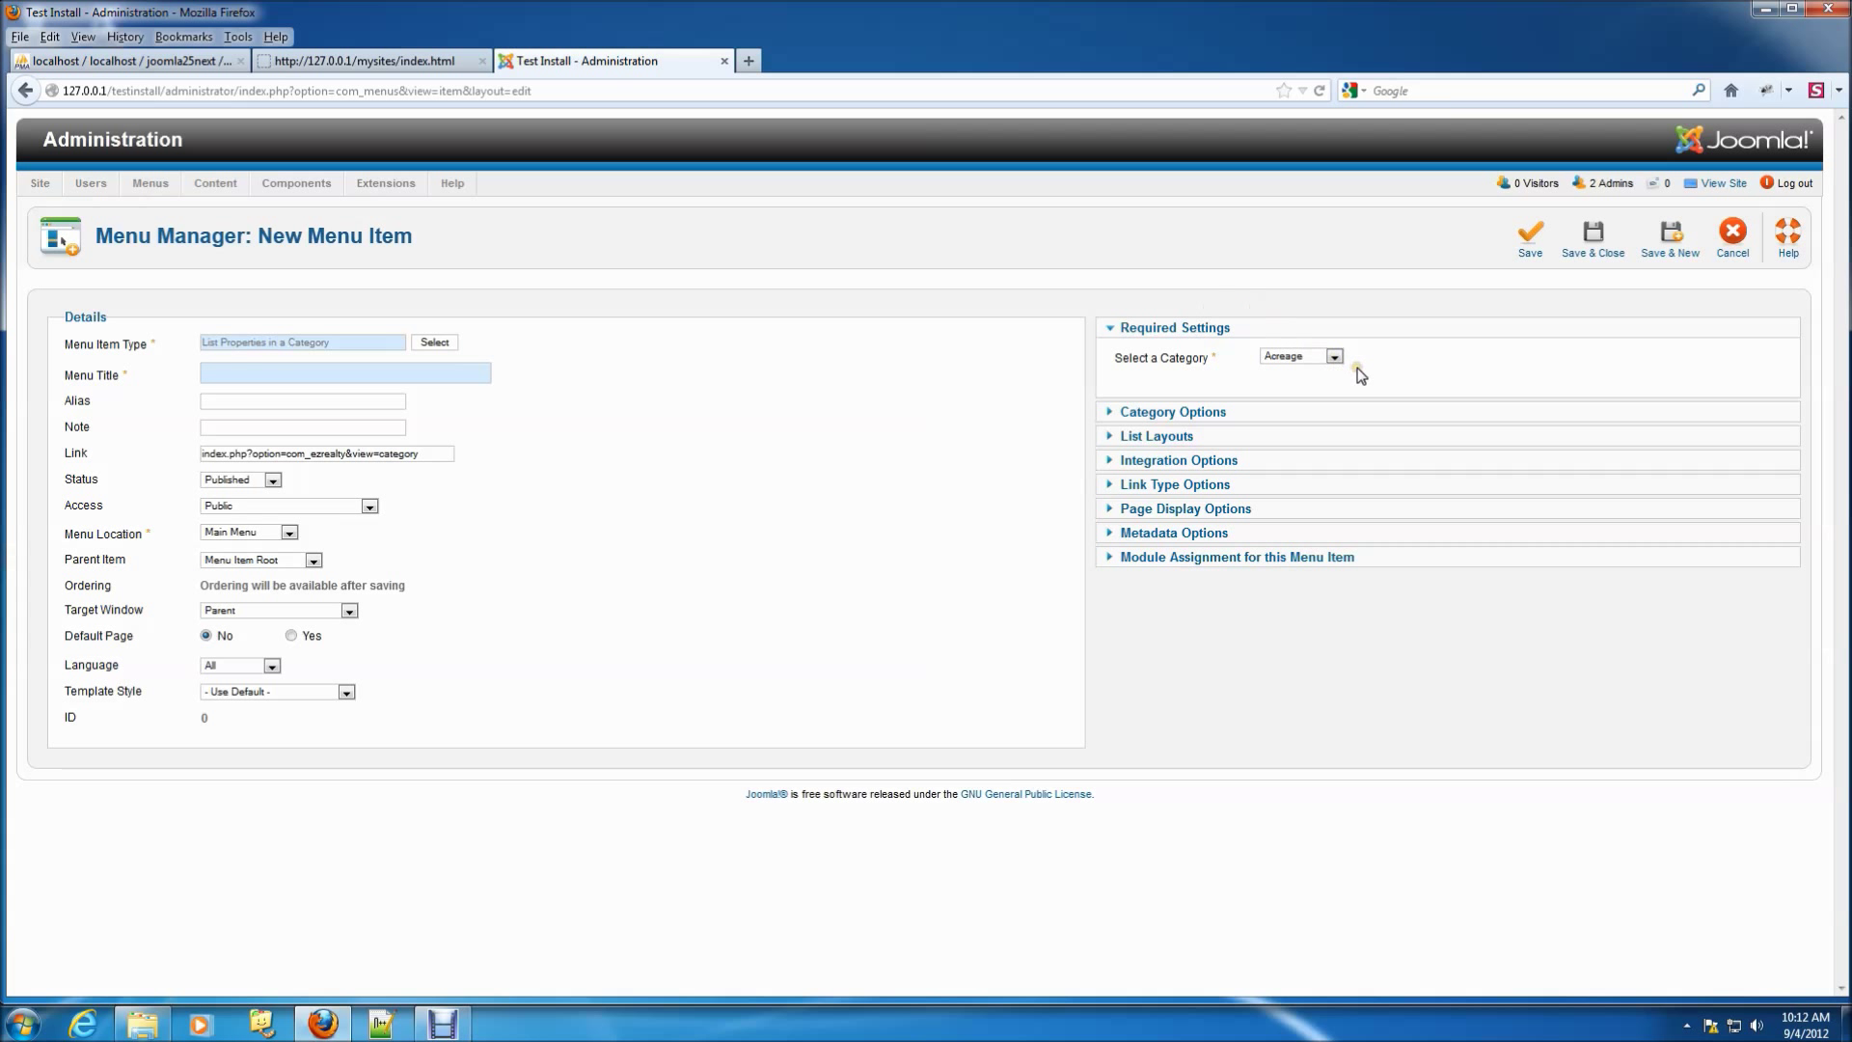
click(1334, 356)
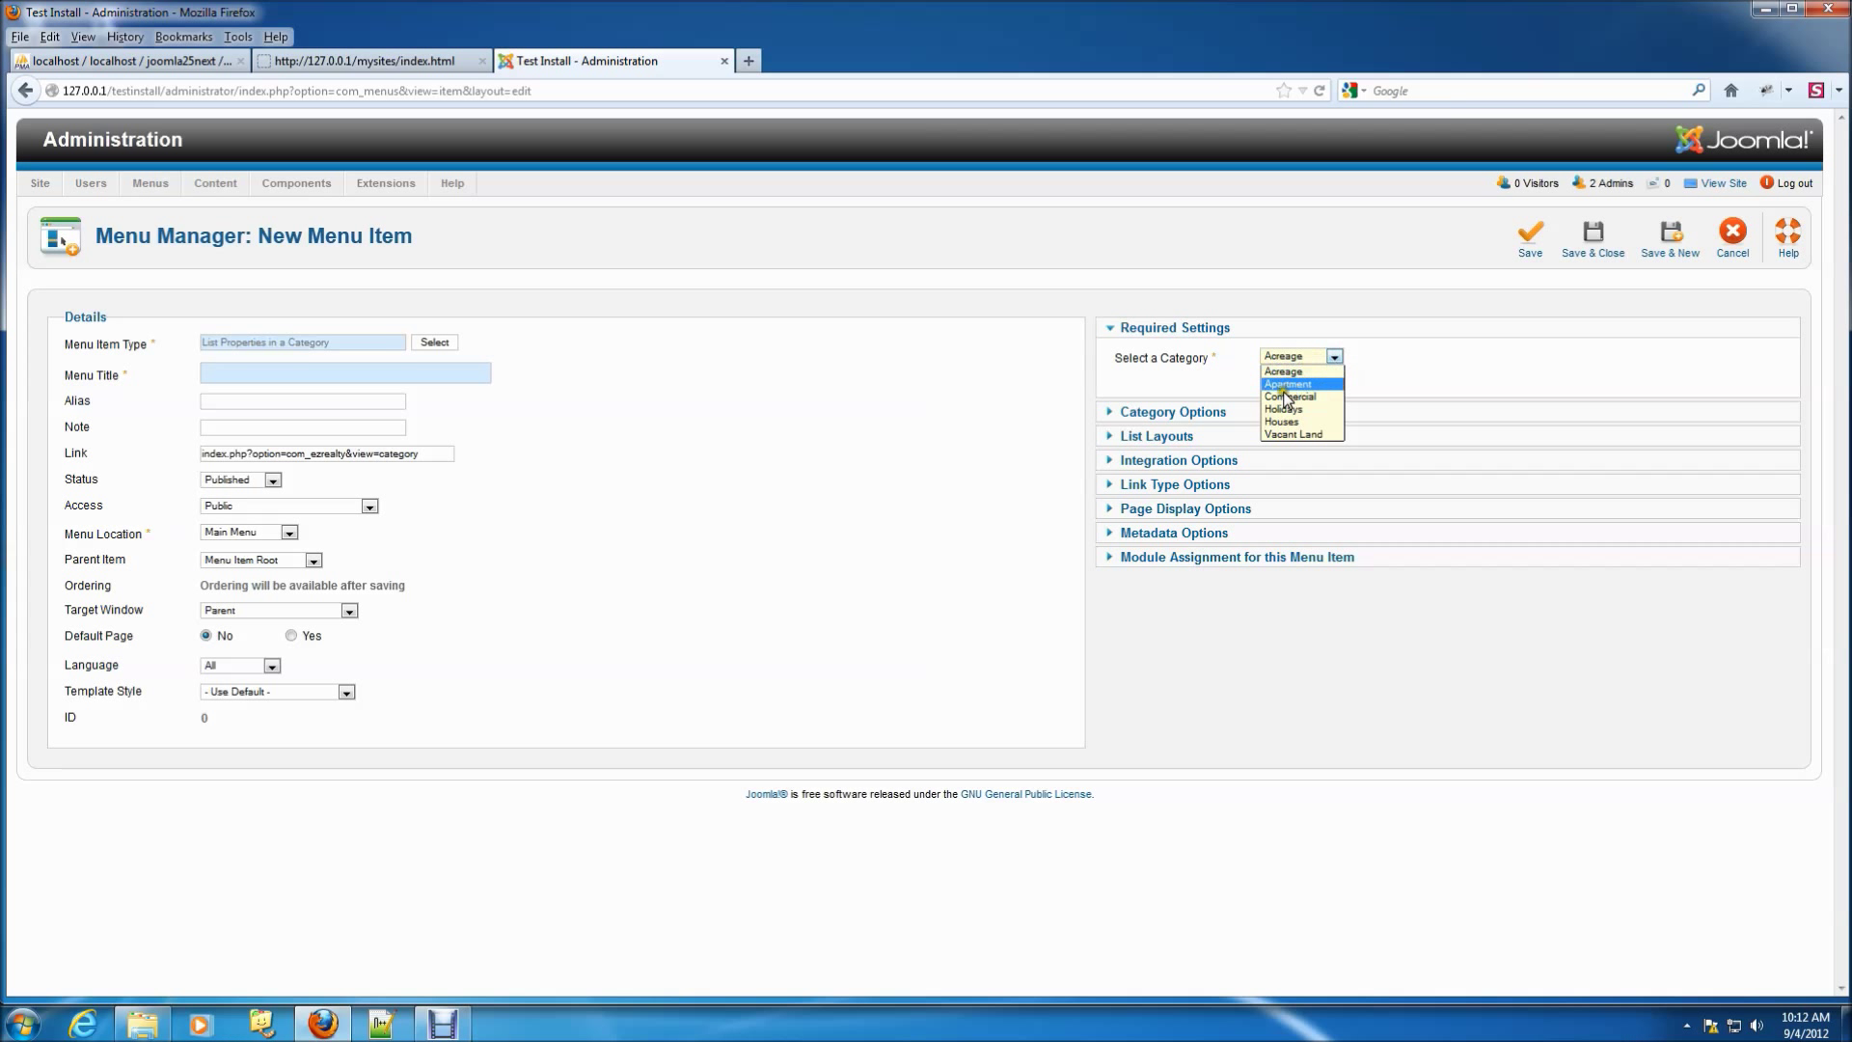
click(1283, 410)
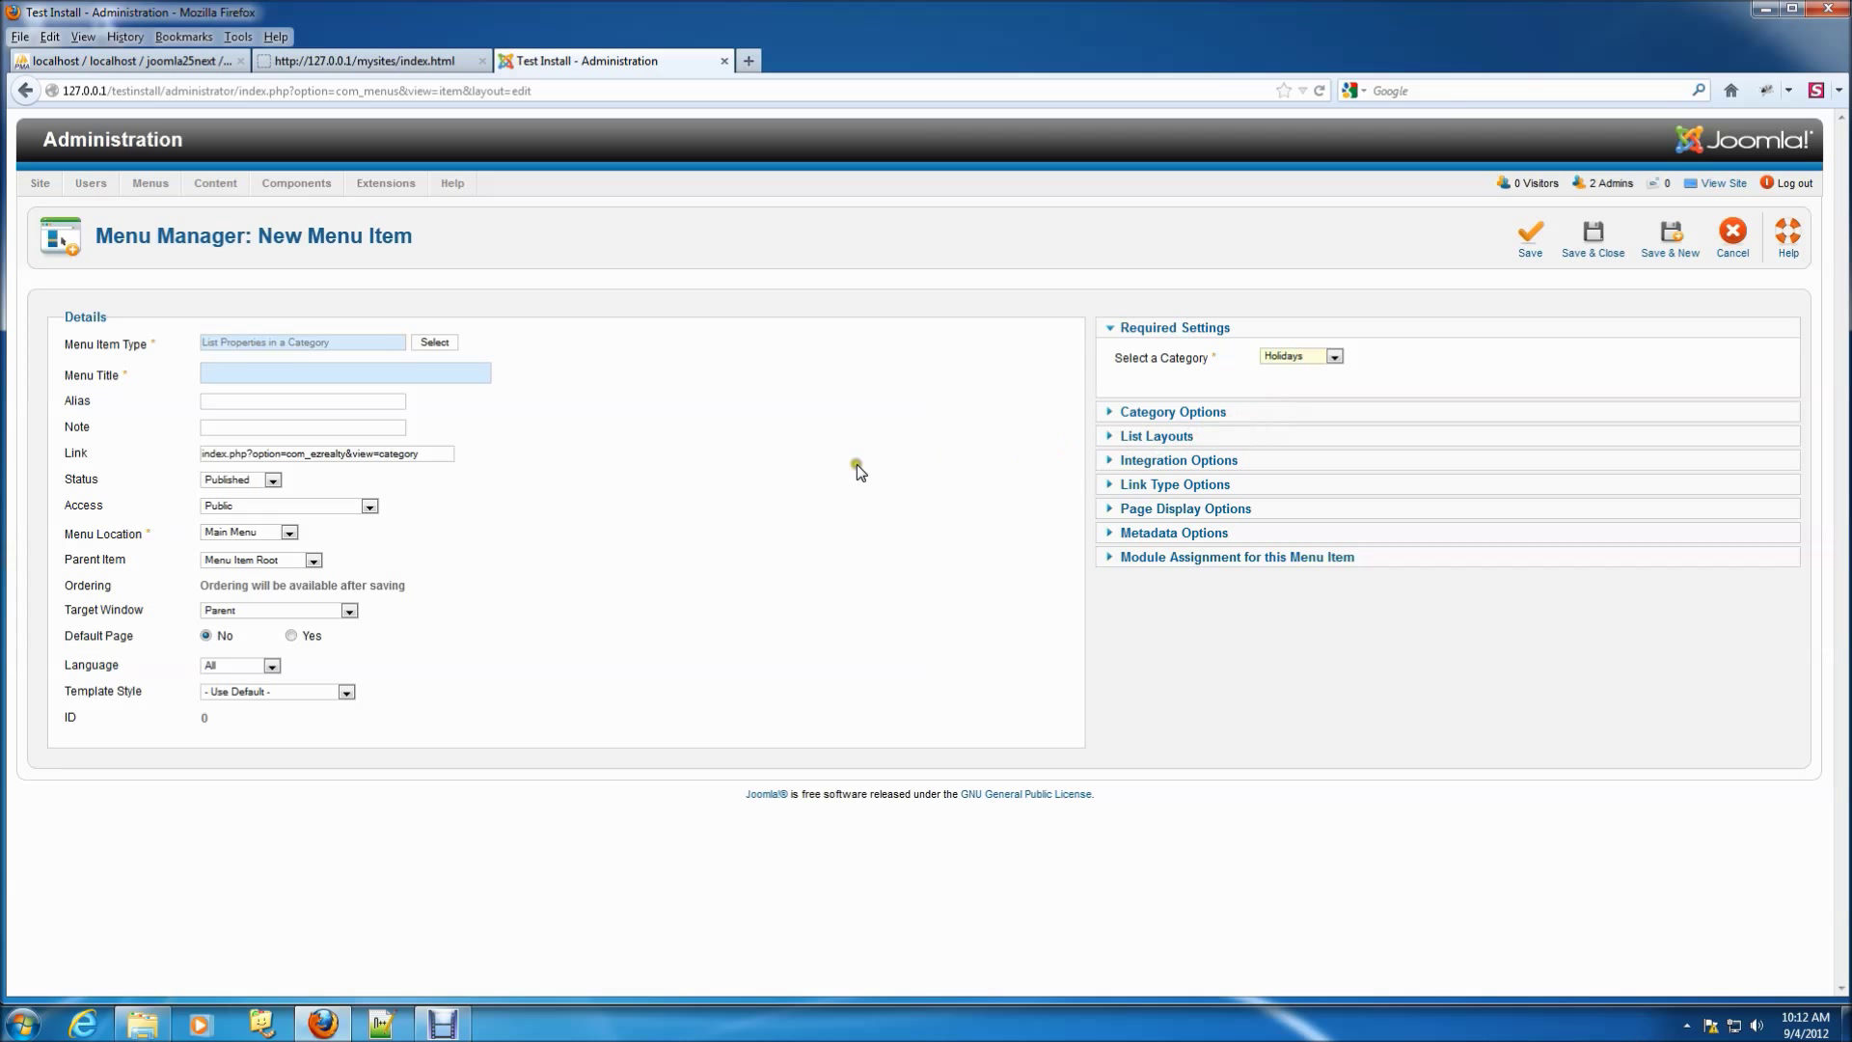
Step: Title it 'Holiday Rentals', nest it under Browse by Category, and Save & Close
click(344, 373)
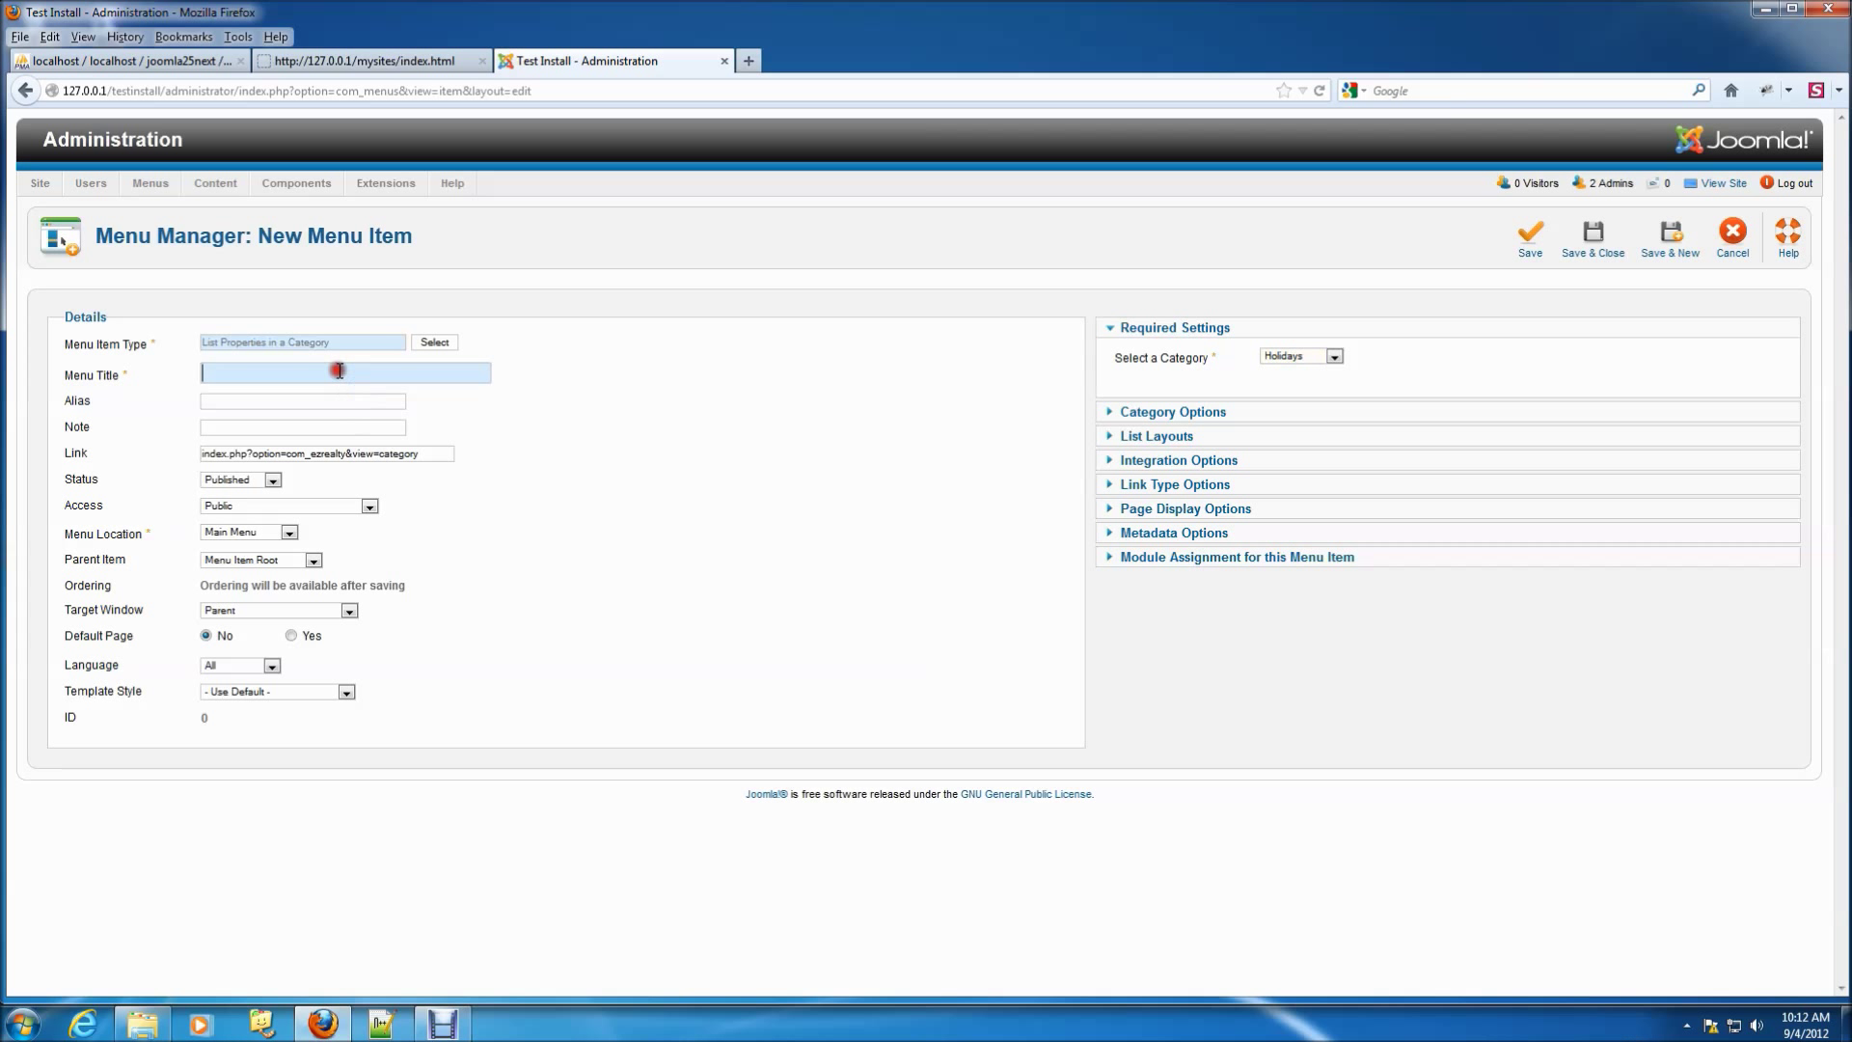
text(Holiday Rentals)
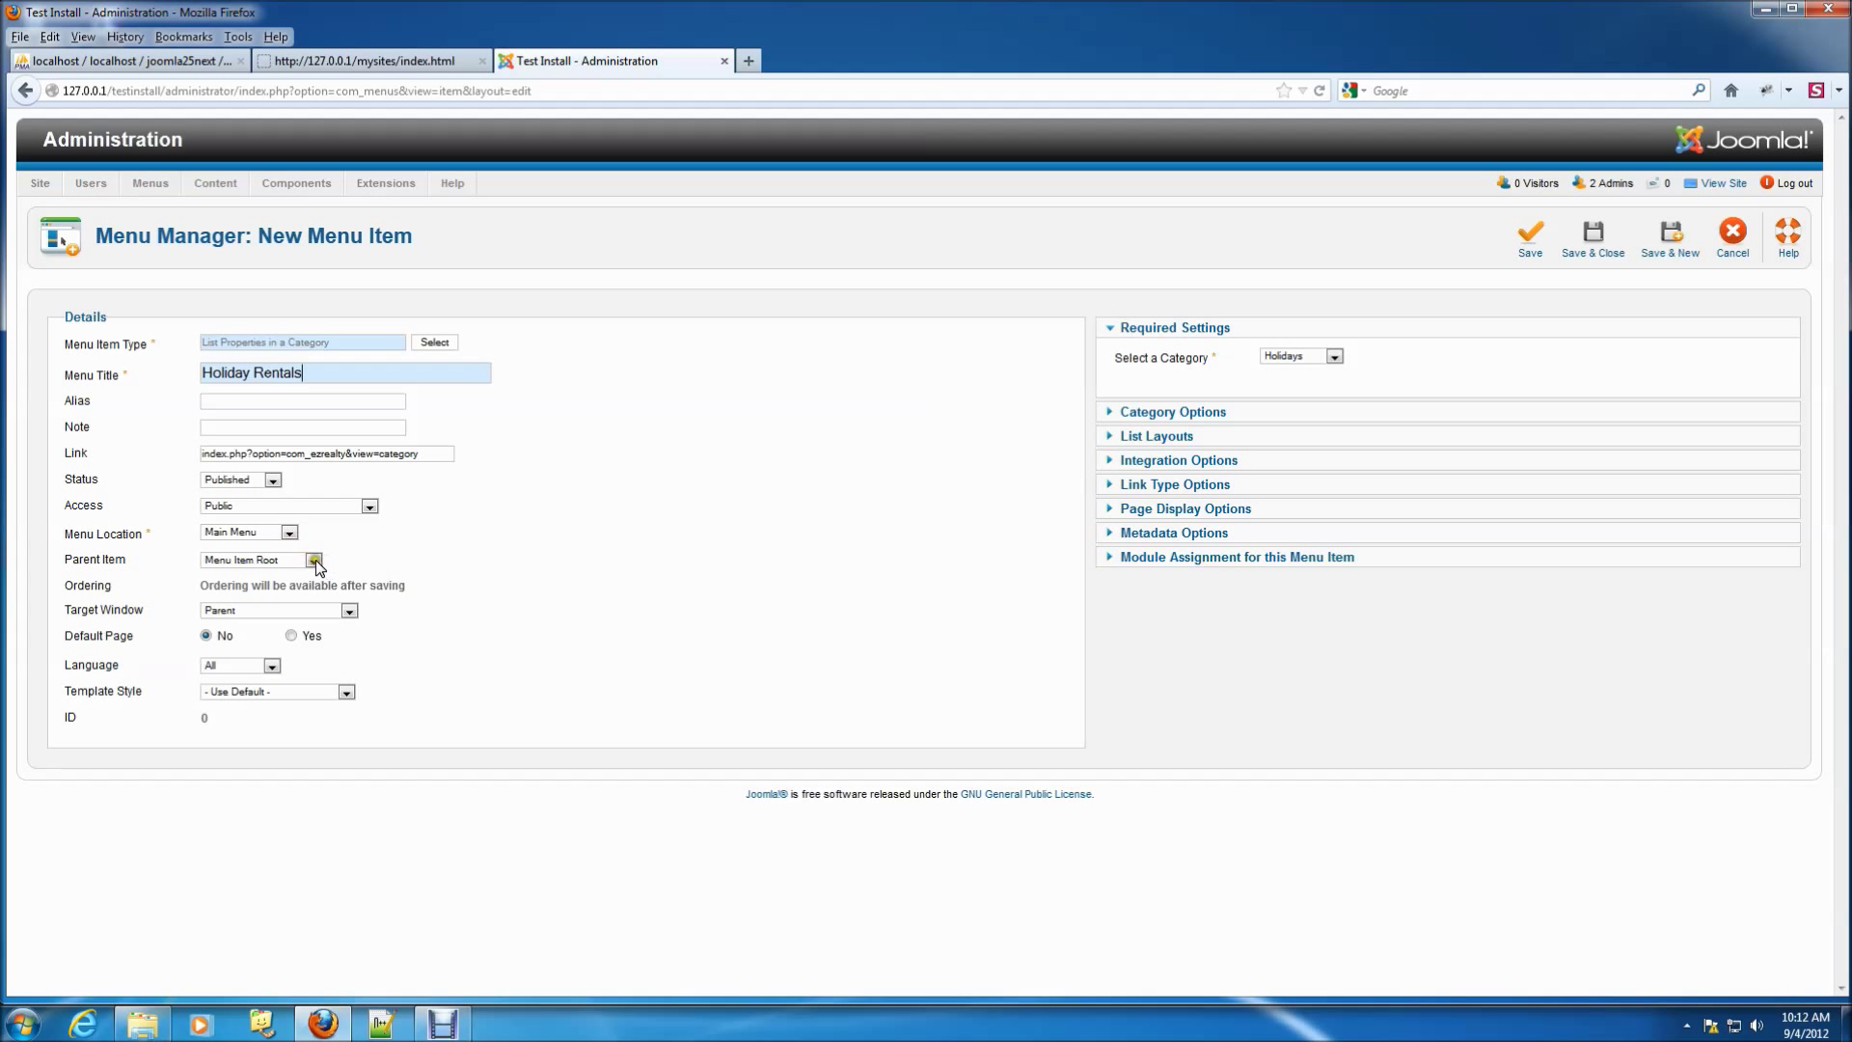
click(312, 558)
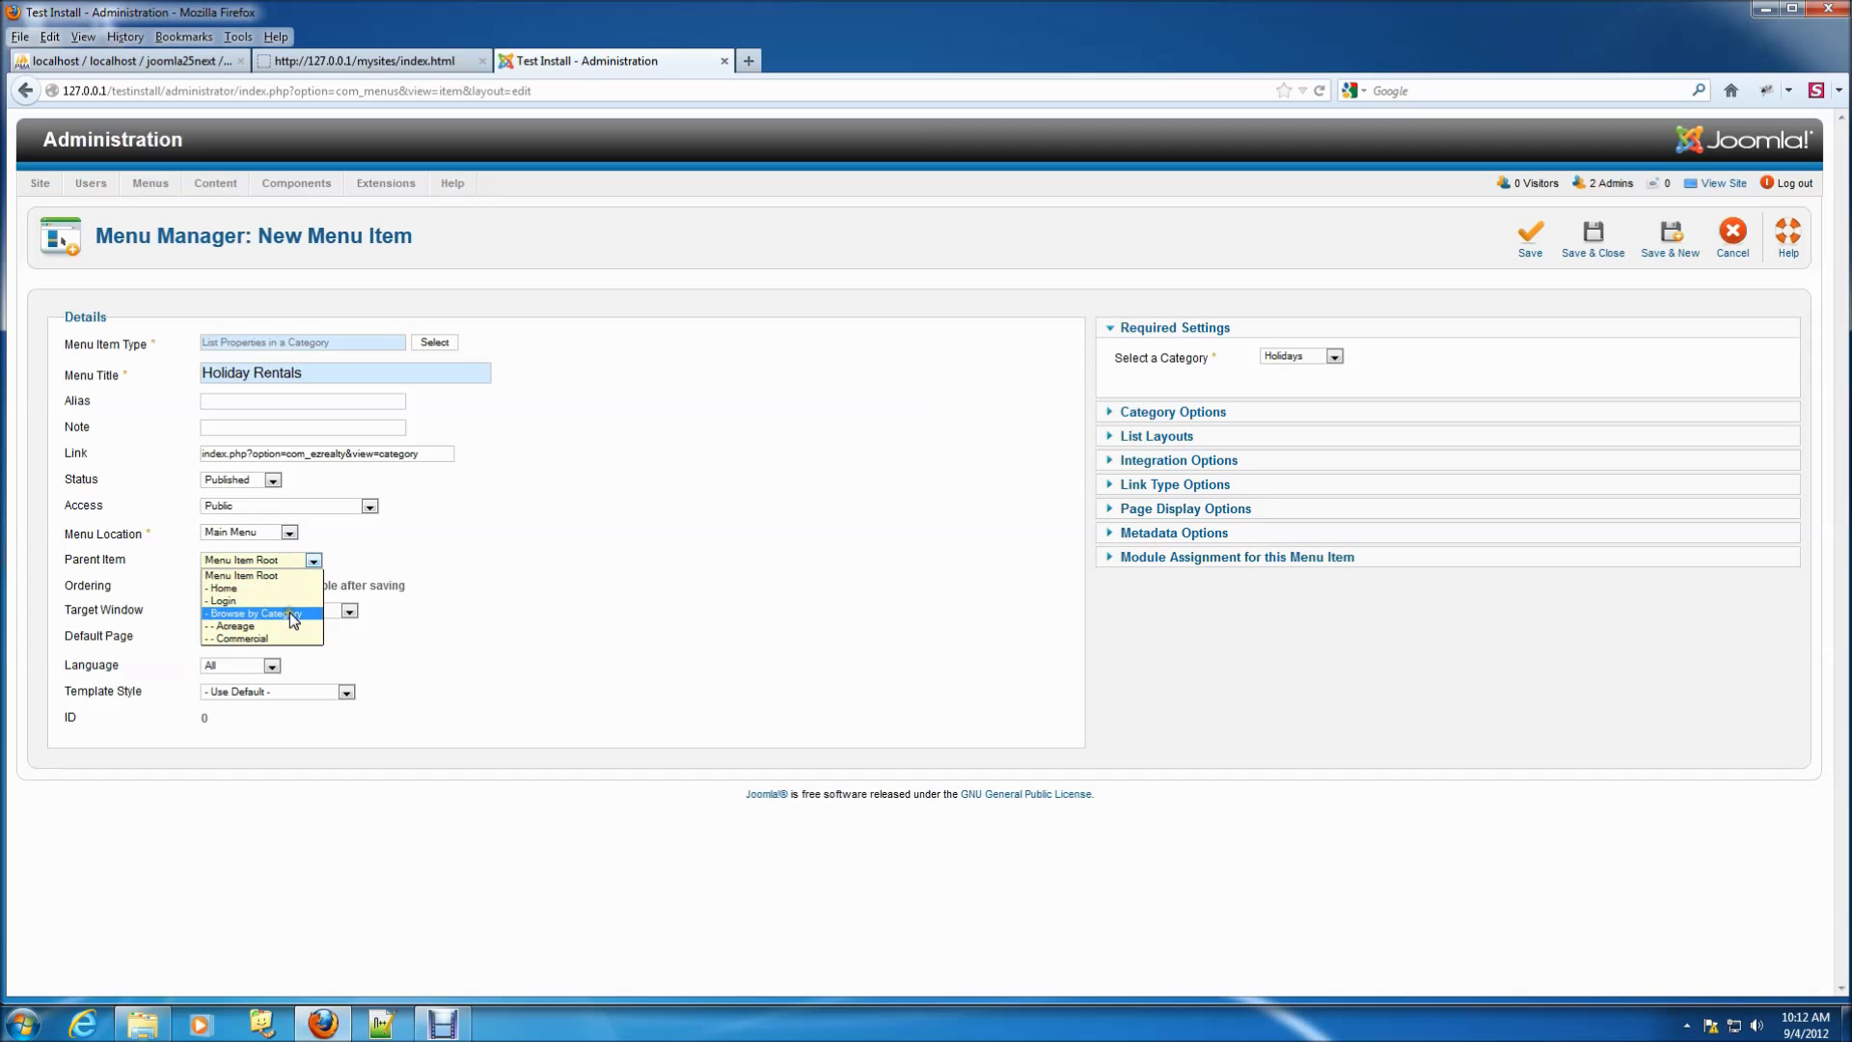
click(254, 614)
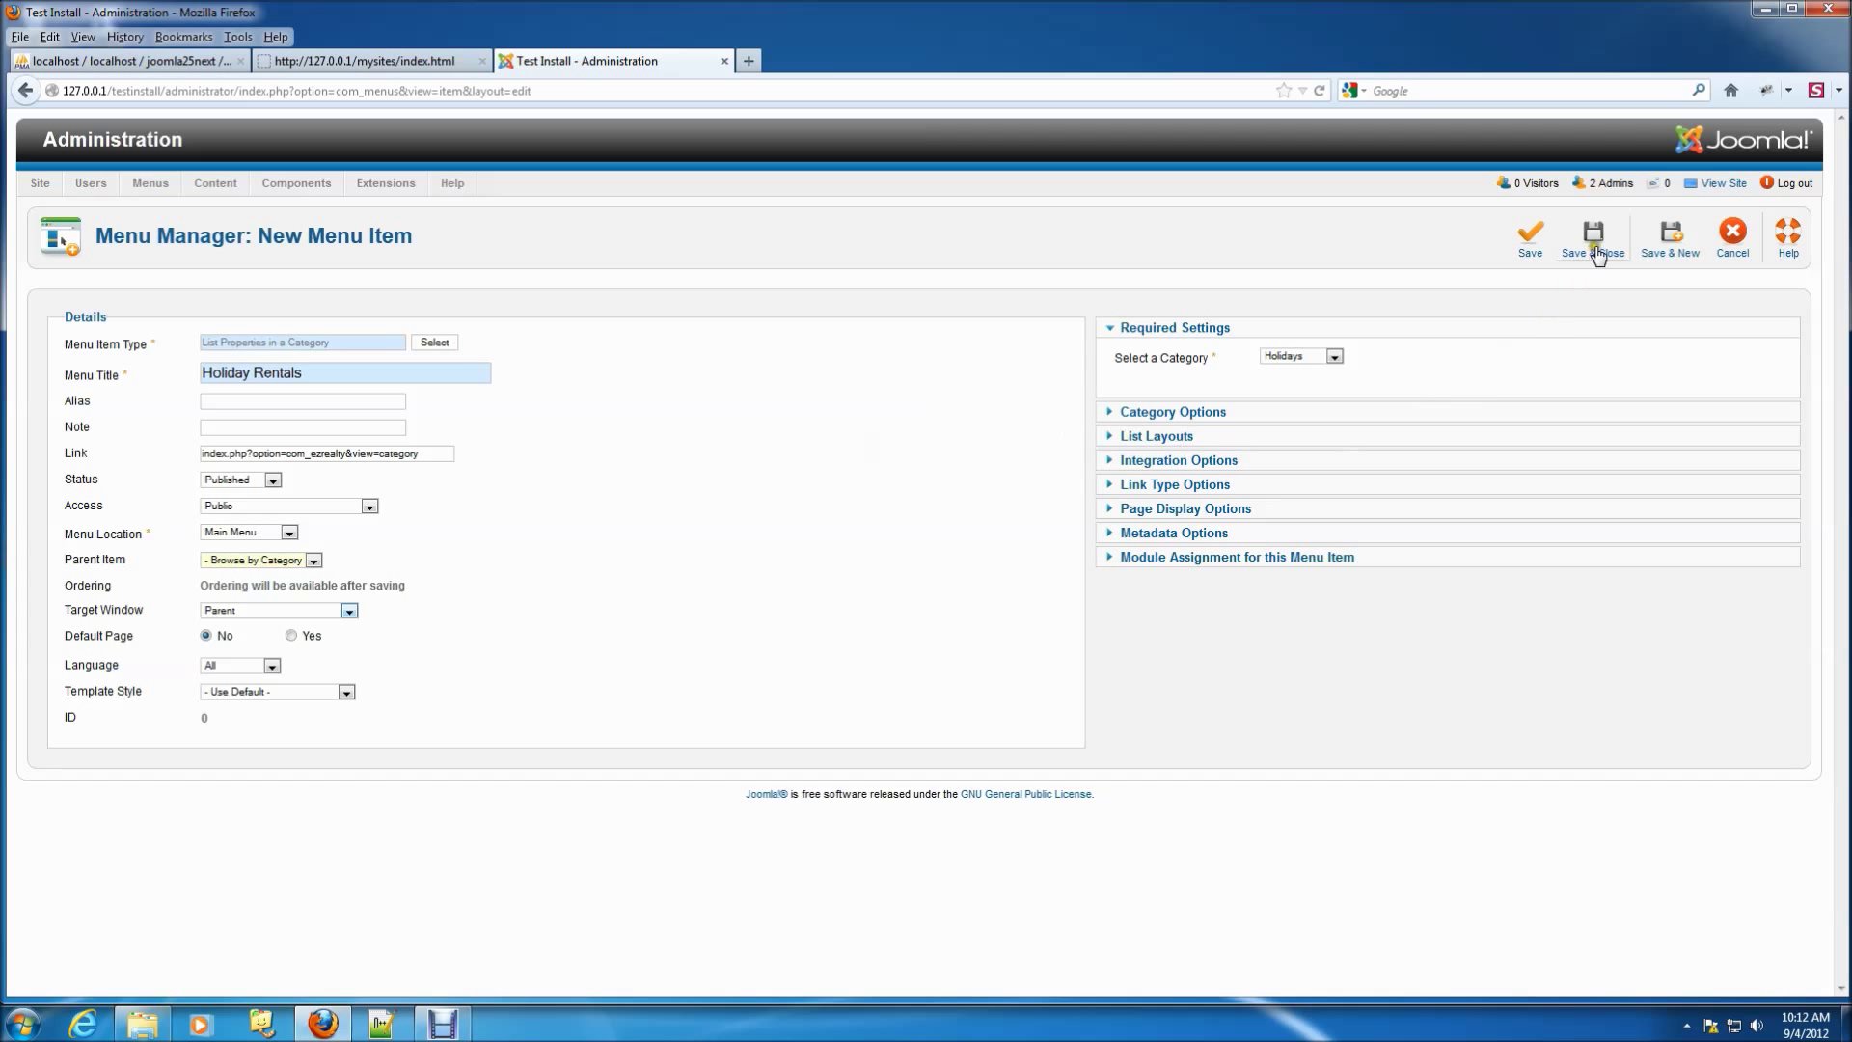
click(1592, 236)
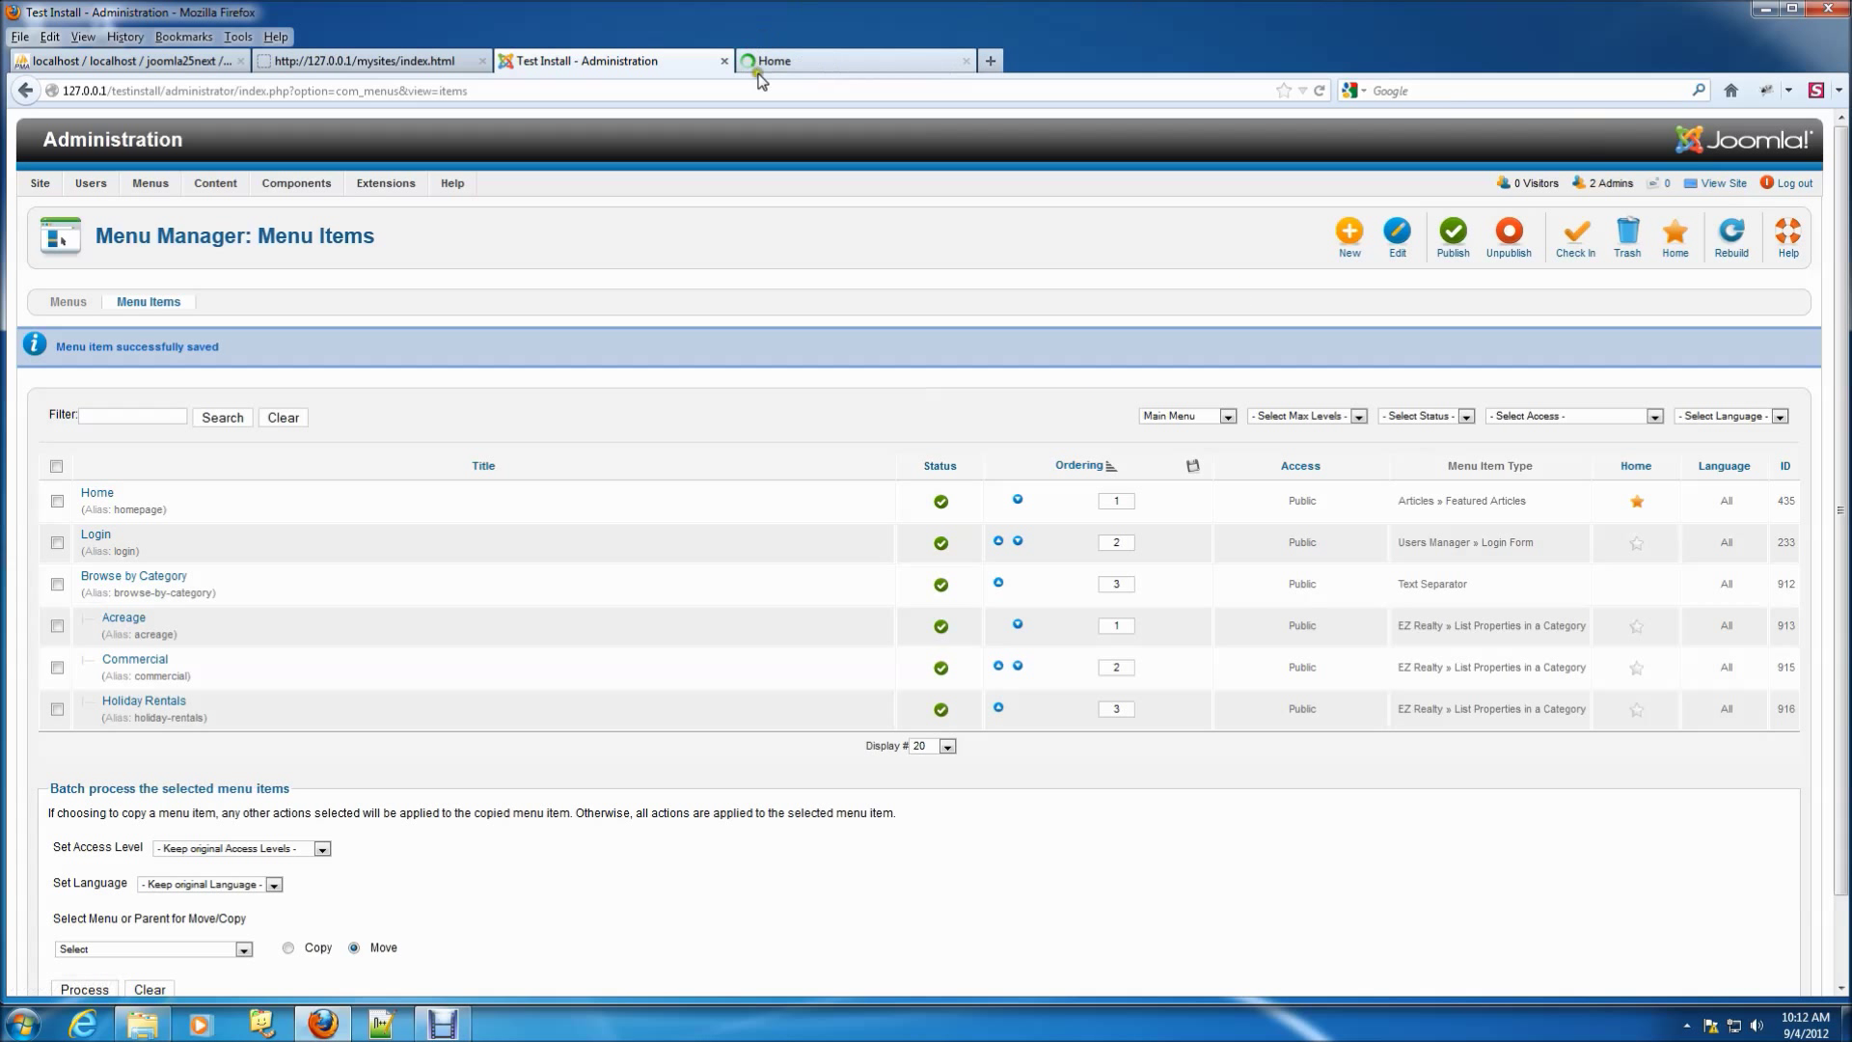
Step: Open the public site front end in a new browser tab
click(851, 60)
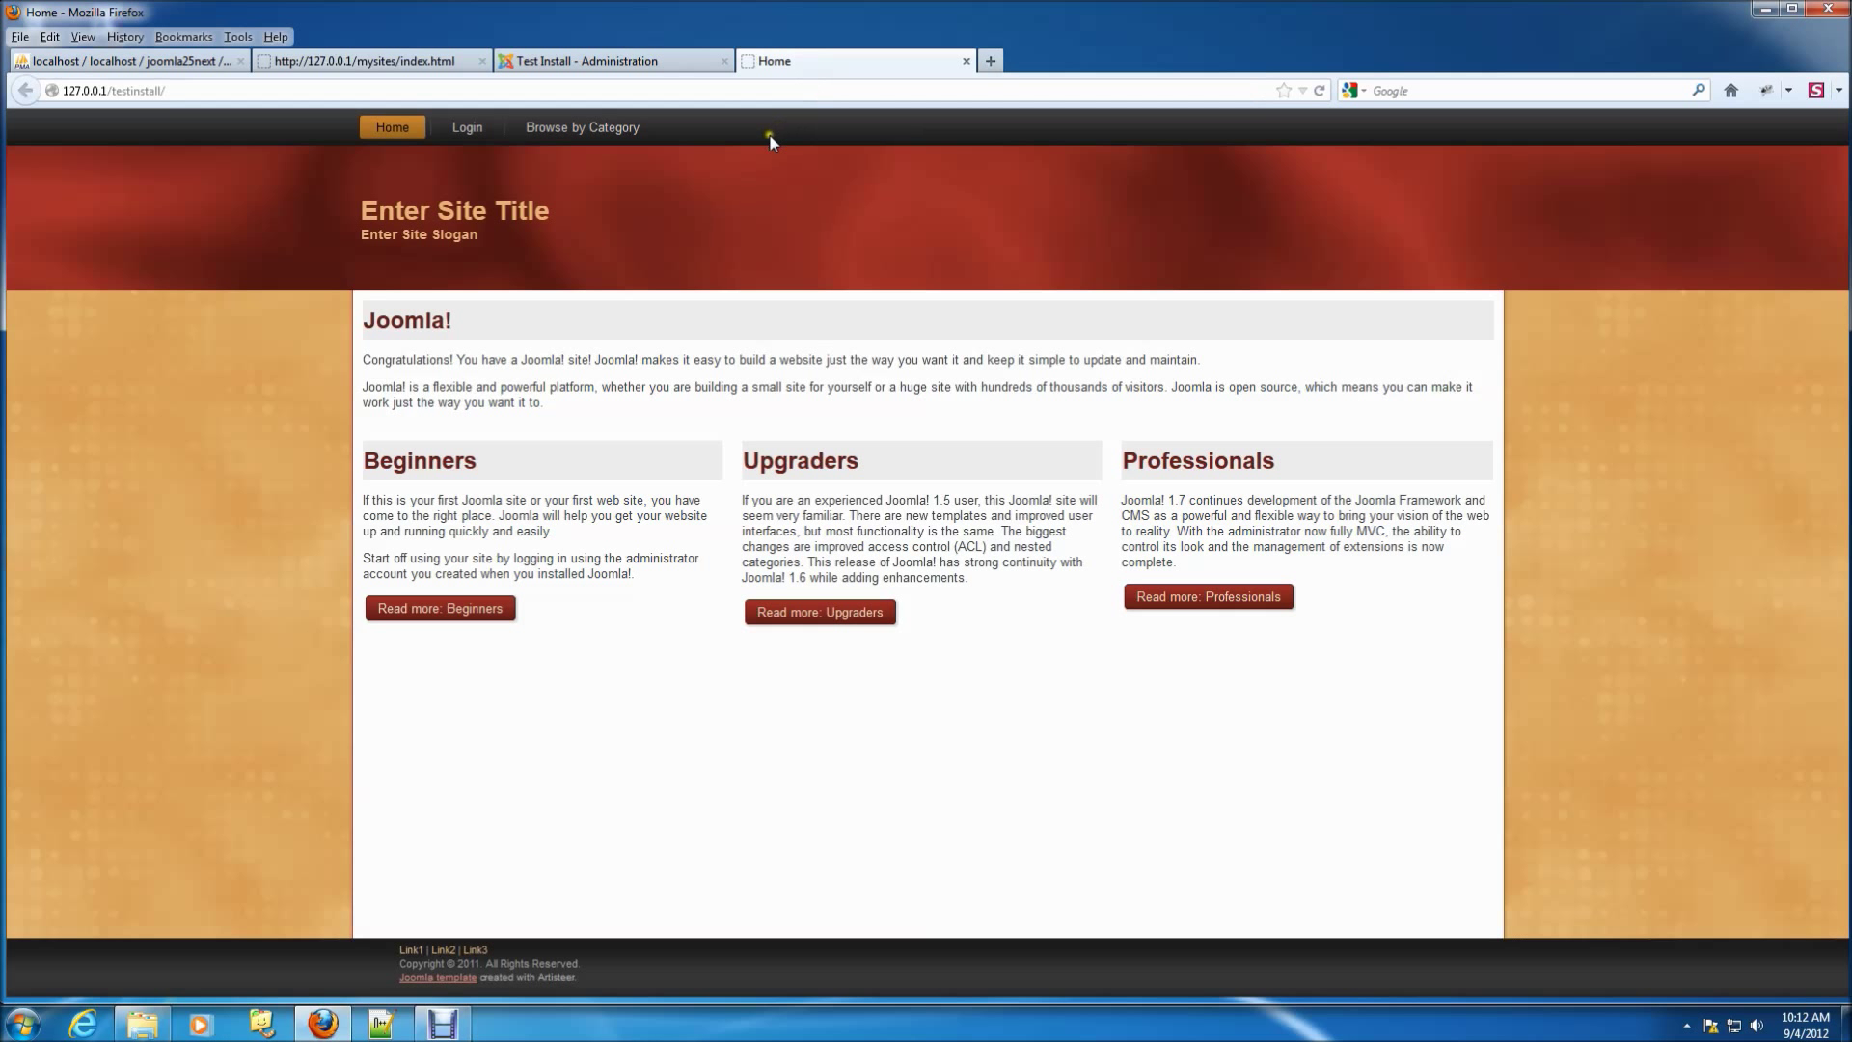
Step: Choose Acreage from the front-end Browse by Category dropdown to view its listings
click(542, 152)
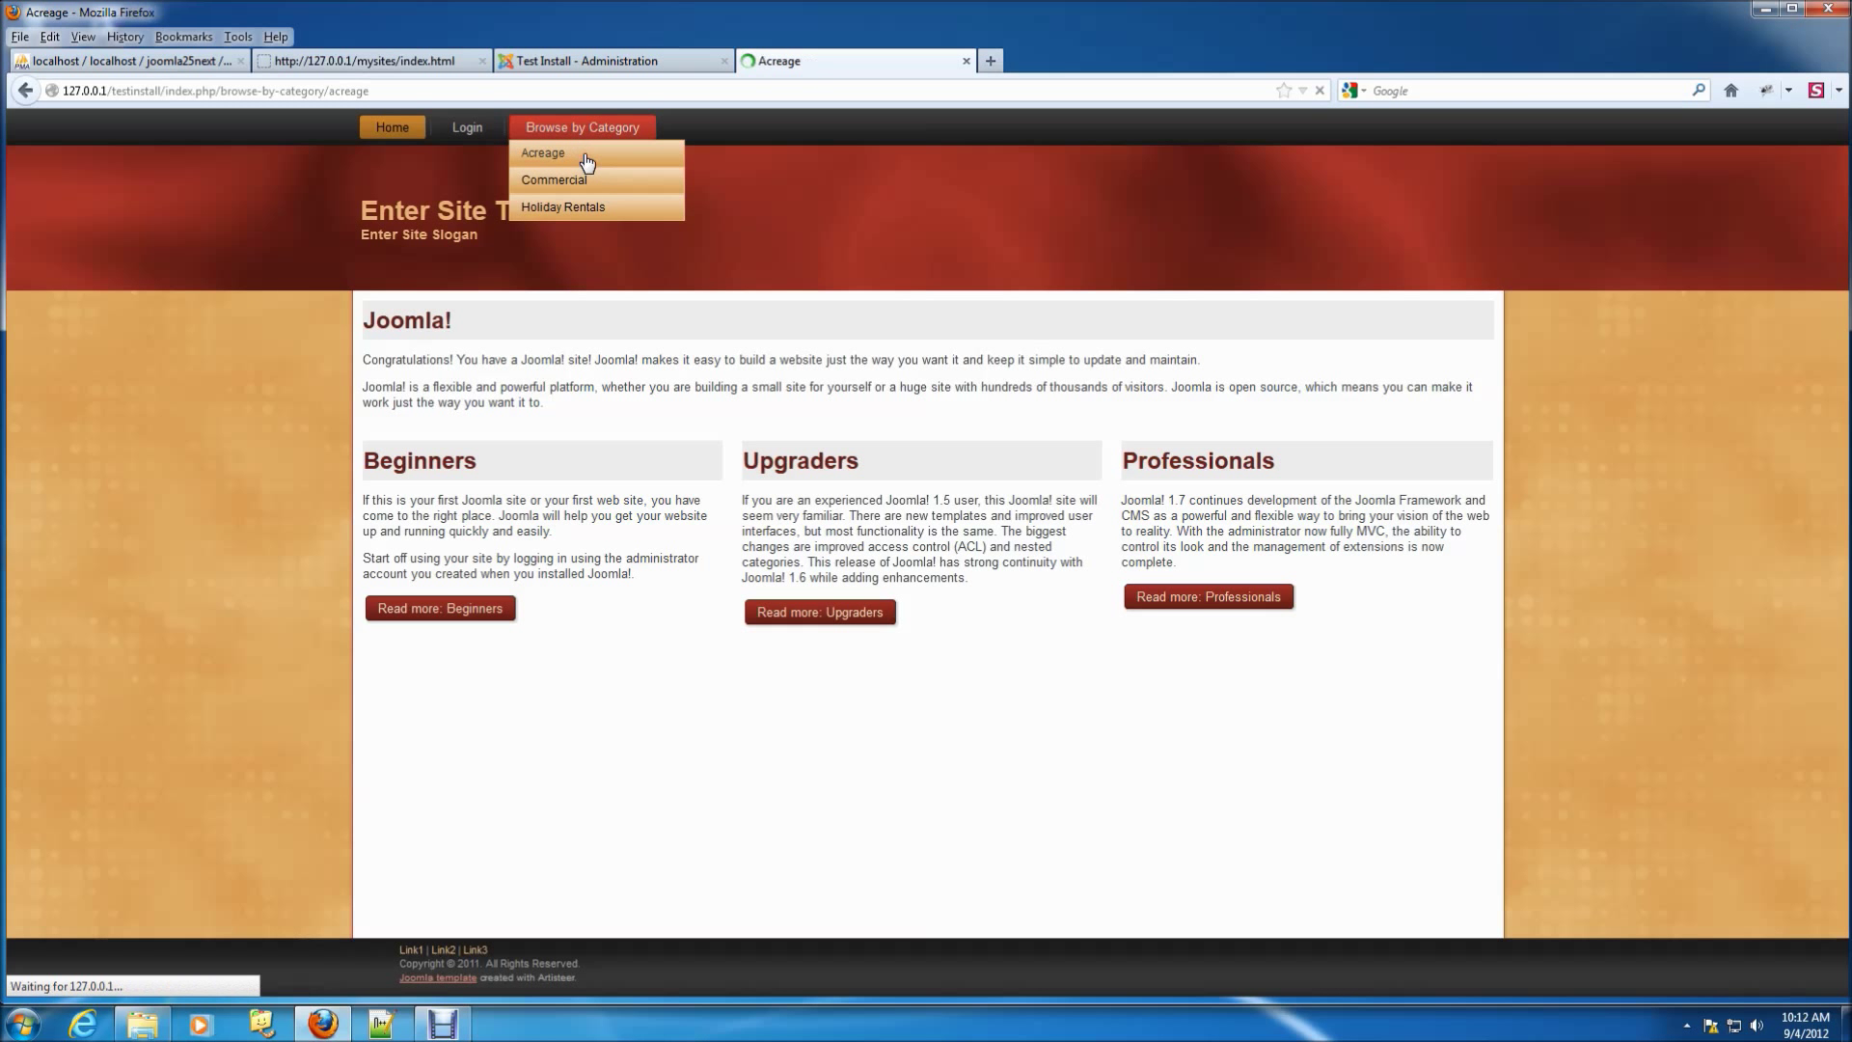
click(542, 152)
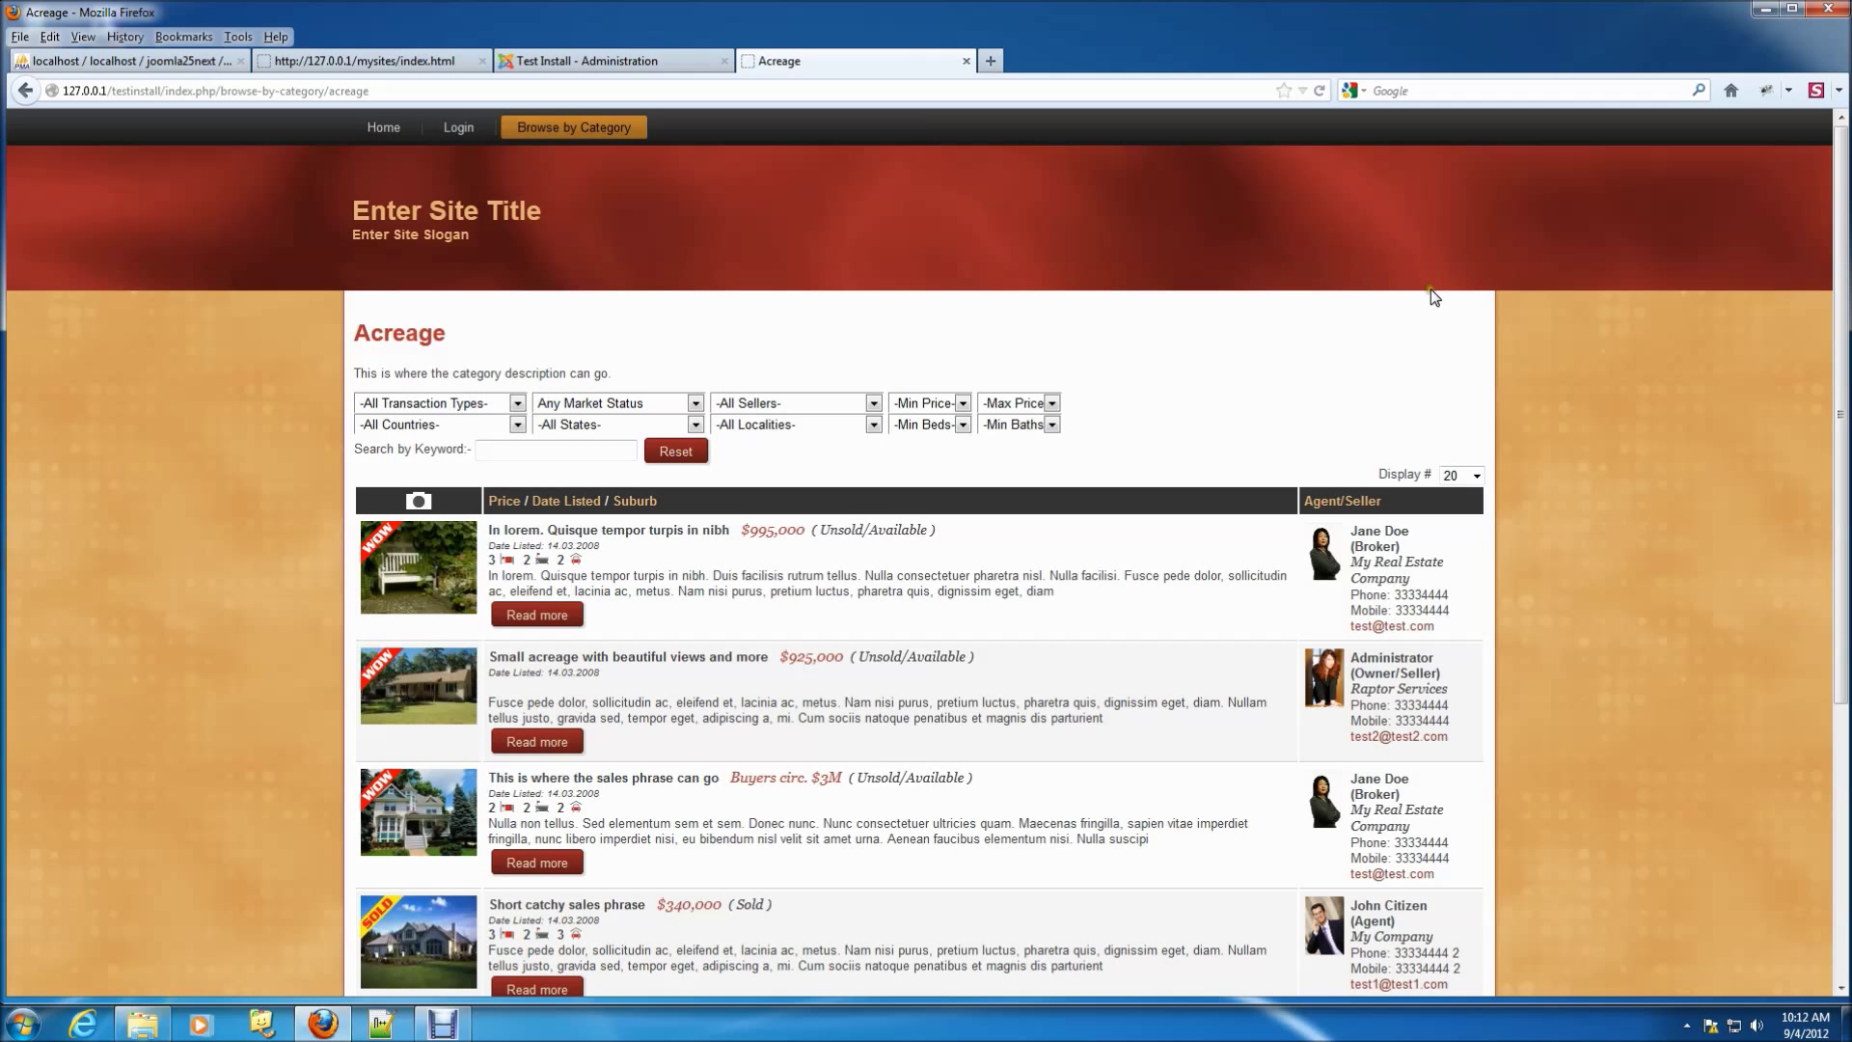